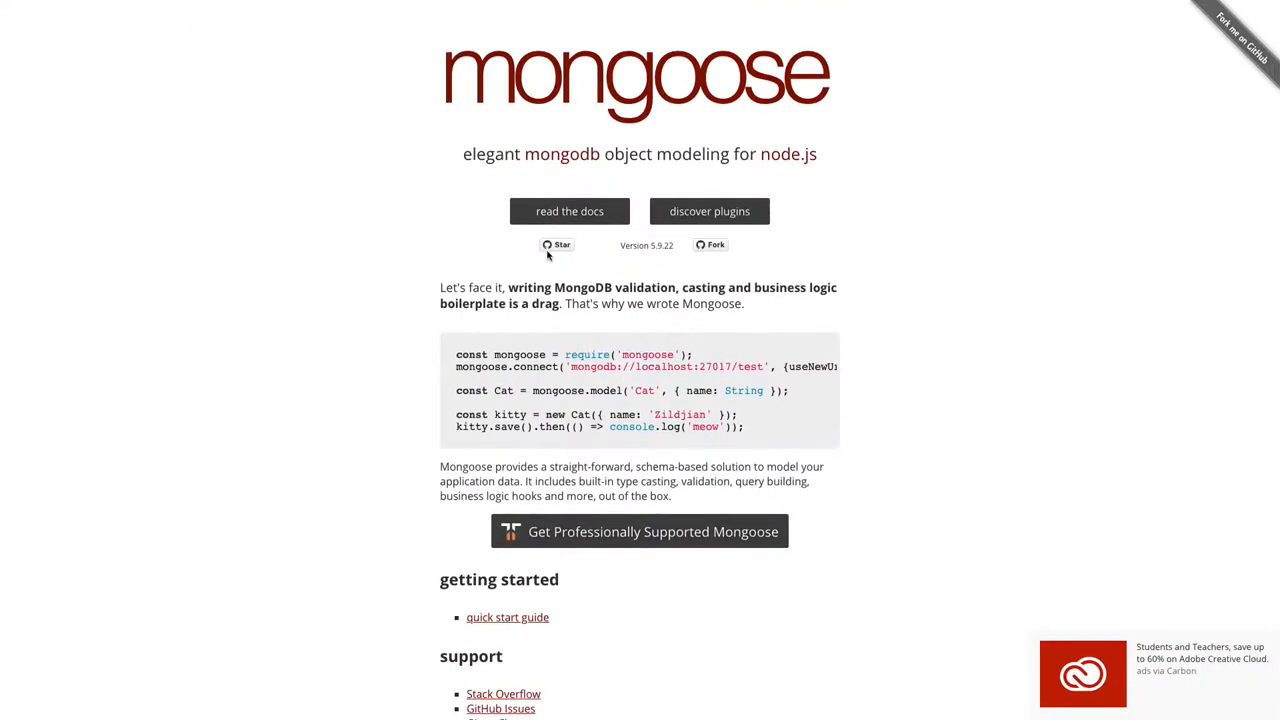
- Review the Mongoose homepage example, then switch to database/index.js with the MongoDB connection
{"action": "scroll", "scroll_direction": "down", "scroll_amount": 3}
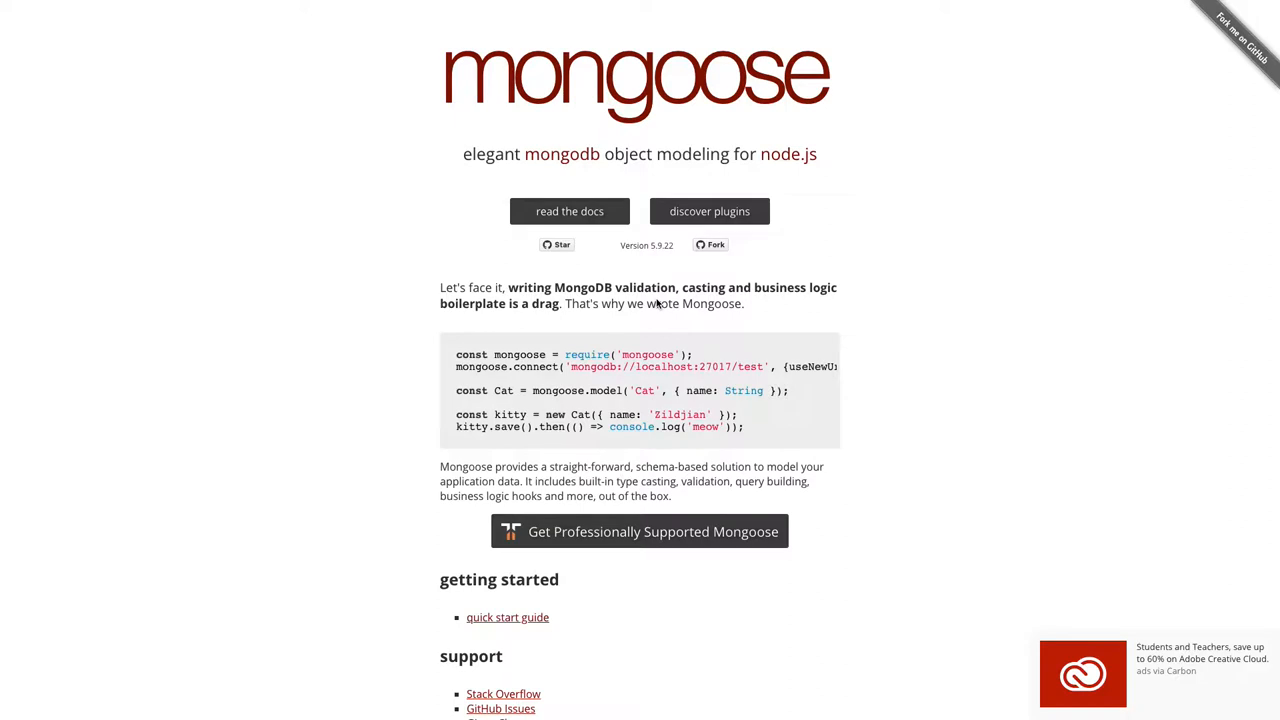
{"action": "mouse_move", "coordinate": [528, 360]}
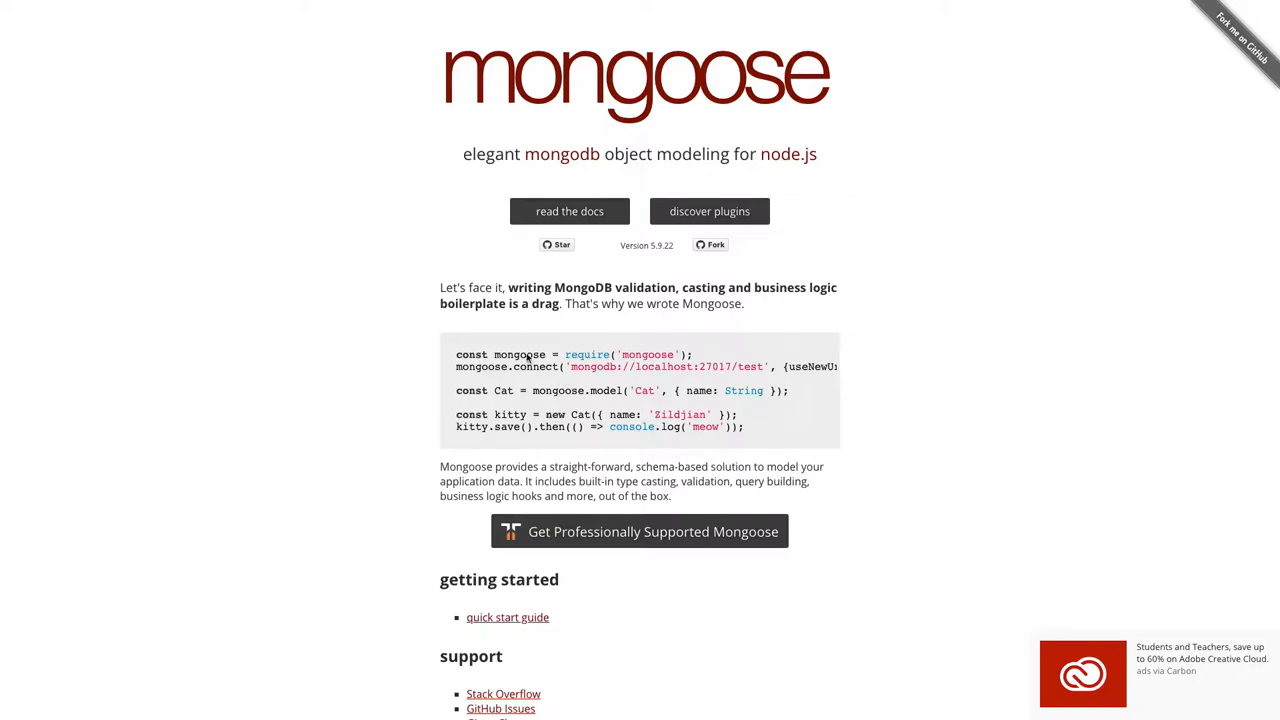
{"action": "double_click", "coordinate": [648, 354]}
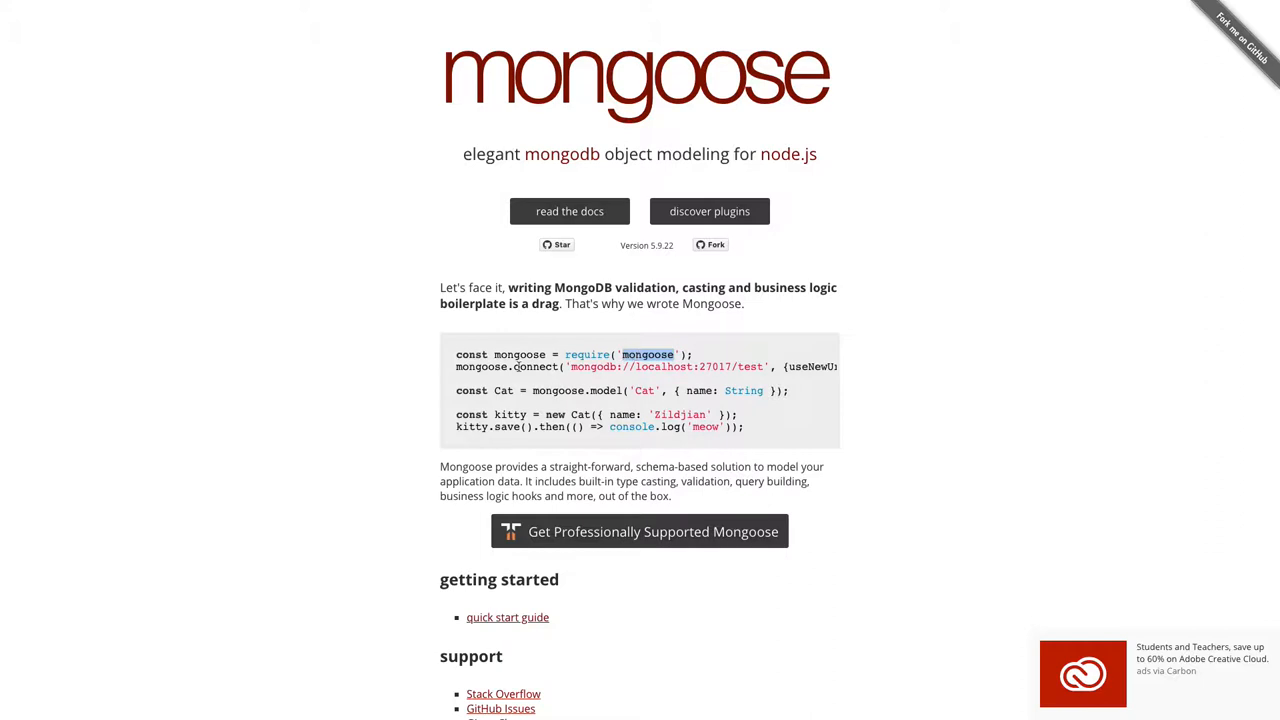
{"action": "left_click_drag", "start_coordinate": [540, 366], "coordinate": [784, 366]}
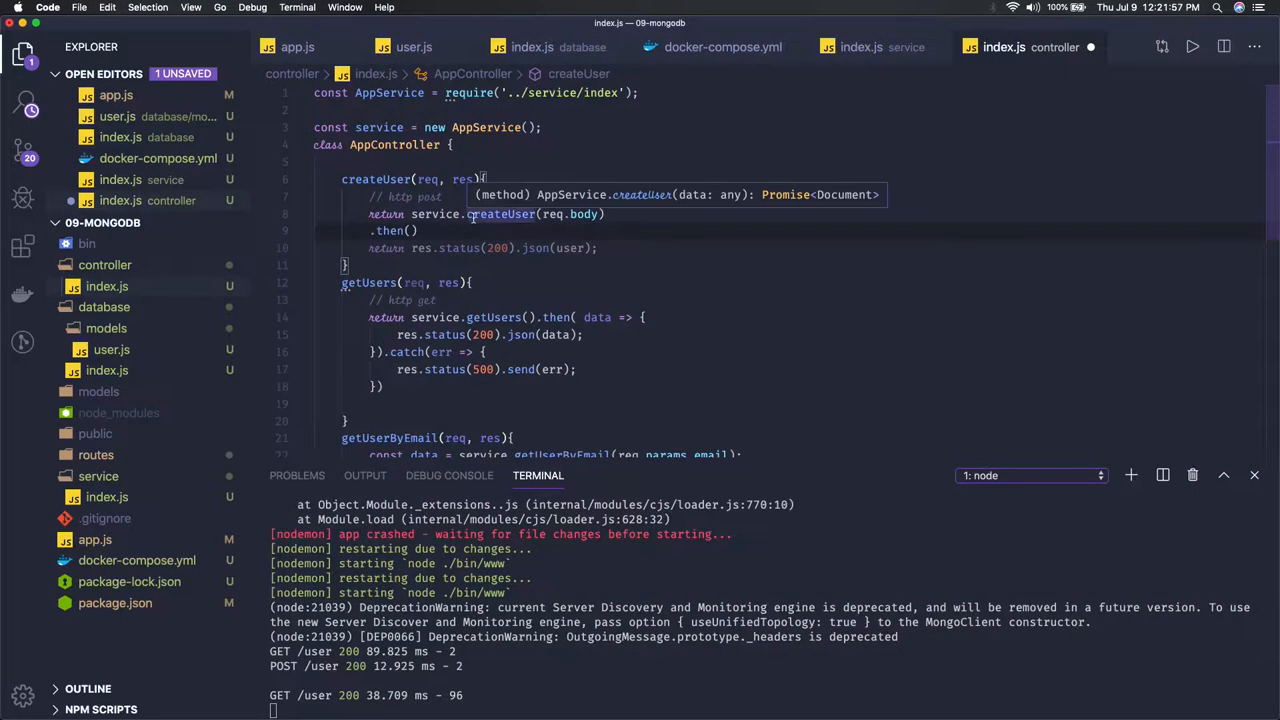
{"action": "left_click", "coordinate": [108, 370]}
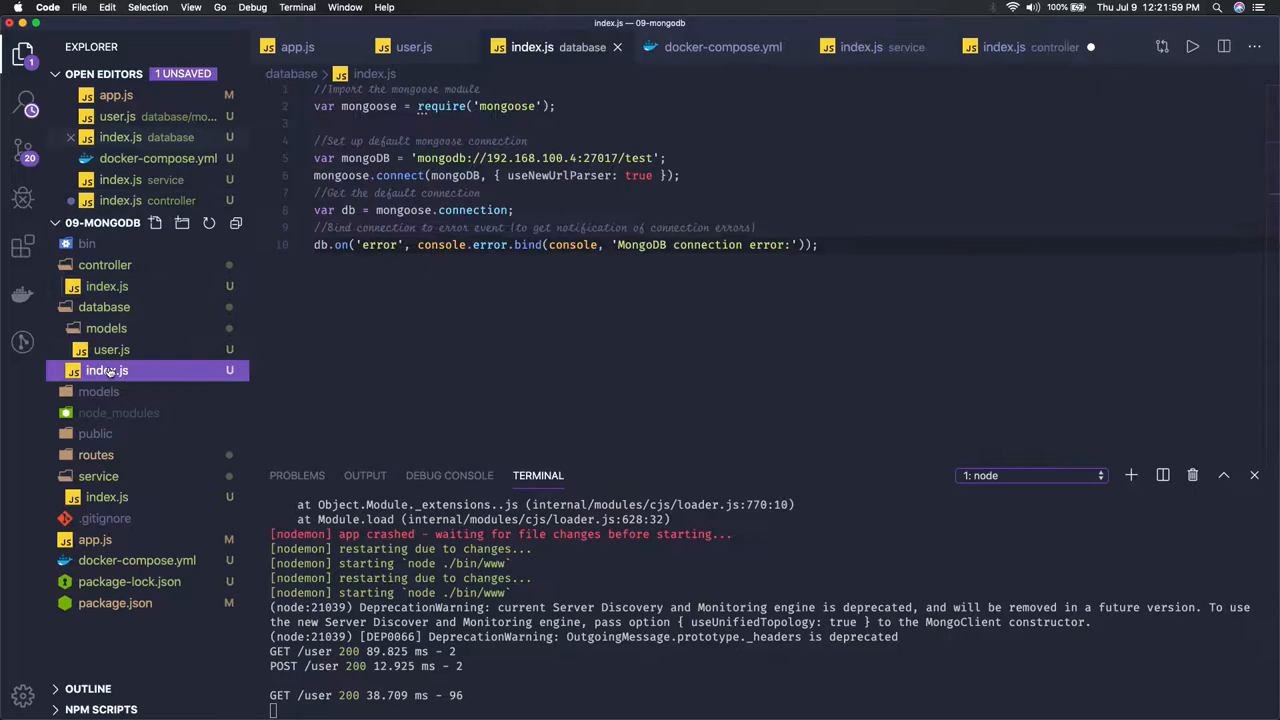
{"action": "left_click", "coordinate": [464, 158]}
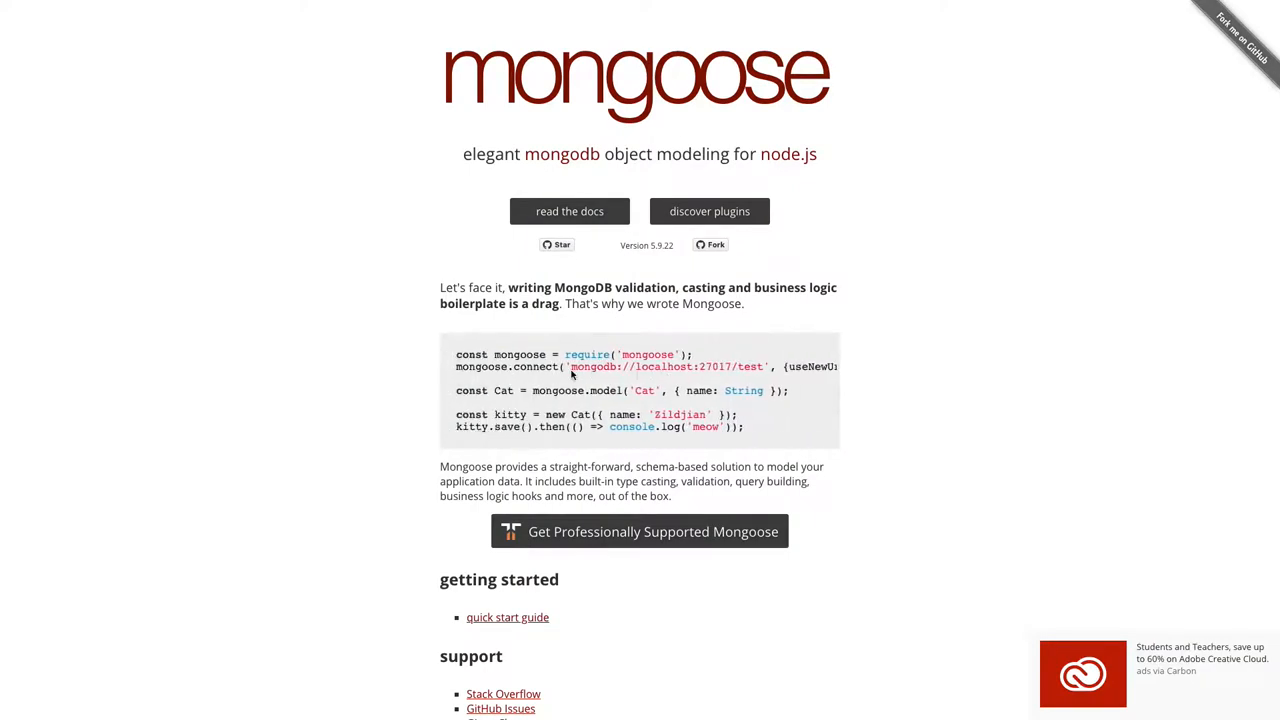
{"action": "scroll", "scroll_direction": "down", "scroll_amount": 3}
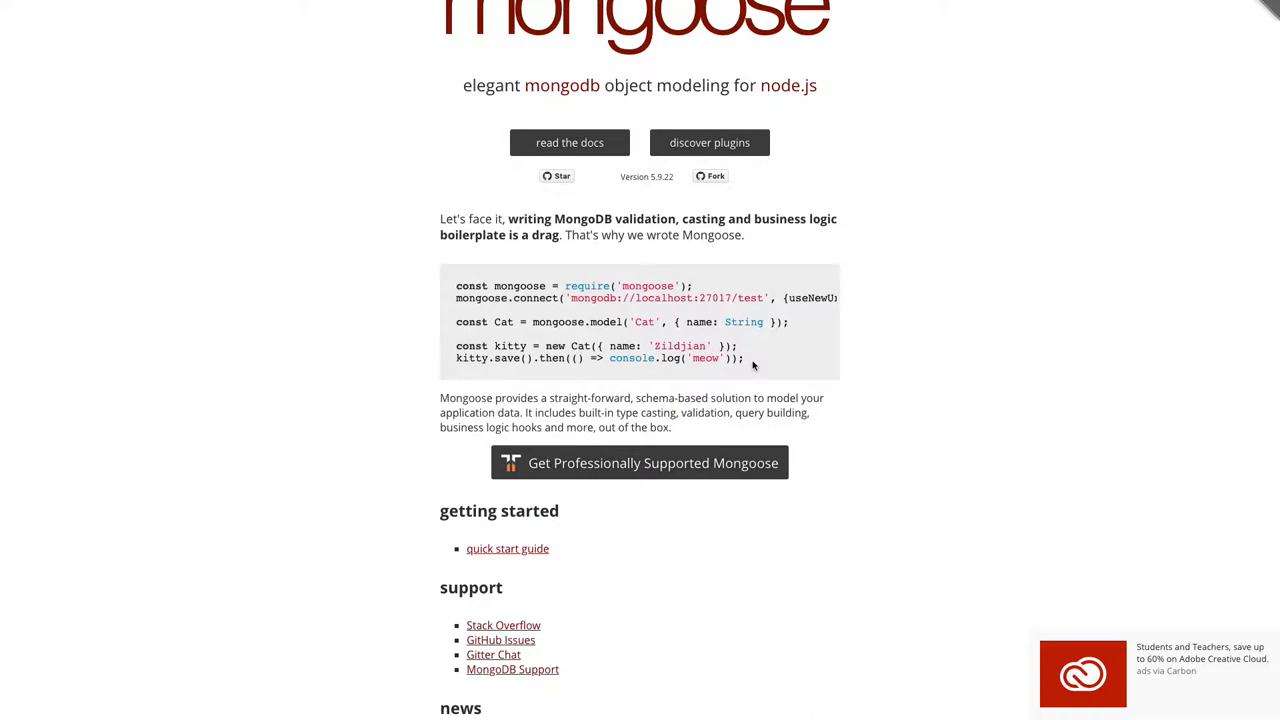
{"action": "mouse_move", "coordinate": [512, 338]}
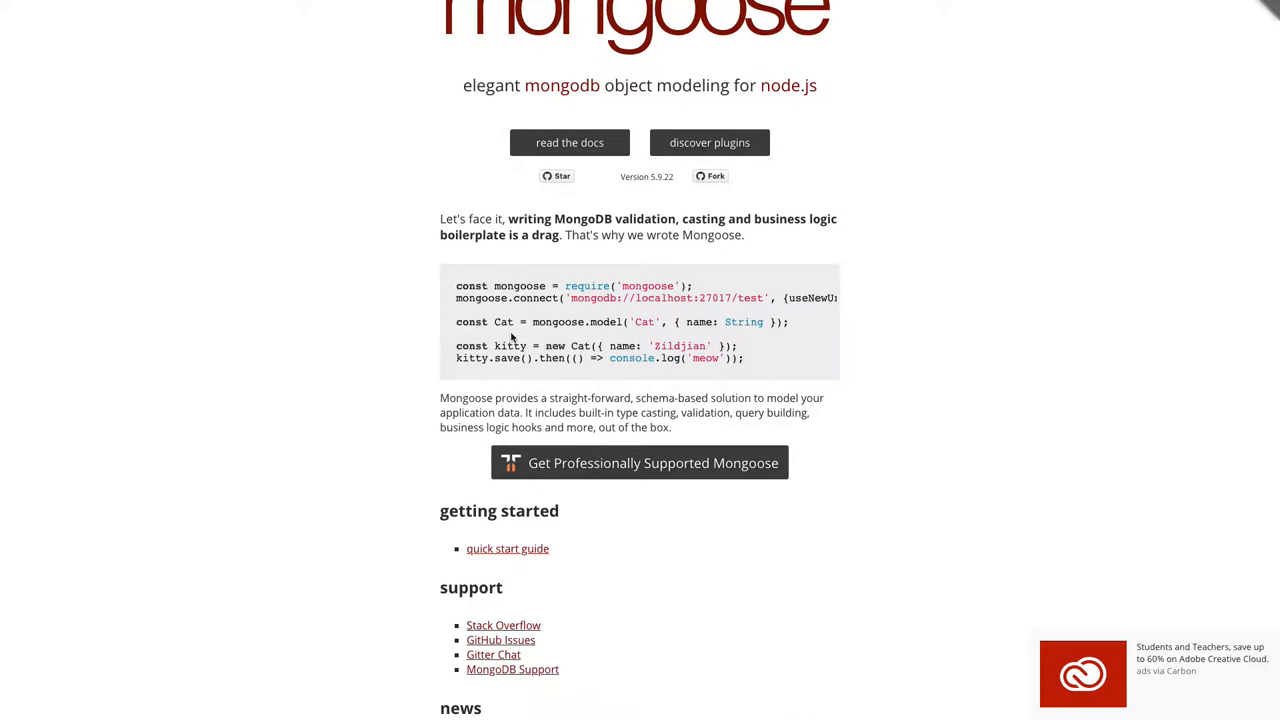
{"action": "mouse_move", "coordinate": [596, 320]}
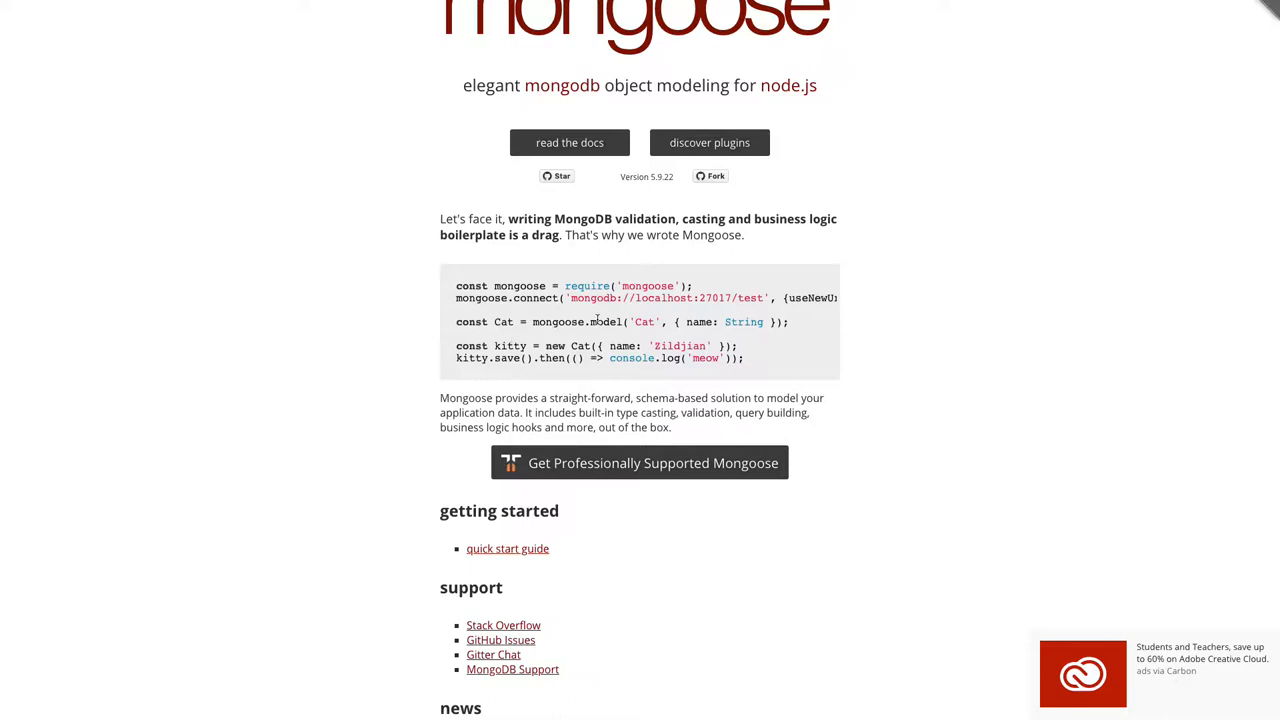
{"action": "double_click", "coordinate": [644, 322]}
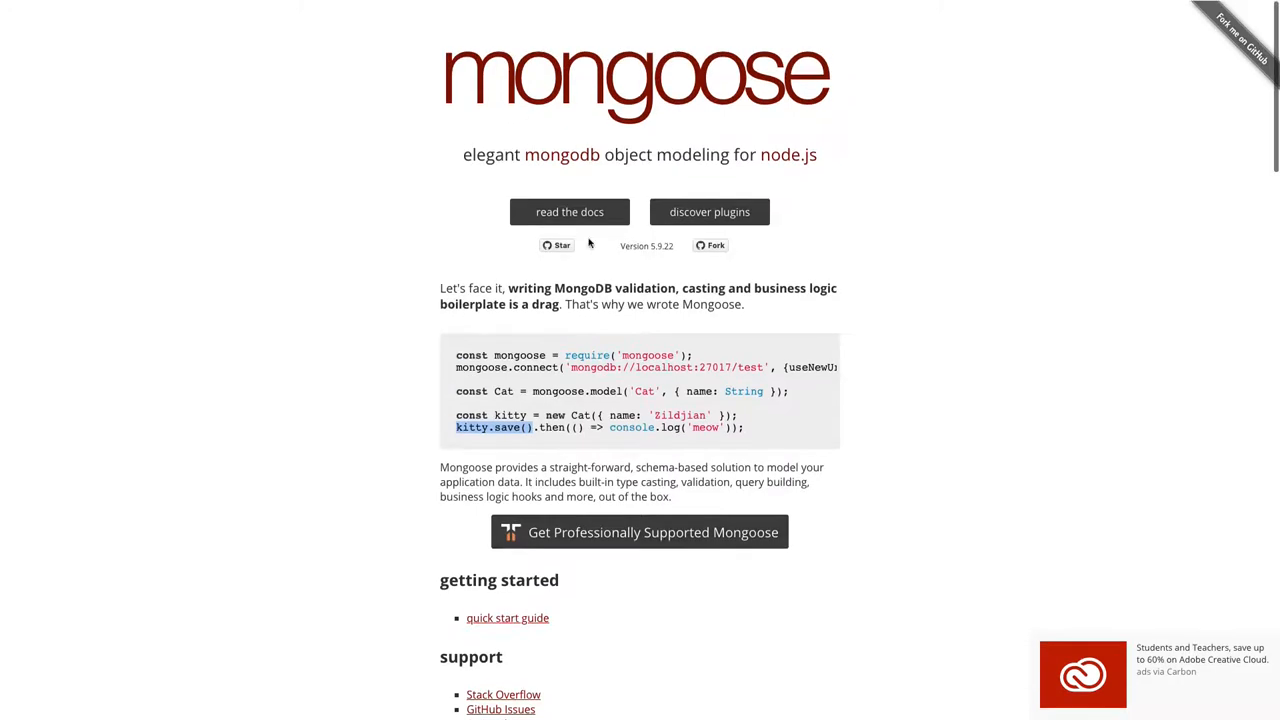
- Read the Mongoose schema guide down through the permitted SchemaTypes list
{"action": "left_click", "coordinate": [568, 212]}
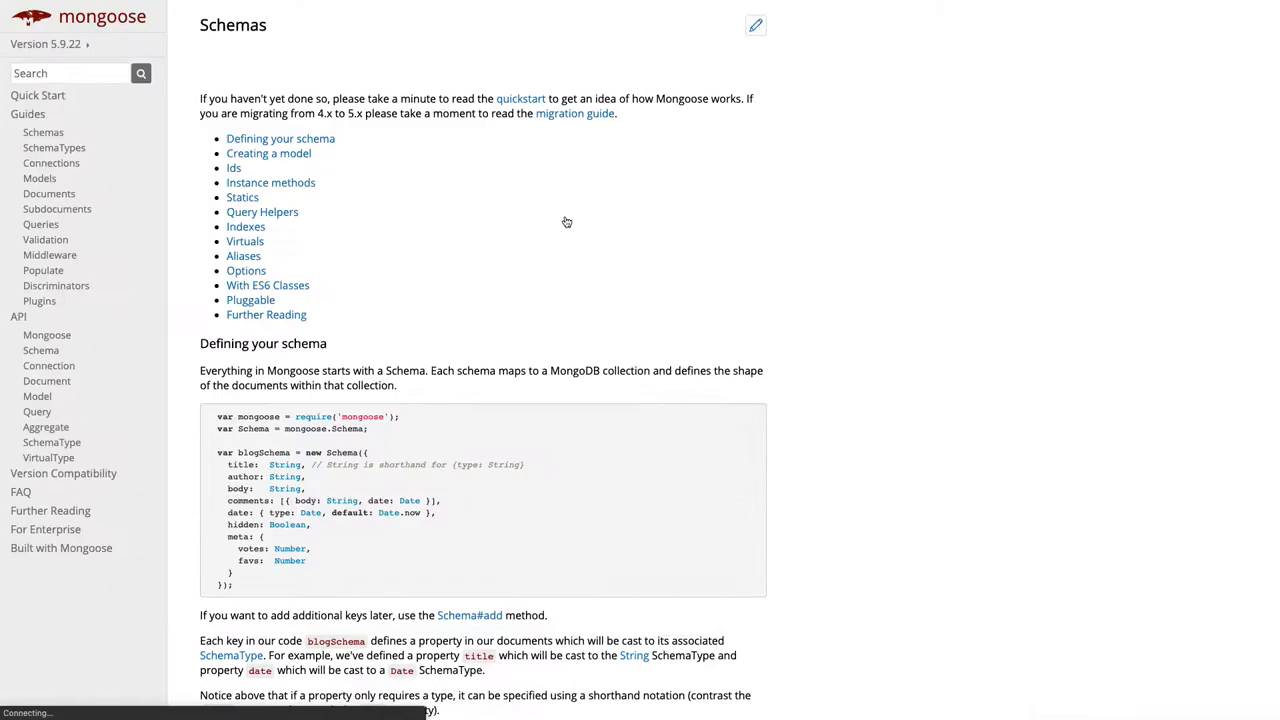
{"action": "scroll", "scroll_direction": "down", "scroll_amount": 3}
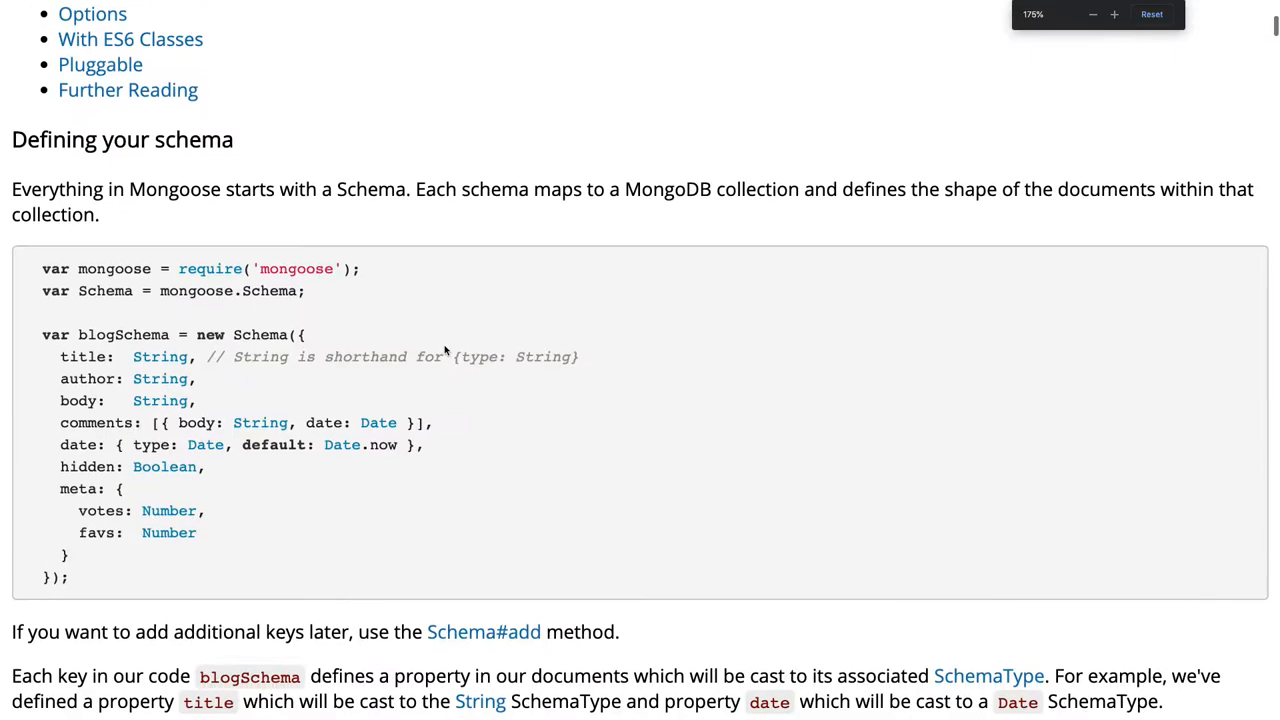
{"action": "scroll", "scroll_direction": "down", "scroll_amount": 3}
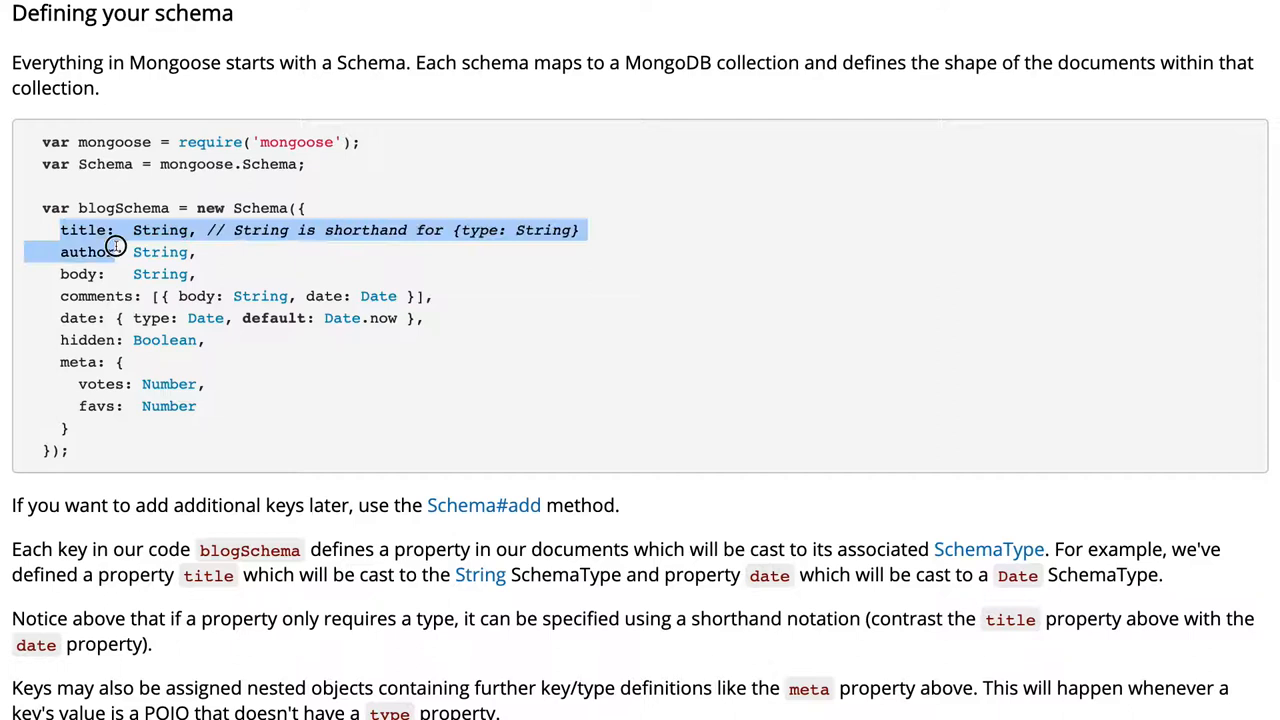
{"action": "scroll", "scroll_direction": "down", "scroll_amount": 3}
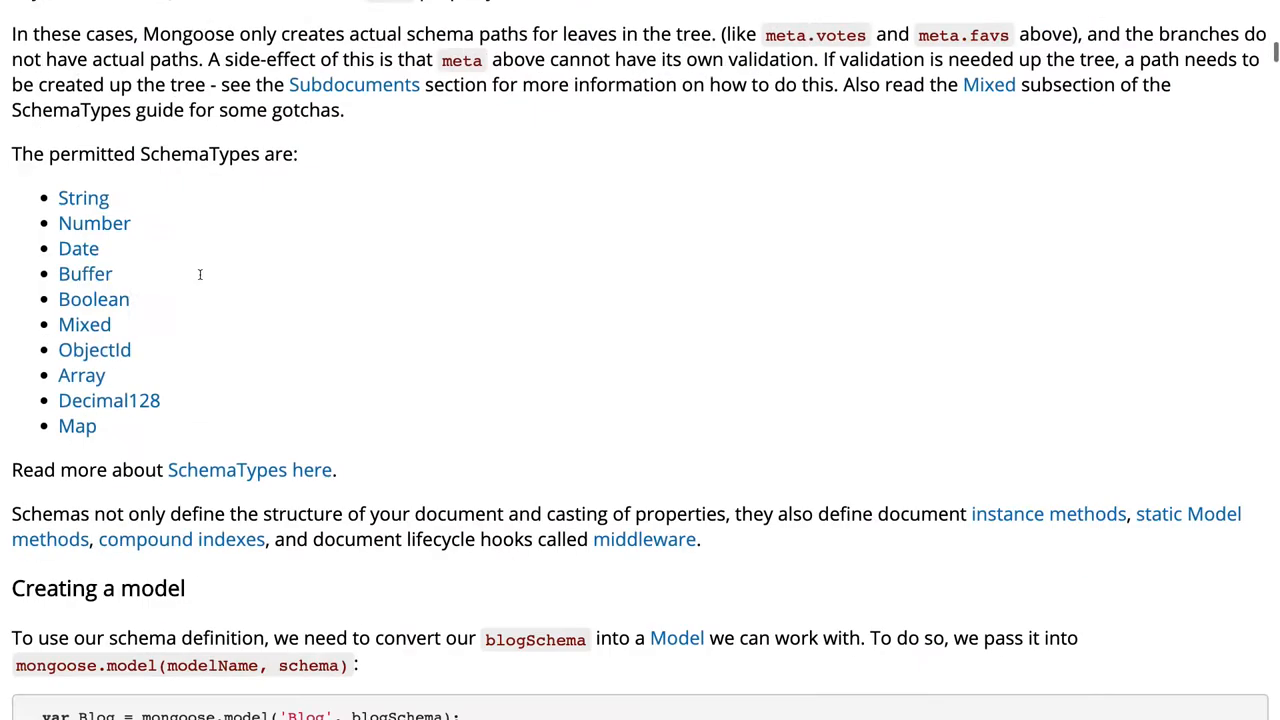
{"action": "left_click_drag", "start_coordinate": [58, 248], "coordinate": [96, 424]}
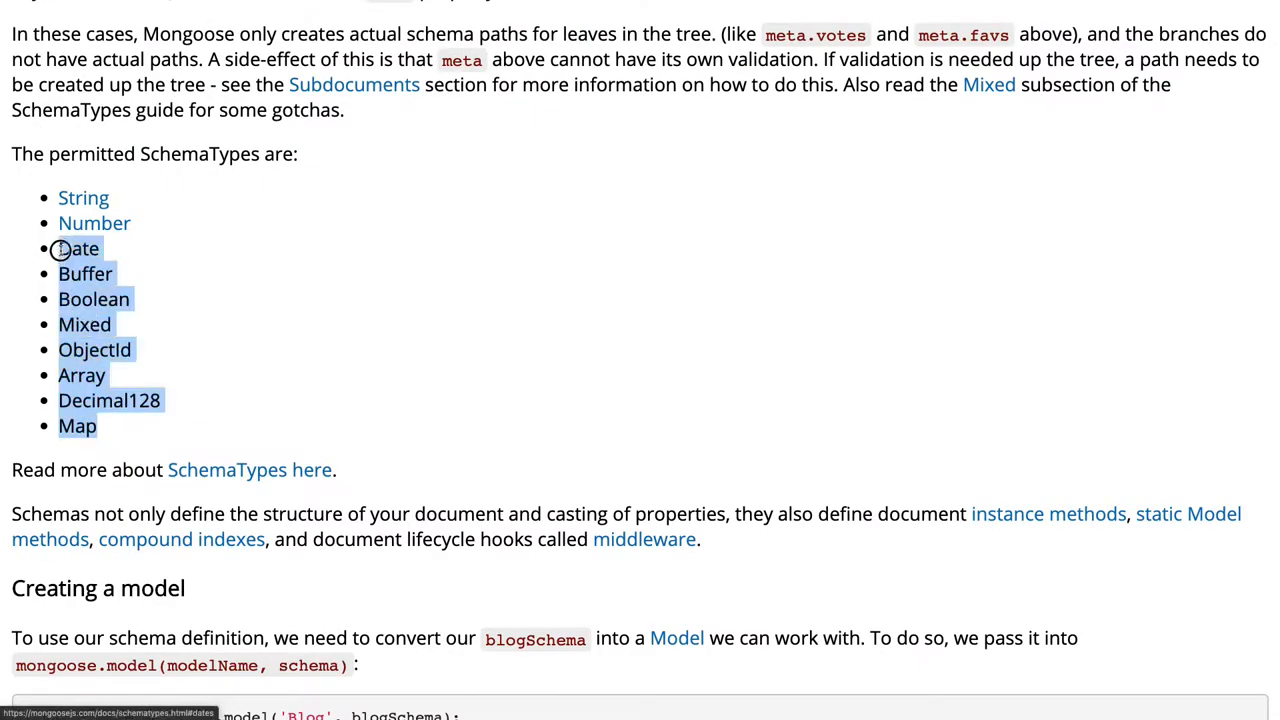
{"action": "scroll", "scroll_direction": "down", "scroll_amount": 3}
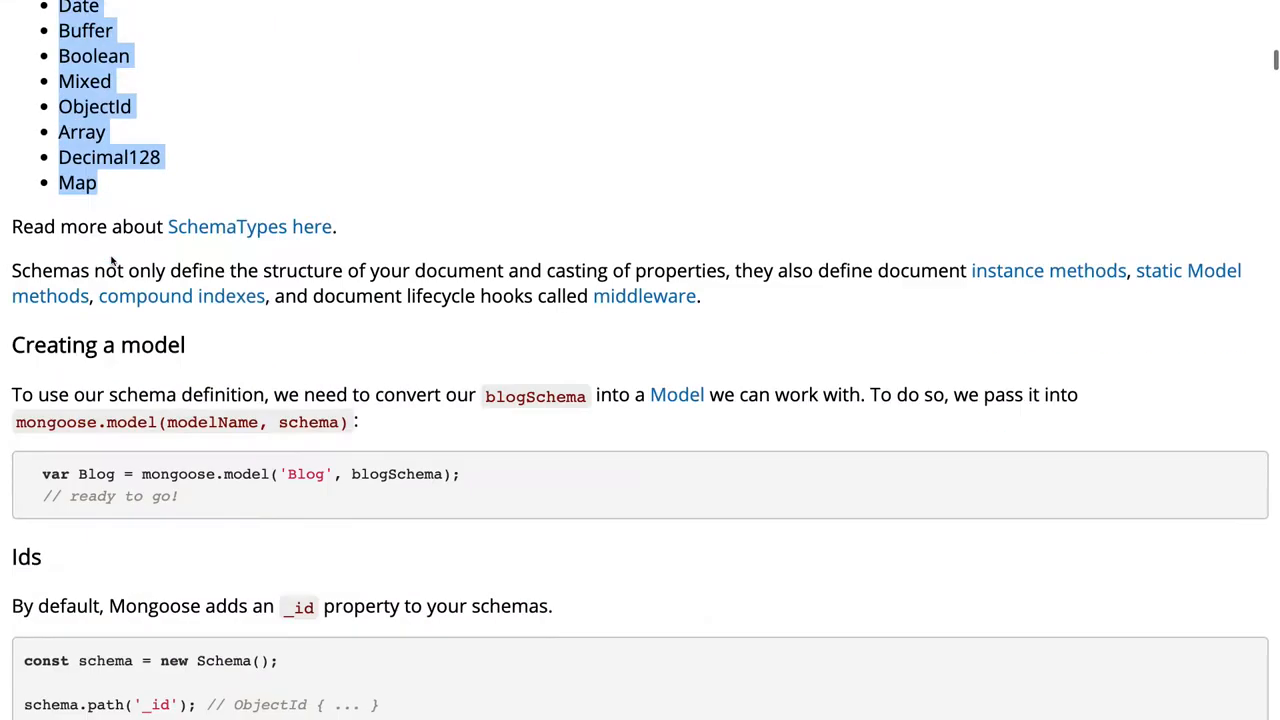
{"action": "scroll", "scroll_direction": "down", "scroll_amount": 3}
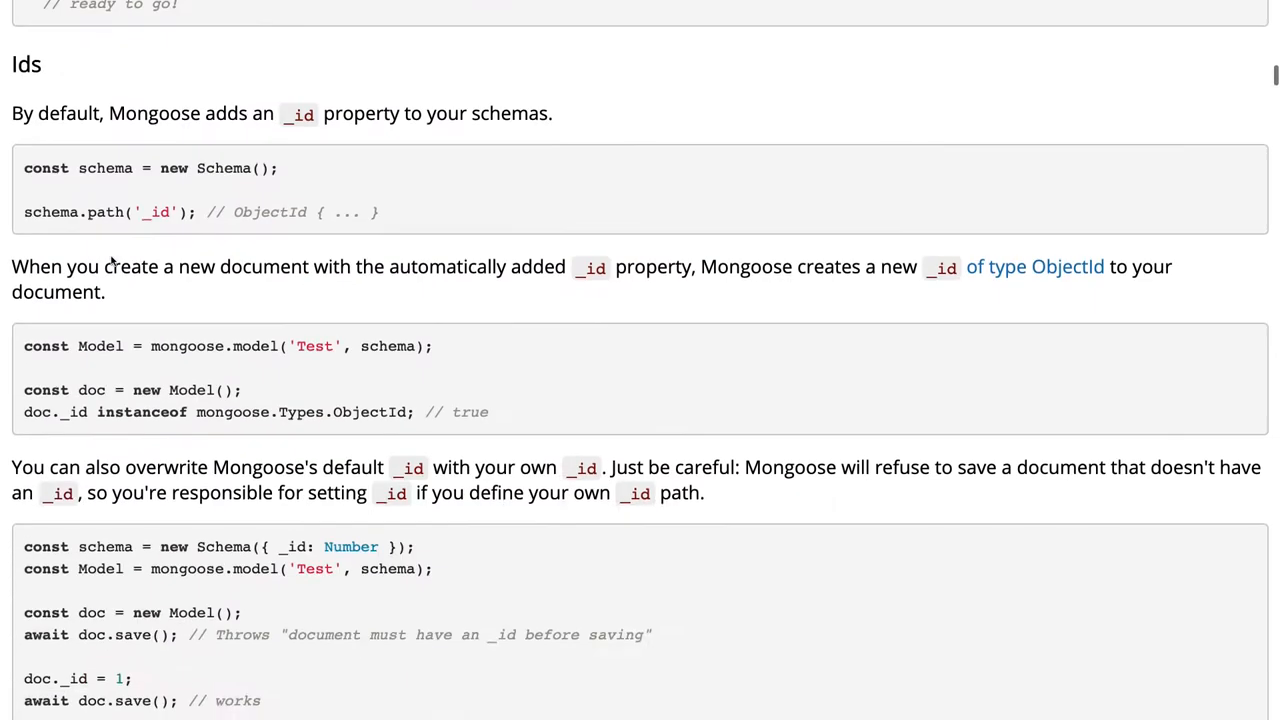
{"action": "scroll", "scroll_direction": "down", "scroll_amount": 3}
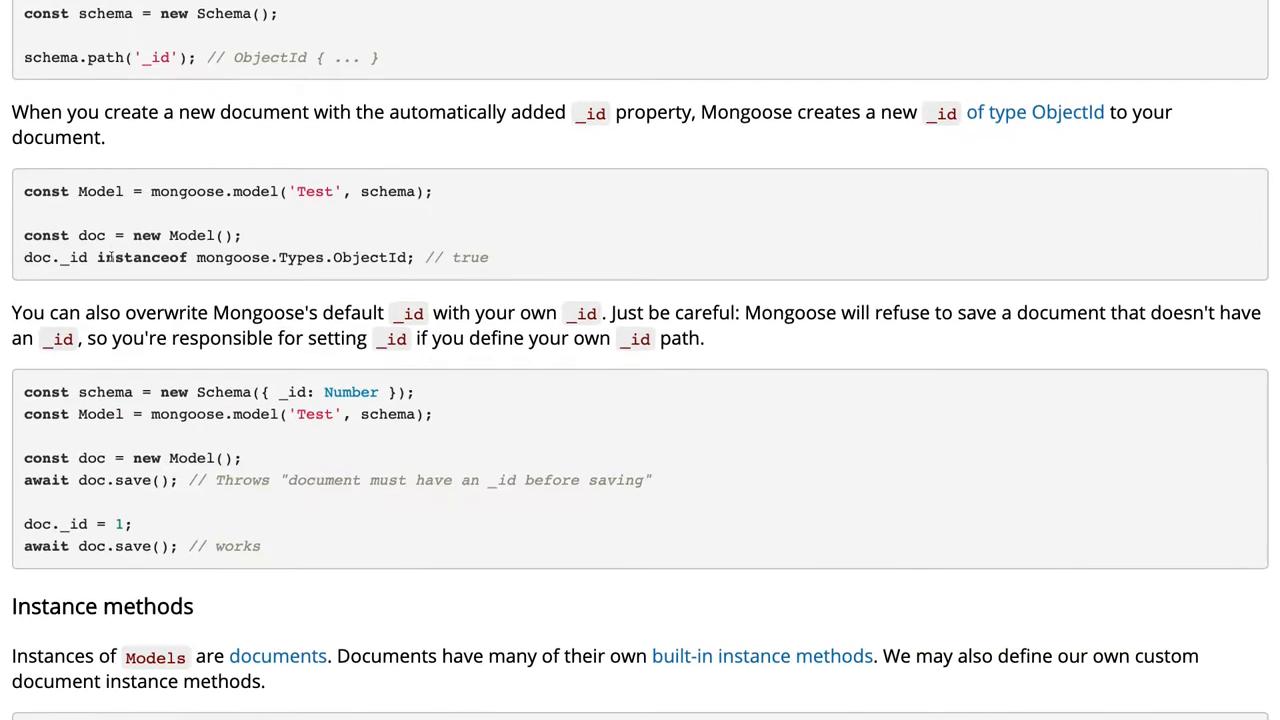
{"action": "scroll", "scroll_direction": "down", "scroll_amount": 3}
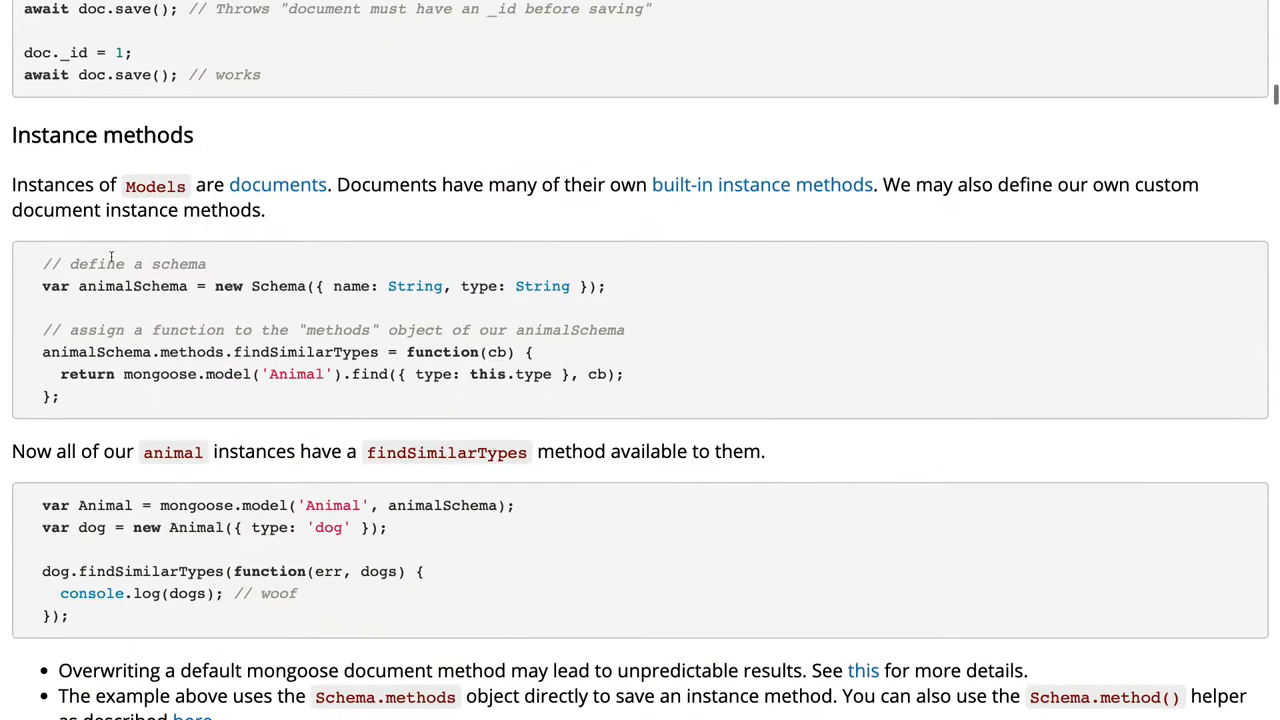
- Reach the Query Helpers example, marking the mongoose.model call and the find call on Animal
{"action": "scroll", "scroll_direction": "down", "scroll_amount": 3}
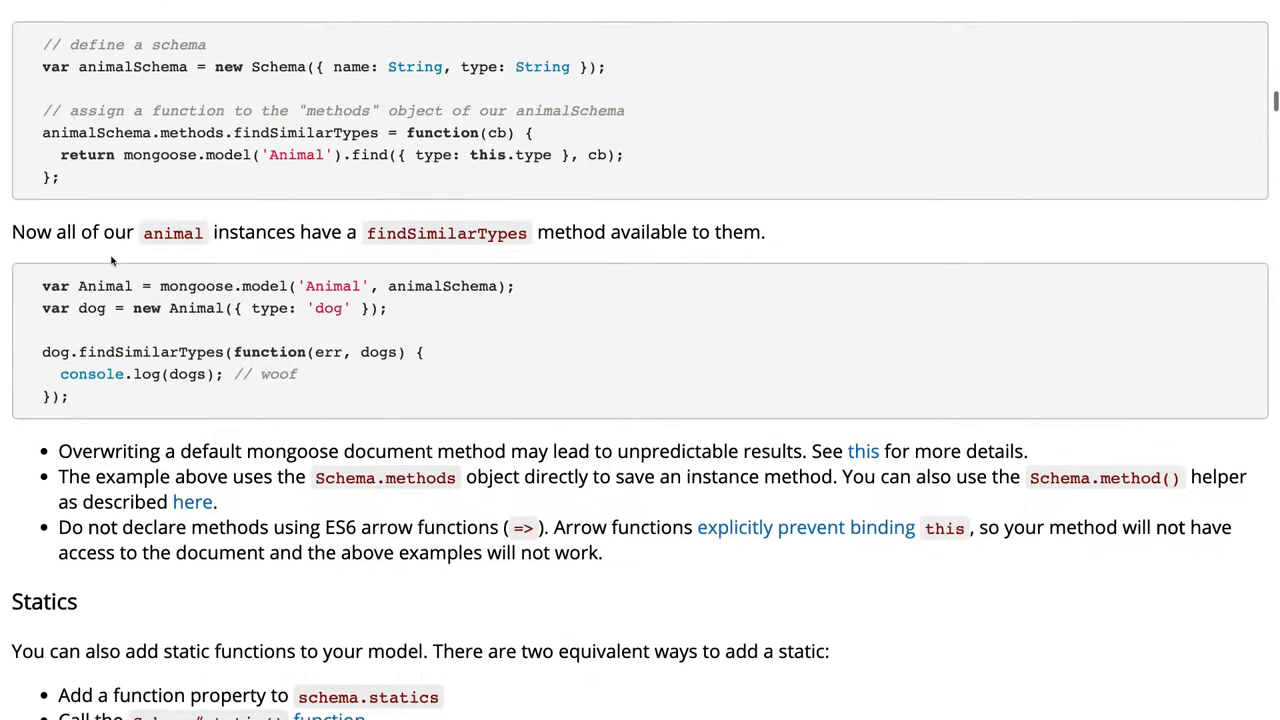
{"action": "scroll", "scroll_direction": "down", "scroll_amount": 3}
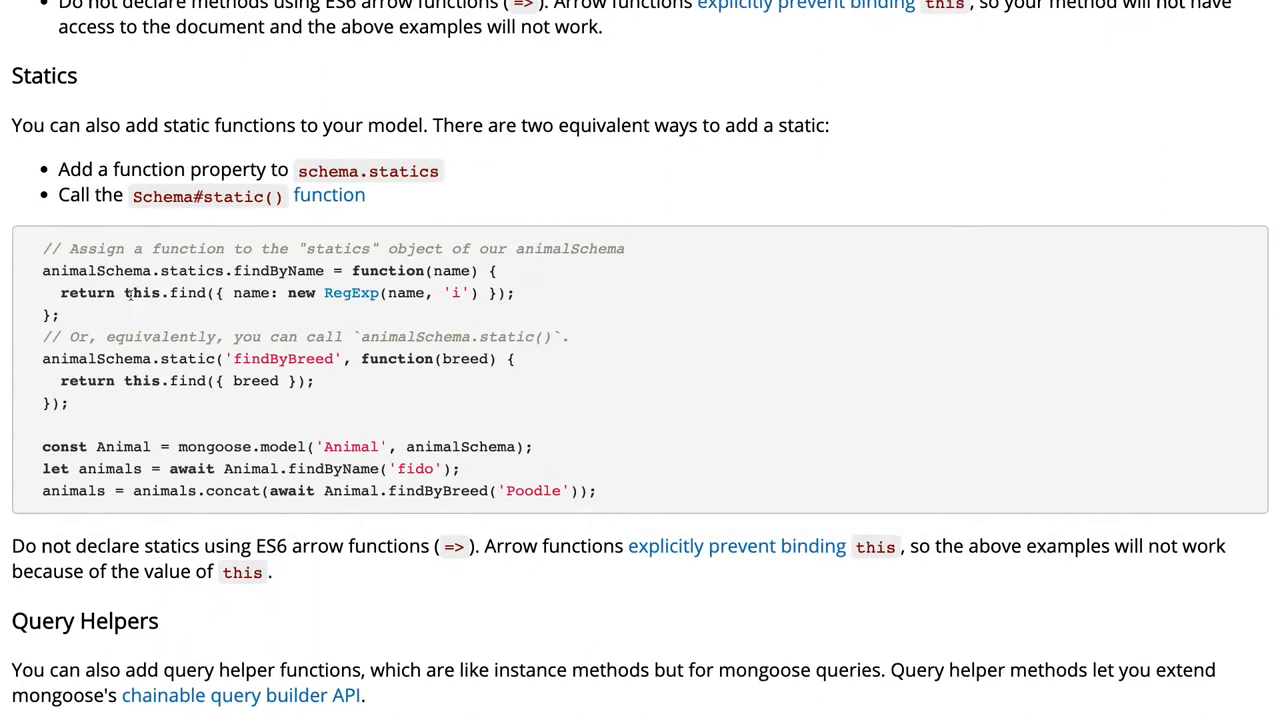
{"action": "scroll", "scroll_direction": "down", "scroll_amount": 3}
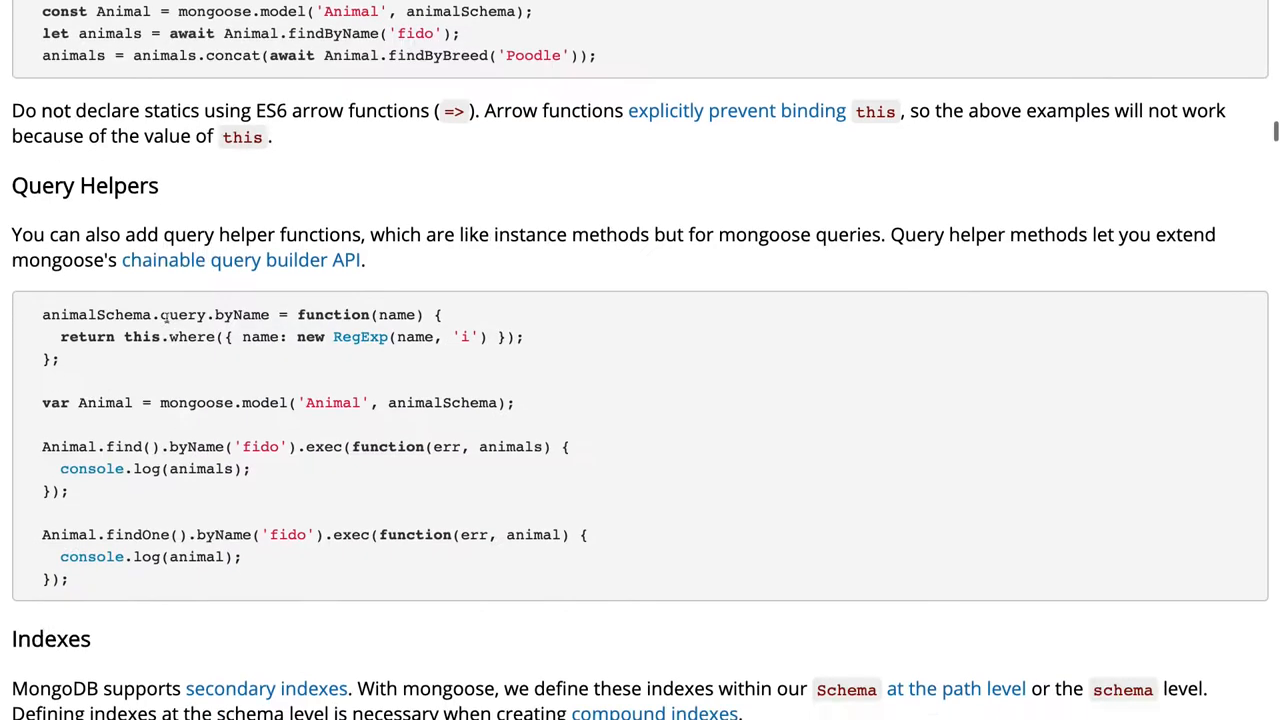
{"action": "scroll", "scroll_direction": "down", "scroll_amount": 3}
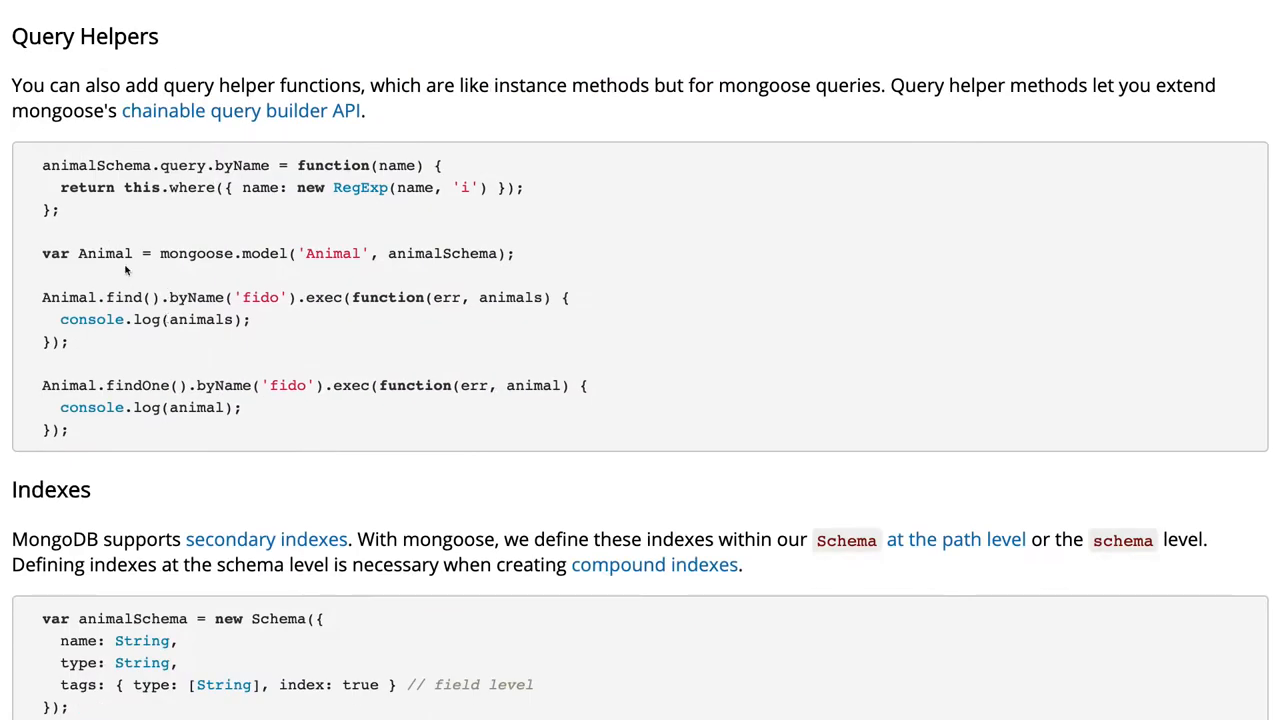
{"action": "double_click", "coordinate": [104, 252]}
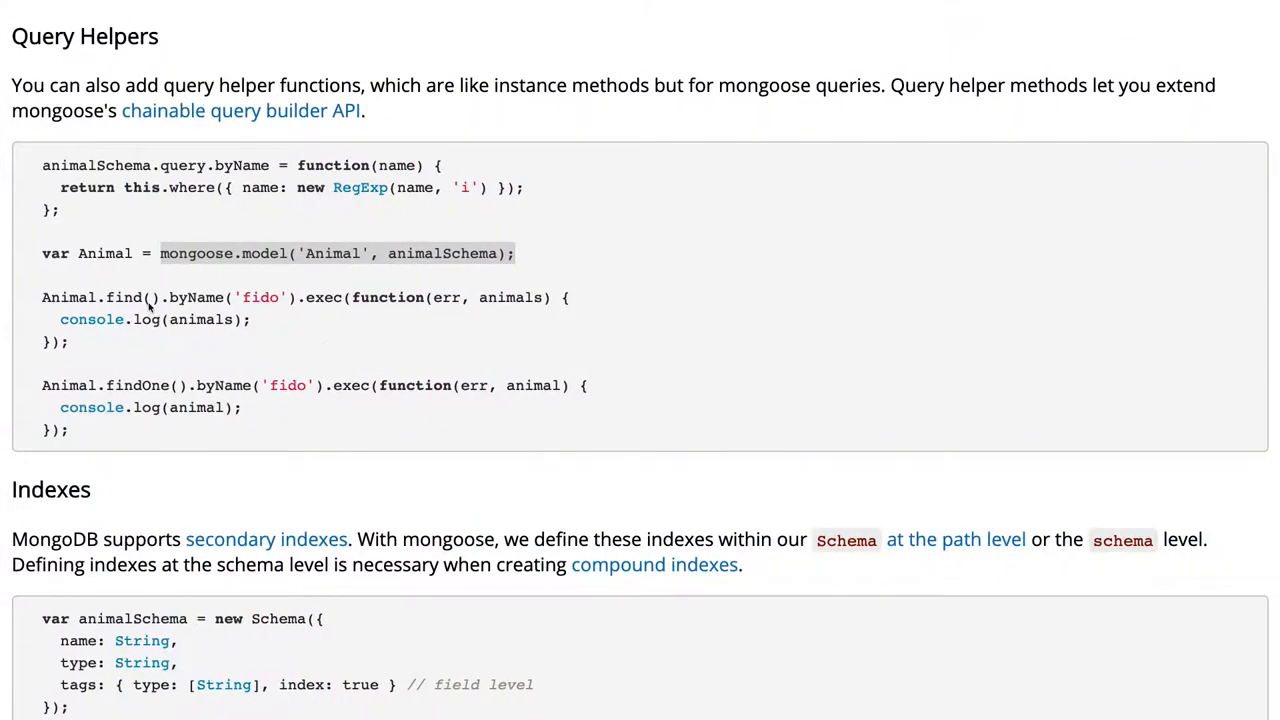
{"action": "double_click", "coordinate": [124, 296]}
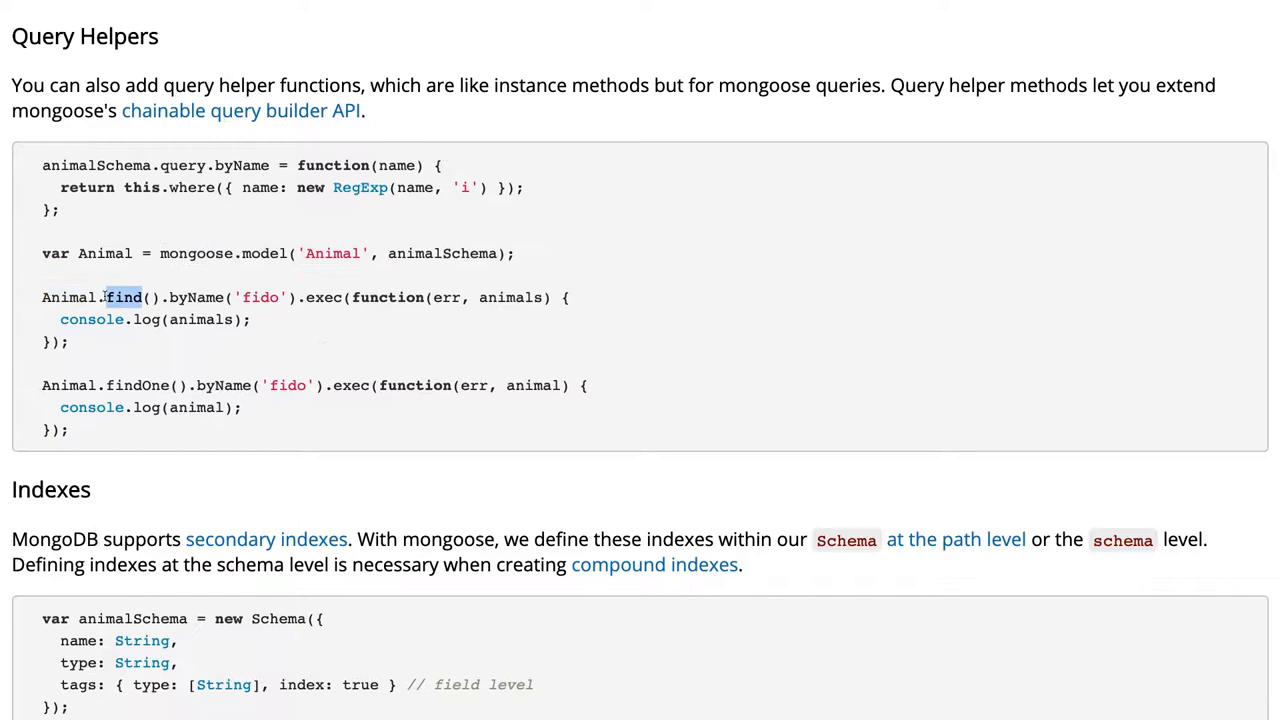
{"action": "scroll", "scroll_direction": "down", "scroll_amount": 3}
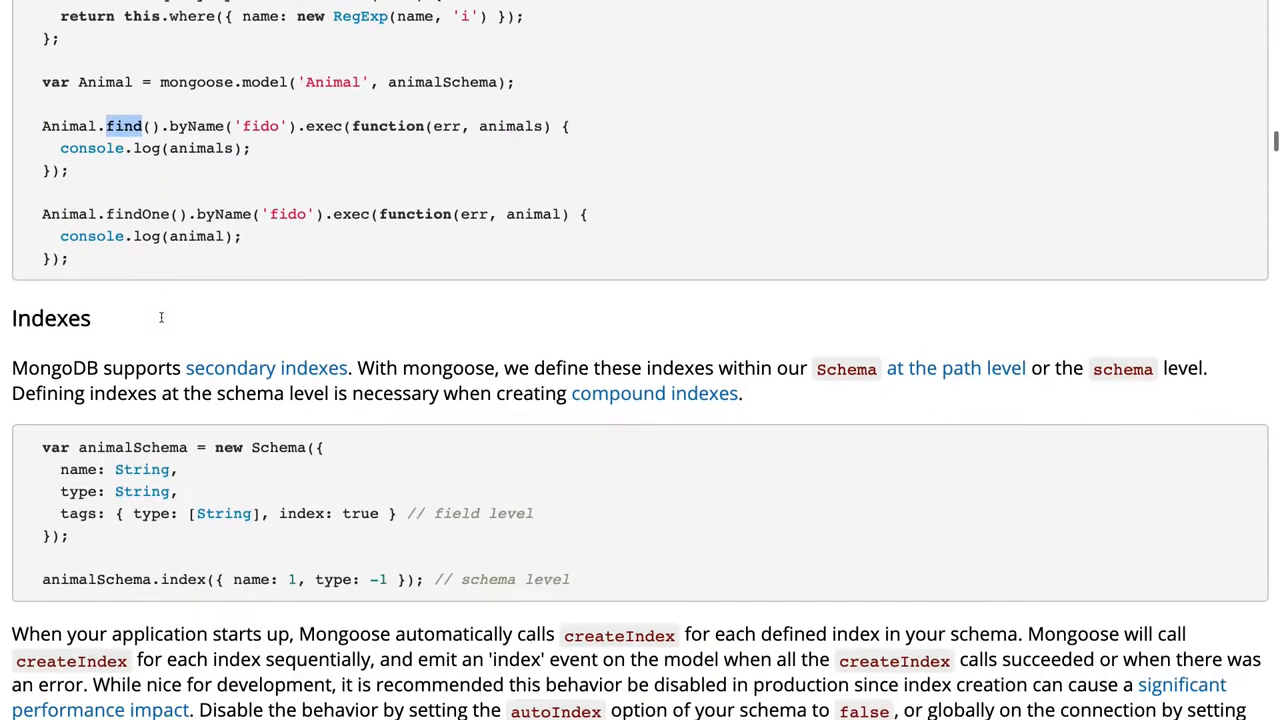
{"action": "scroll", "scroll_direction": "down", "scroll_amount": 3}
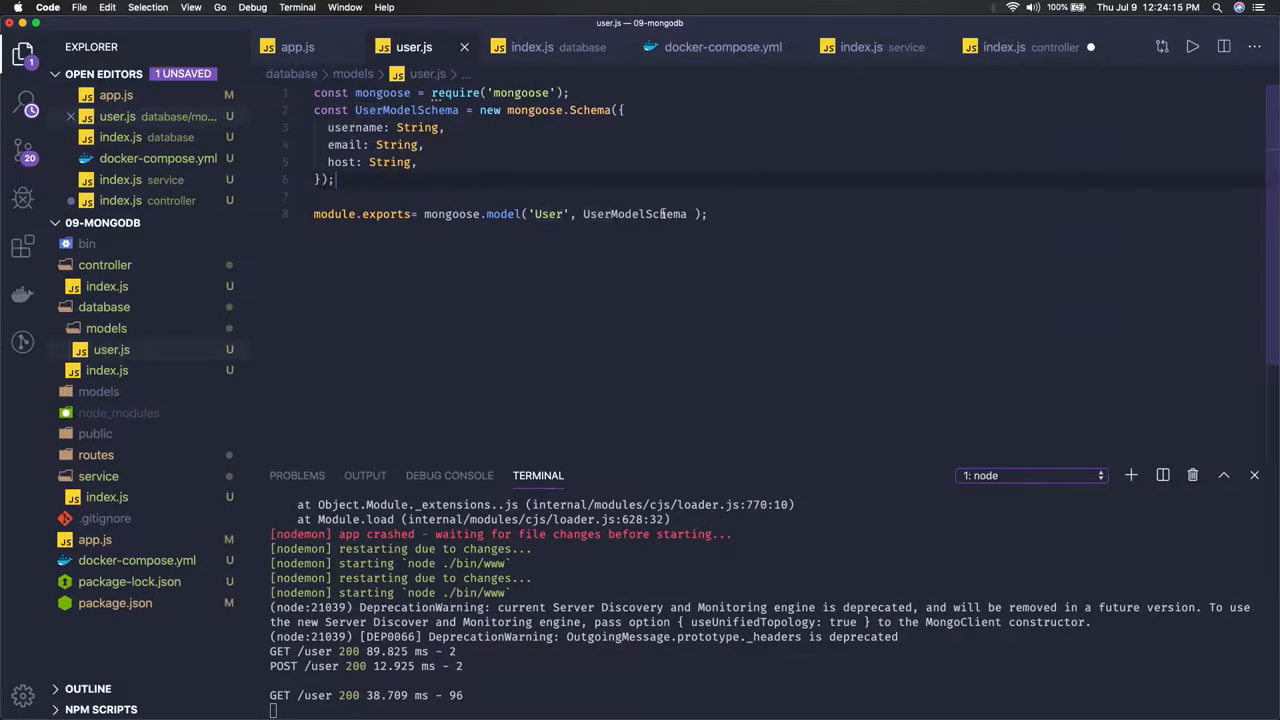
- Switch from the user model file to service/index.js with the AppService class
{"action": "type", "text": "."}
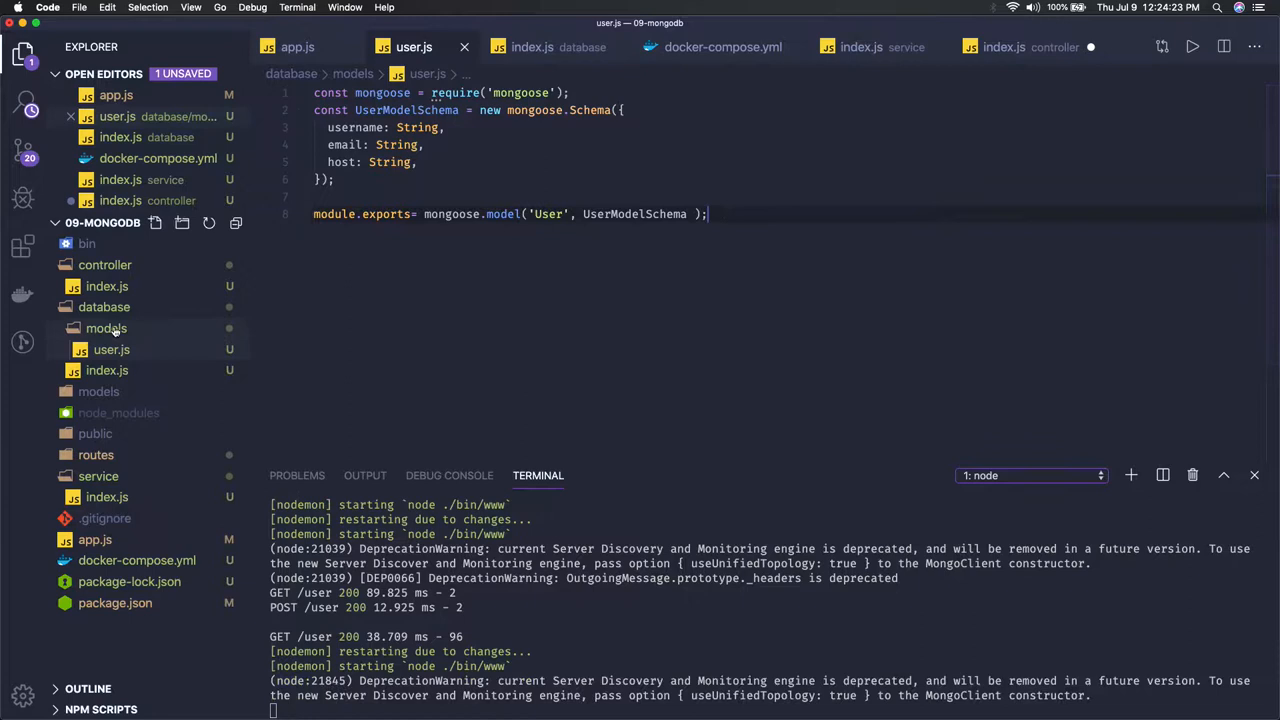
{"action": "left_click", "coordinate": [108, 286]}
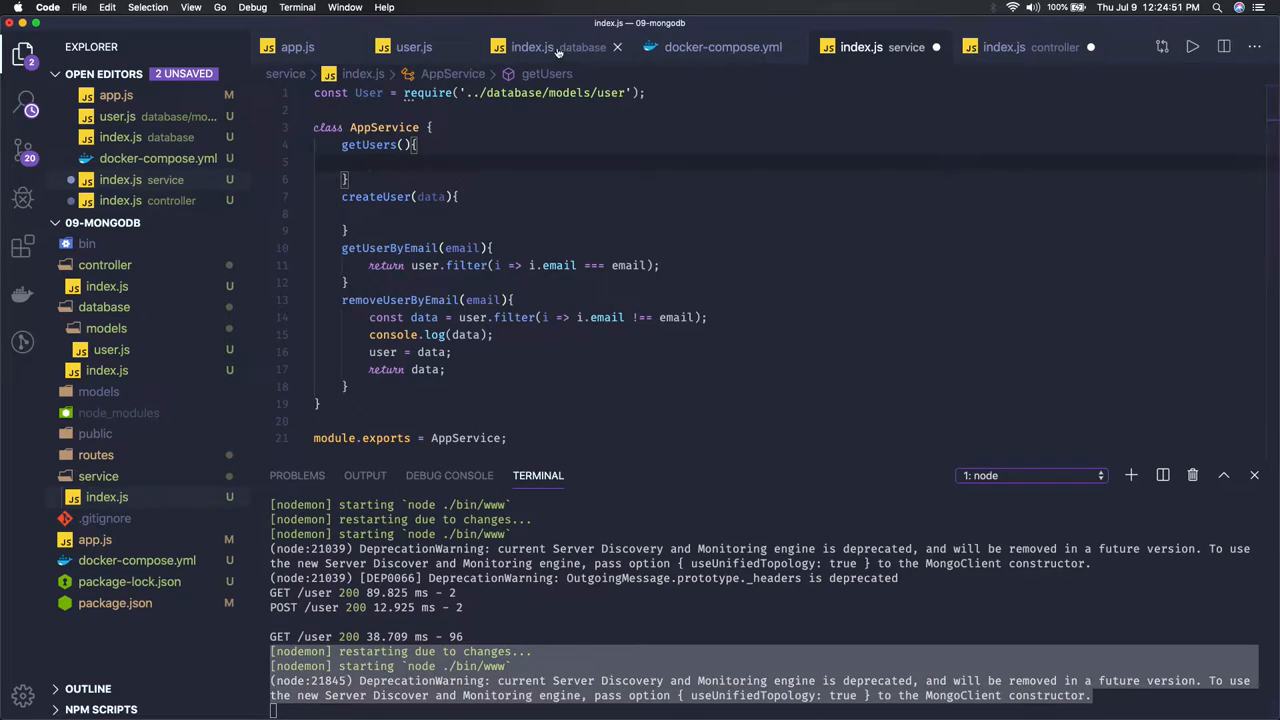
- Make AppService getUsers return User.find({}) and save the service file
{"action": "left_click", "coordinate": [532, 48]}
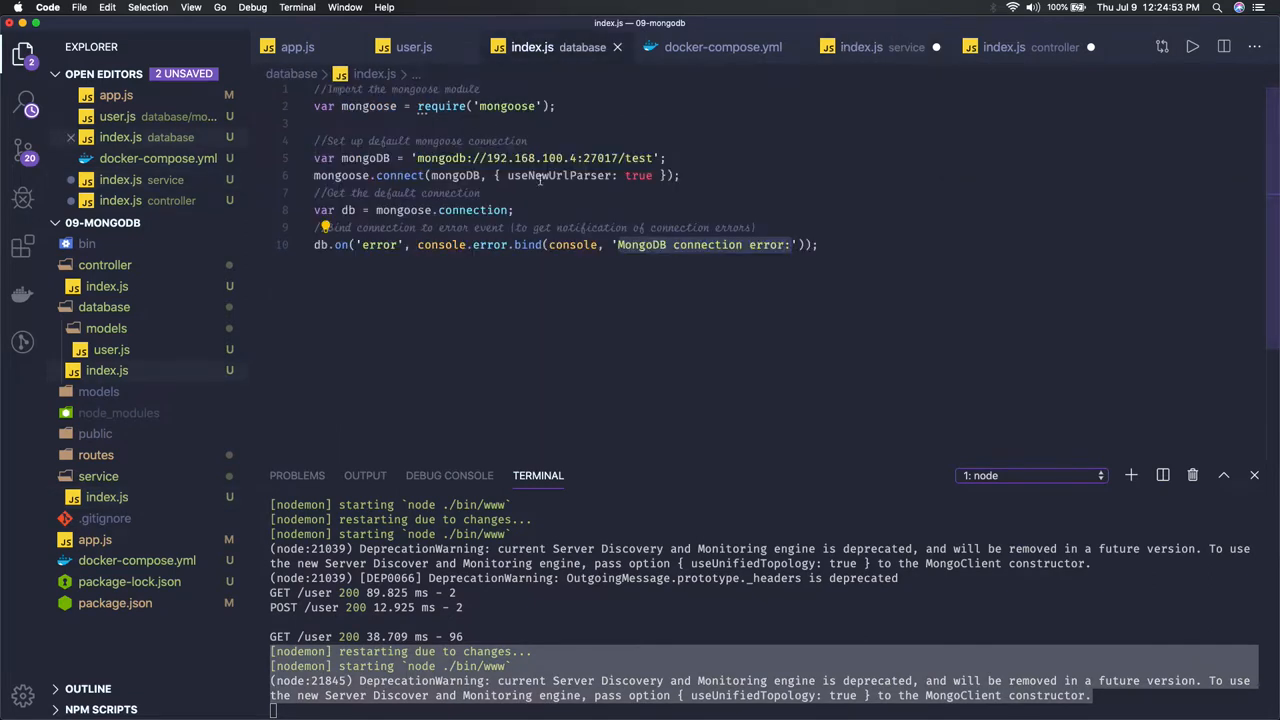
{"action": "left_click", "coordinate": [112, 348]}
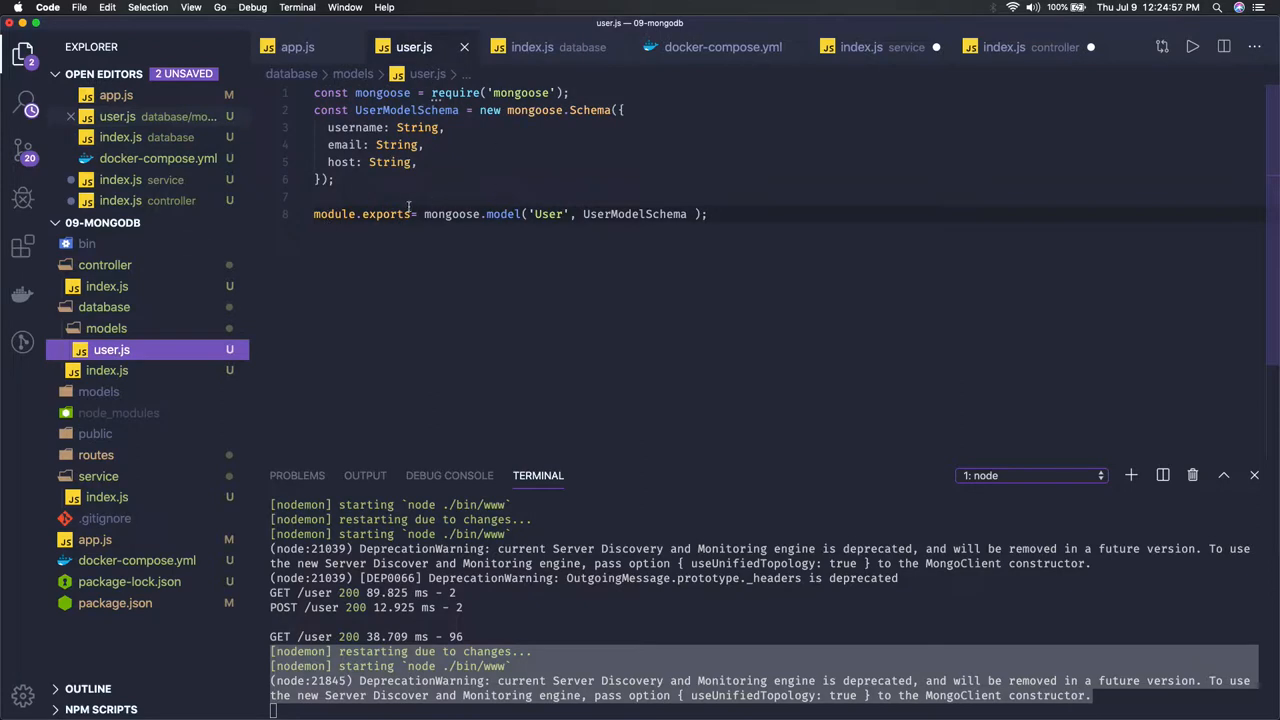
{"action": "mouse_move", "coordinate": [172, 316]}
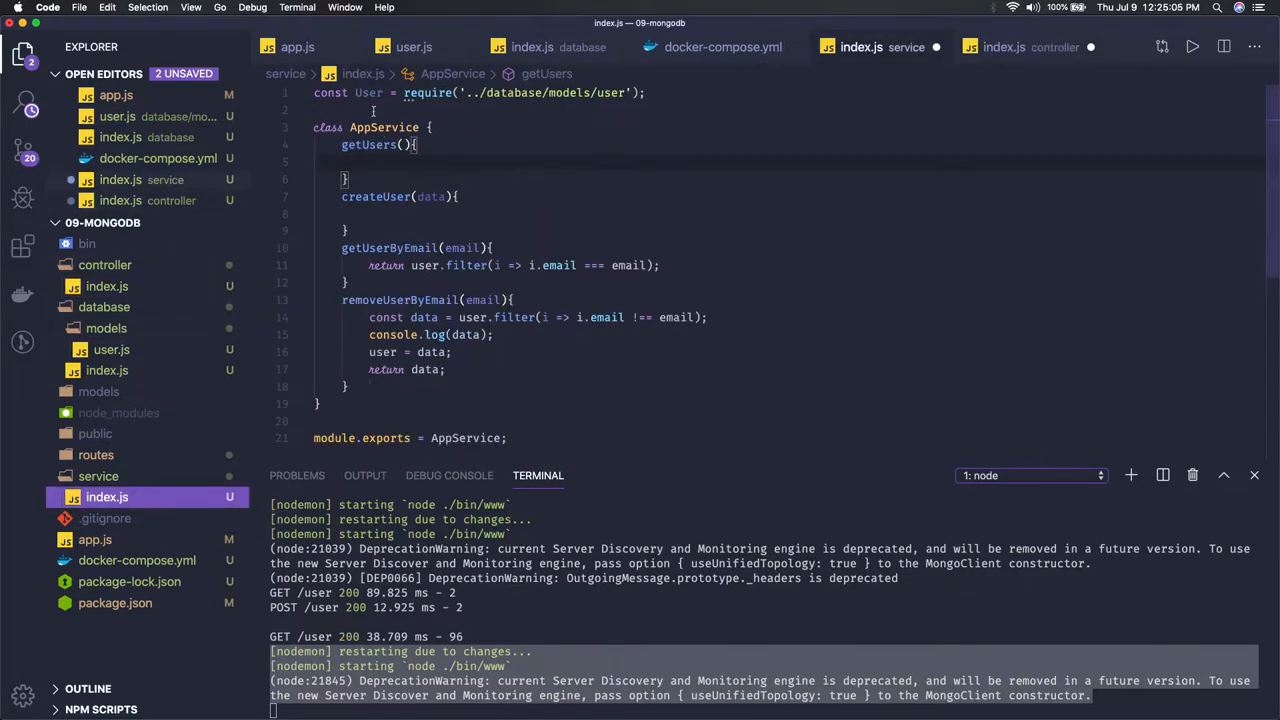
{"action": "type", "text": "r"}
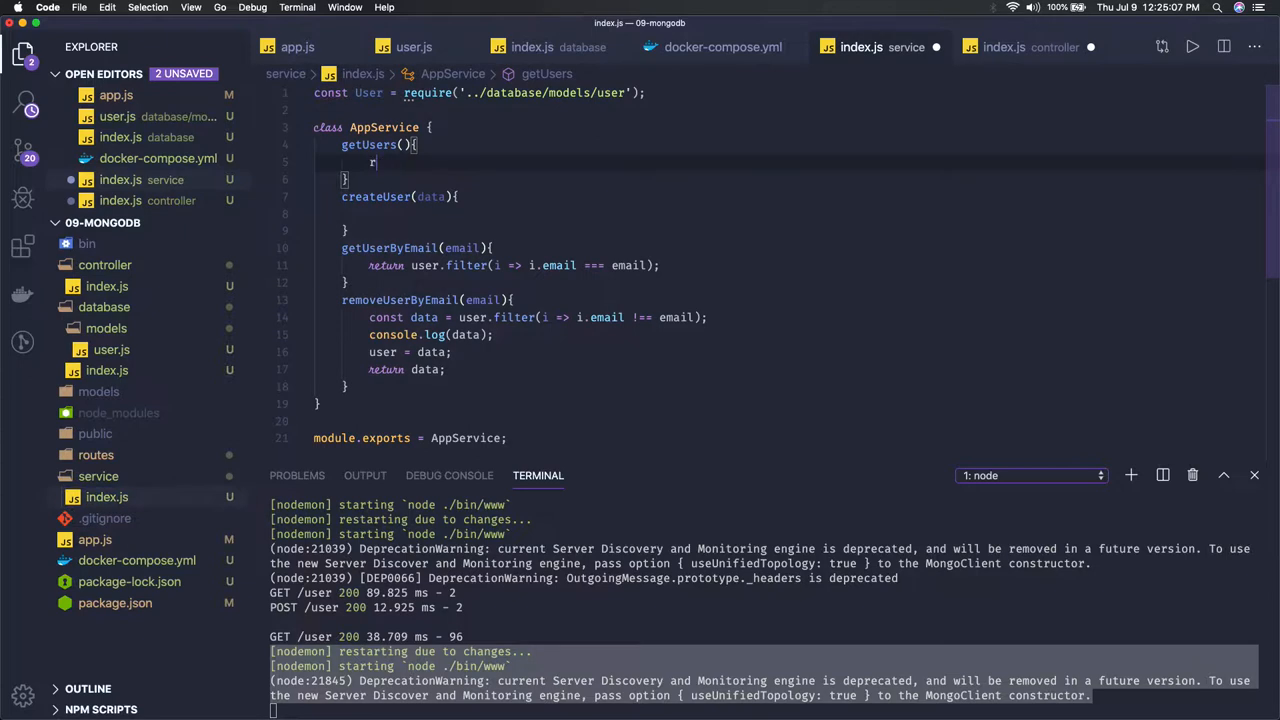
{"action": "type", "text": "eturn"}
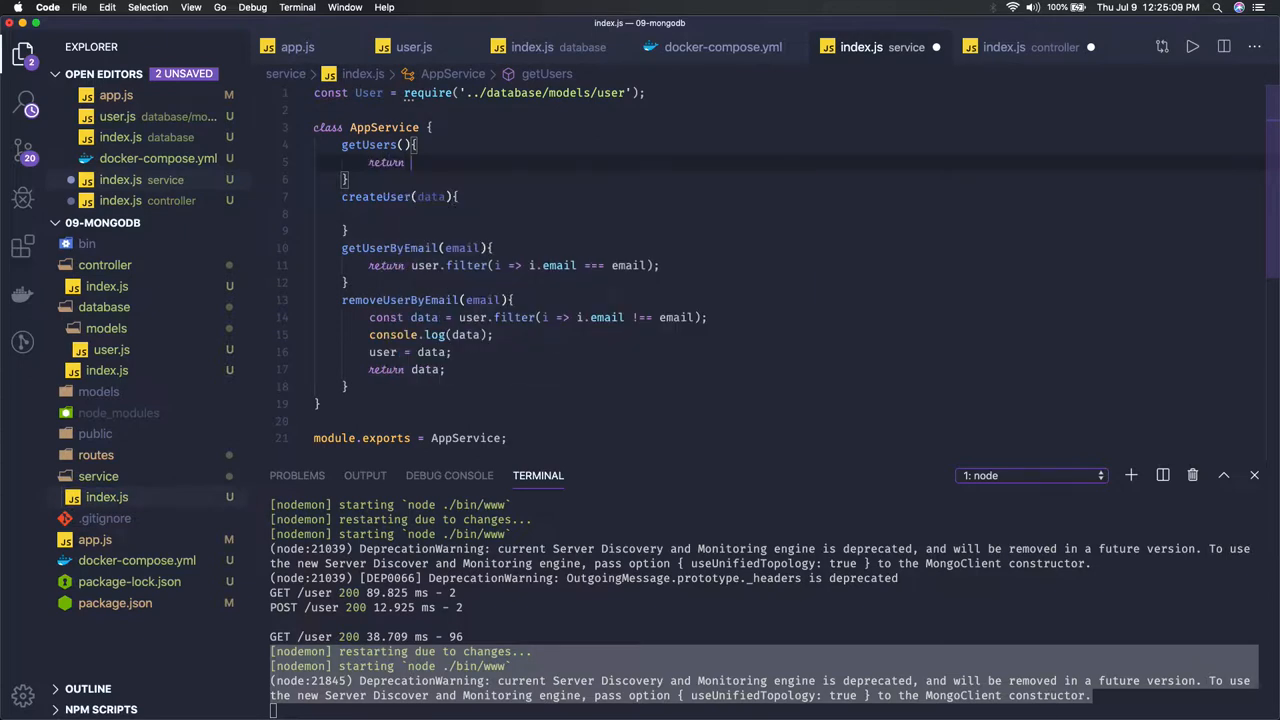
{"action": "type", "text": "User.find("}
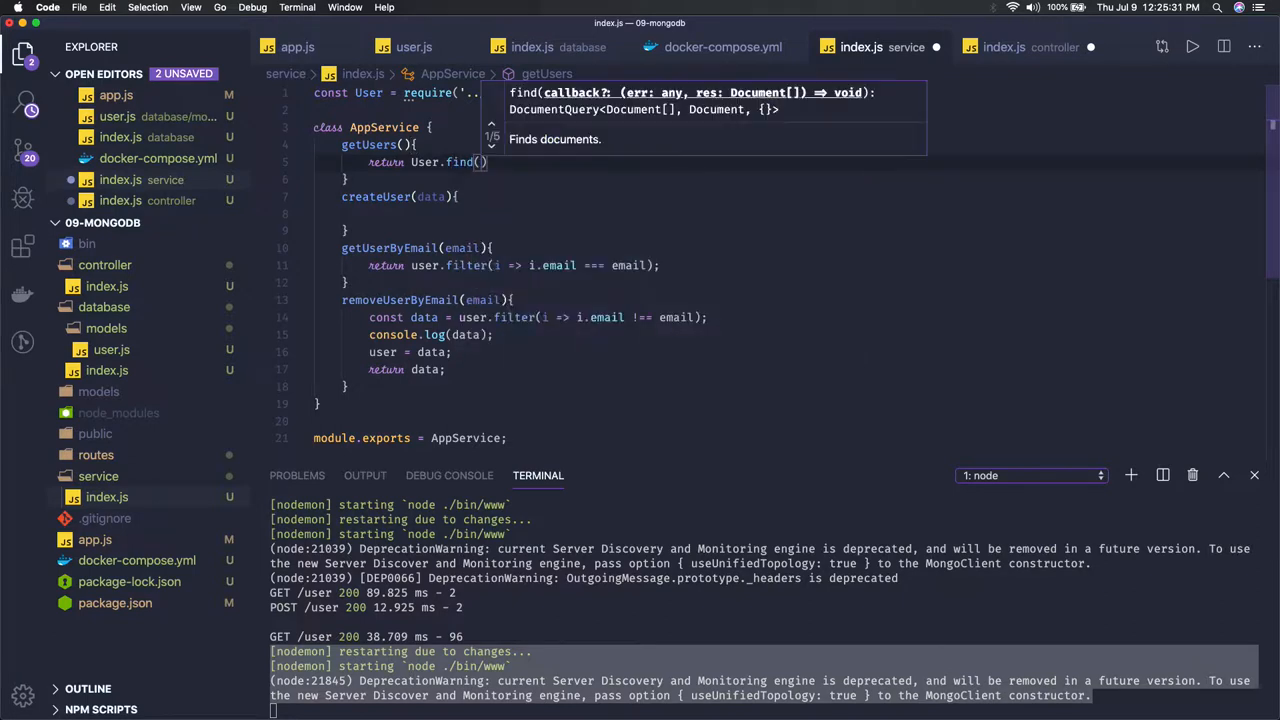
{"action": "type", "text": "{"}
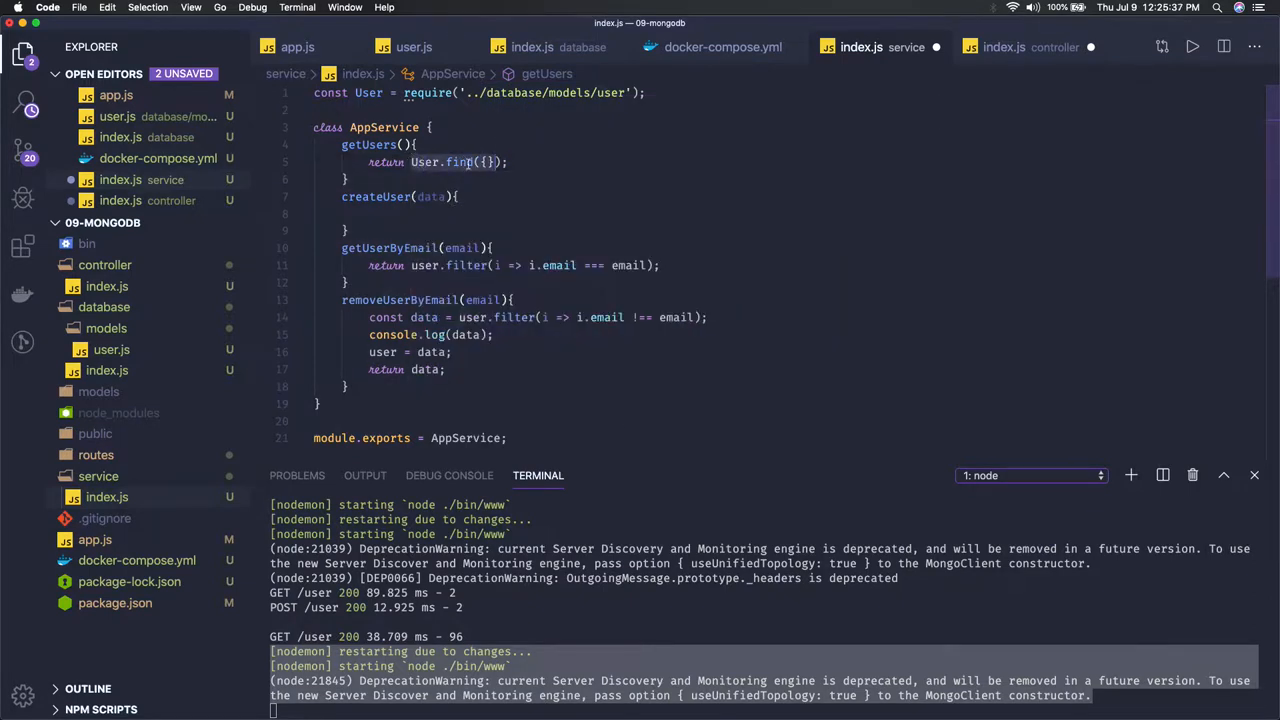
{"action": "mouse_move", "coordinate": [424, 160]}
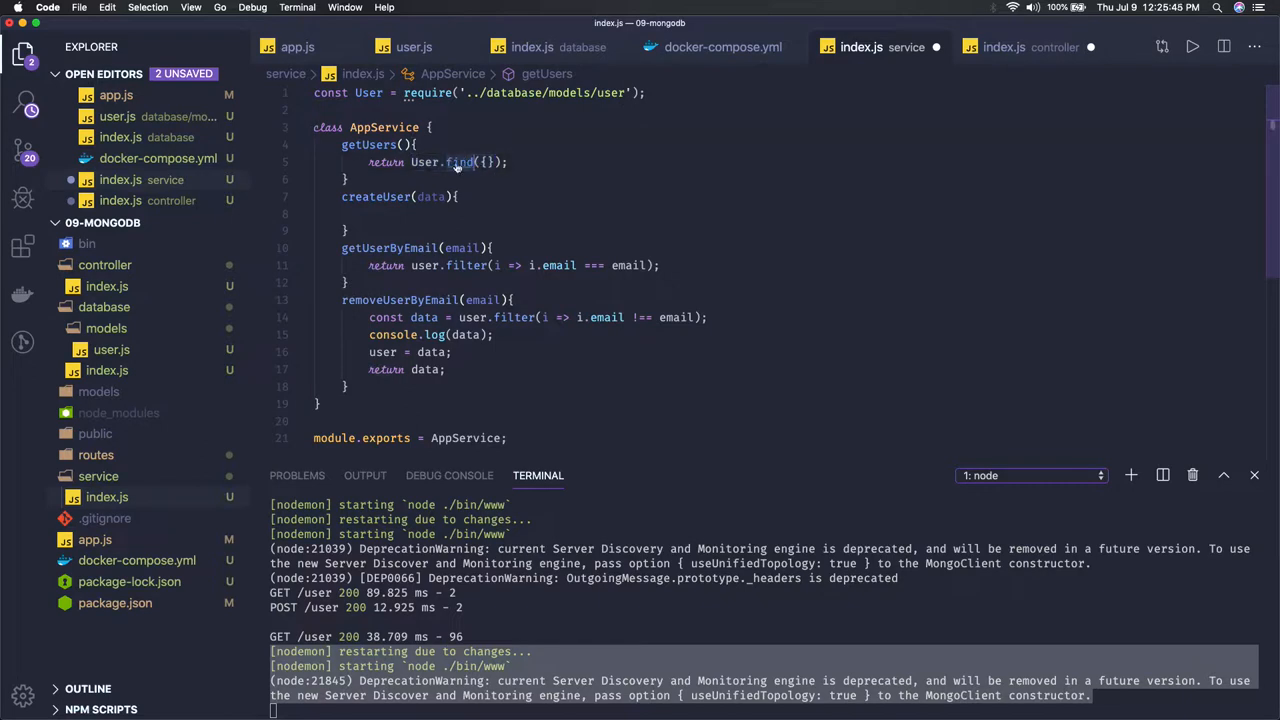
{"action": "mouse_move", "coordinate": [462, 160]}
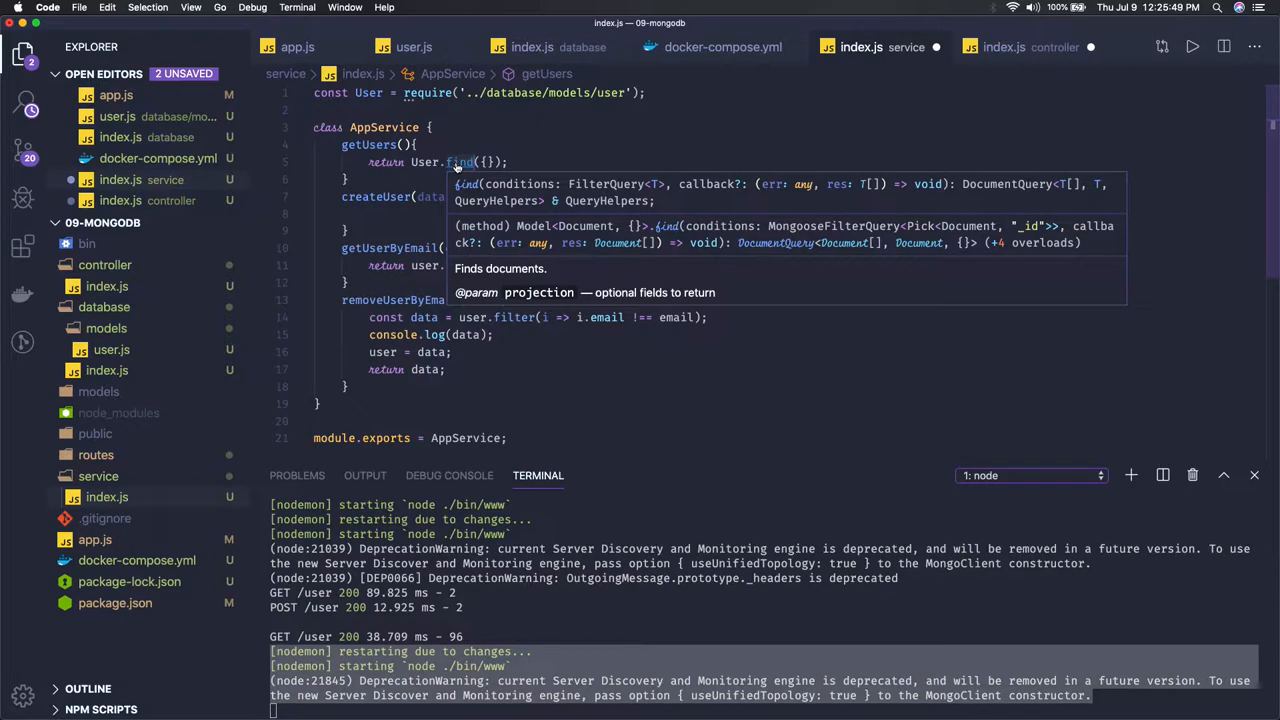
{"action": "left_click", "coordinate": [472, 144]}
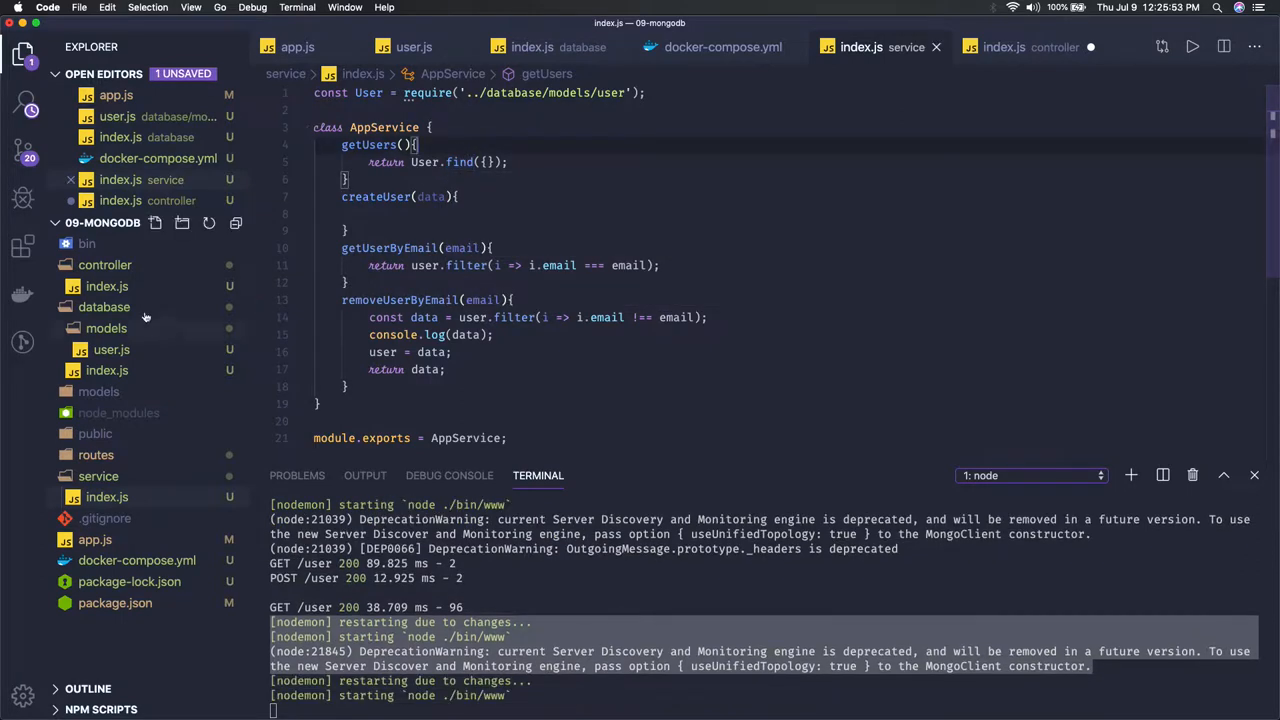
- Switch to controller/index.js and locate its getUsers method
{"action": "left_click", "coordinate": [1004, 48]}
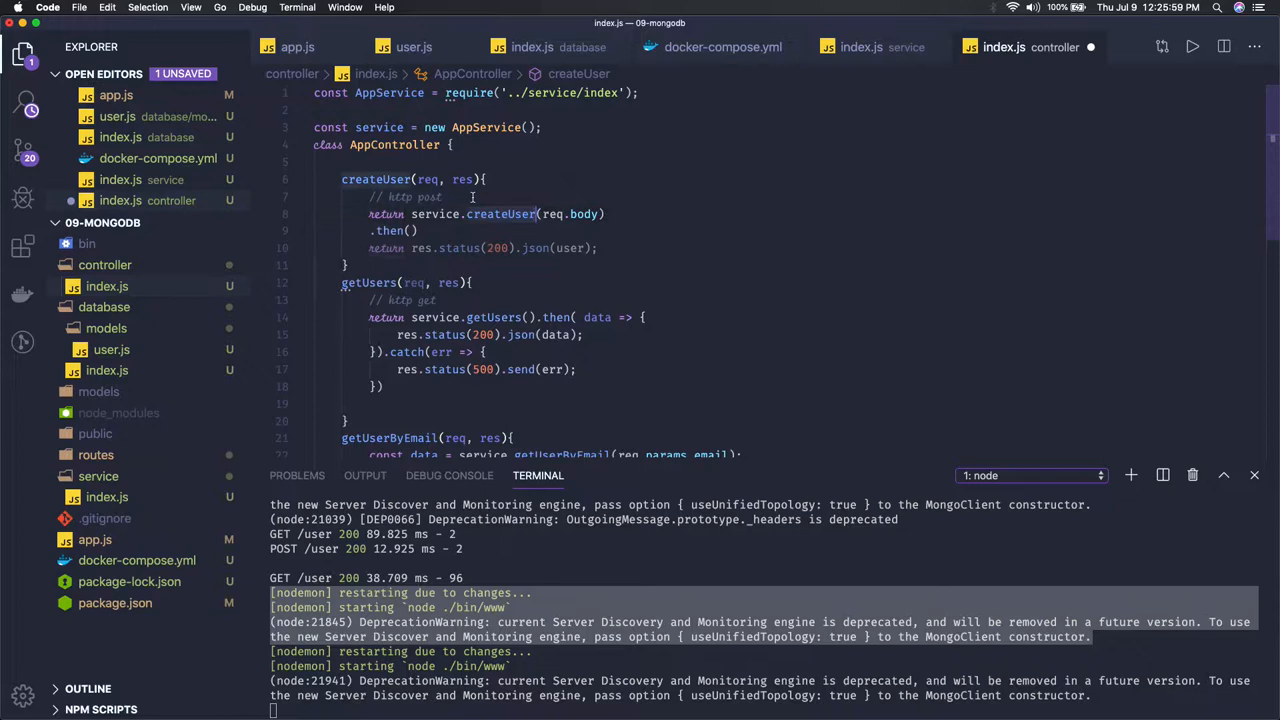
{"action": "scroll", "scroll_direction": "down", "scroll_amount": 3}
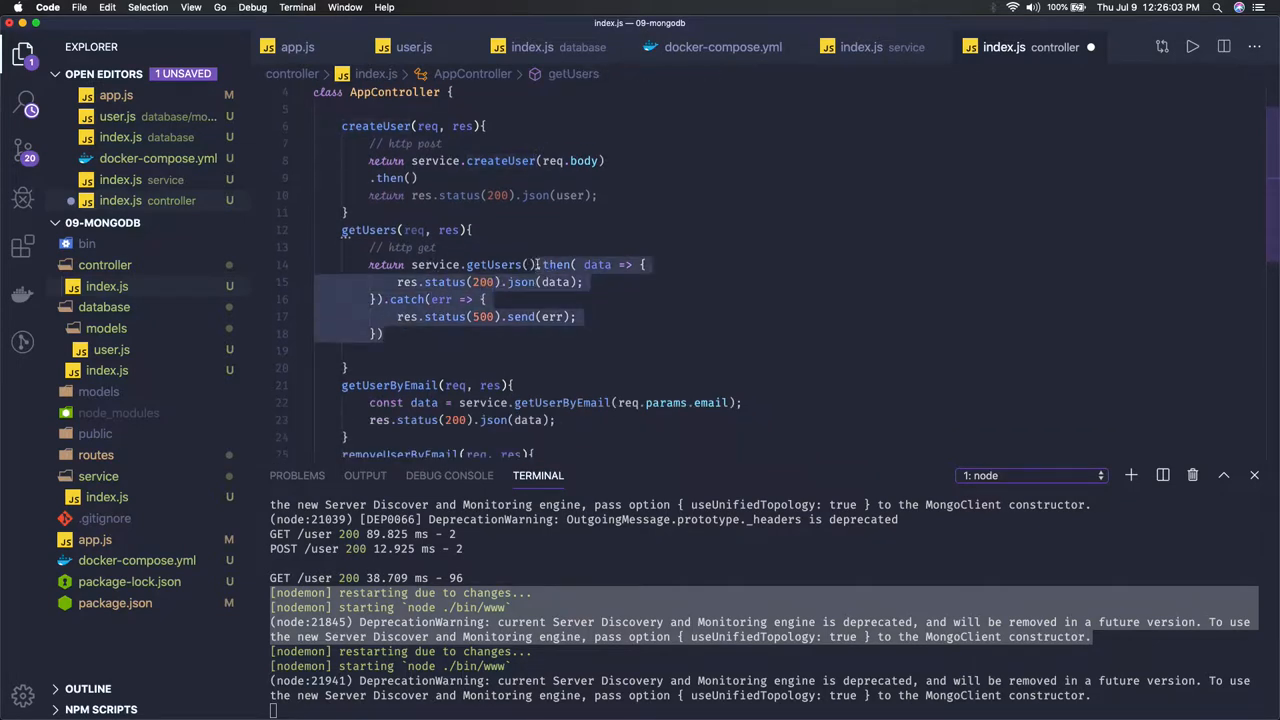
{"action": "mouse_move", "coordinate": [492, 264]}
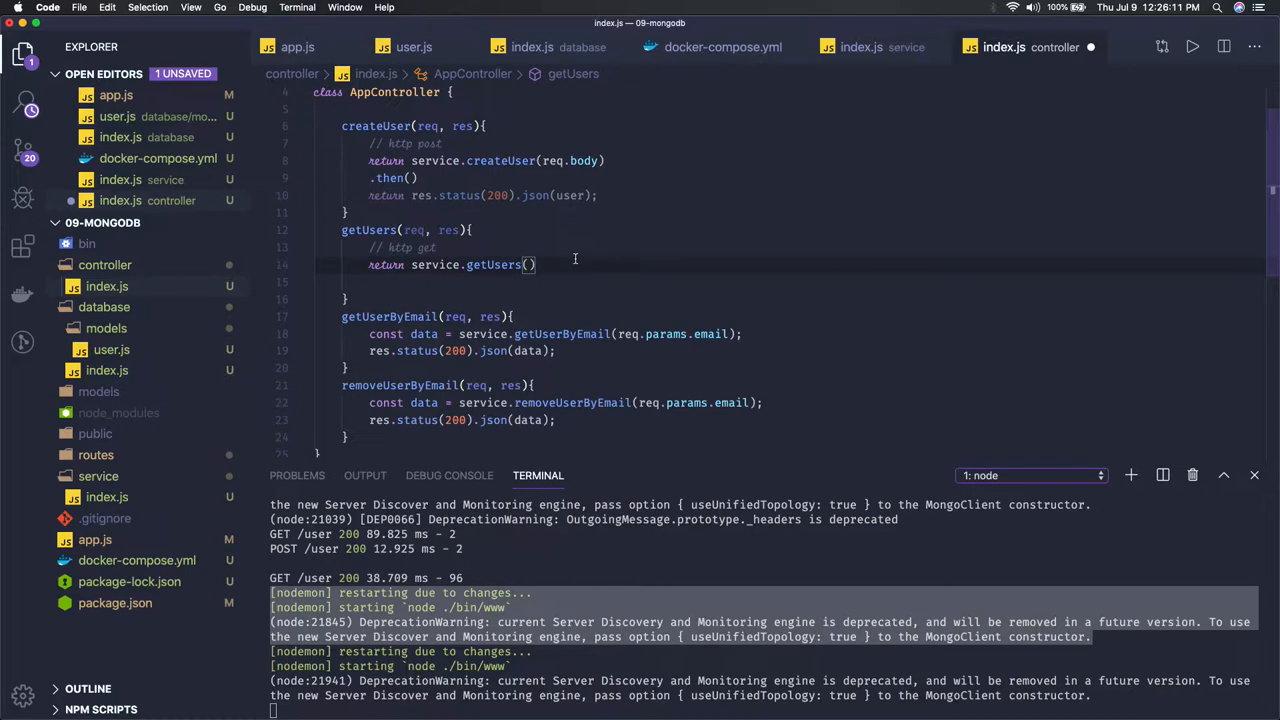
- Chain then(data) and catch(err) onto service.getUsers(), sending err with status 500
{"action": "type", "text": ".then()"}
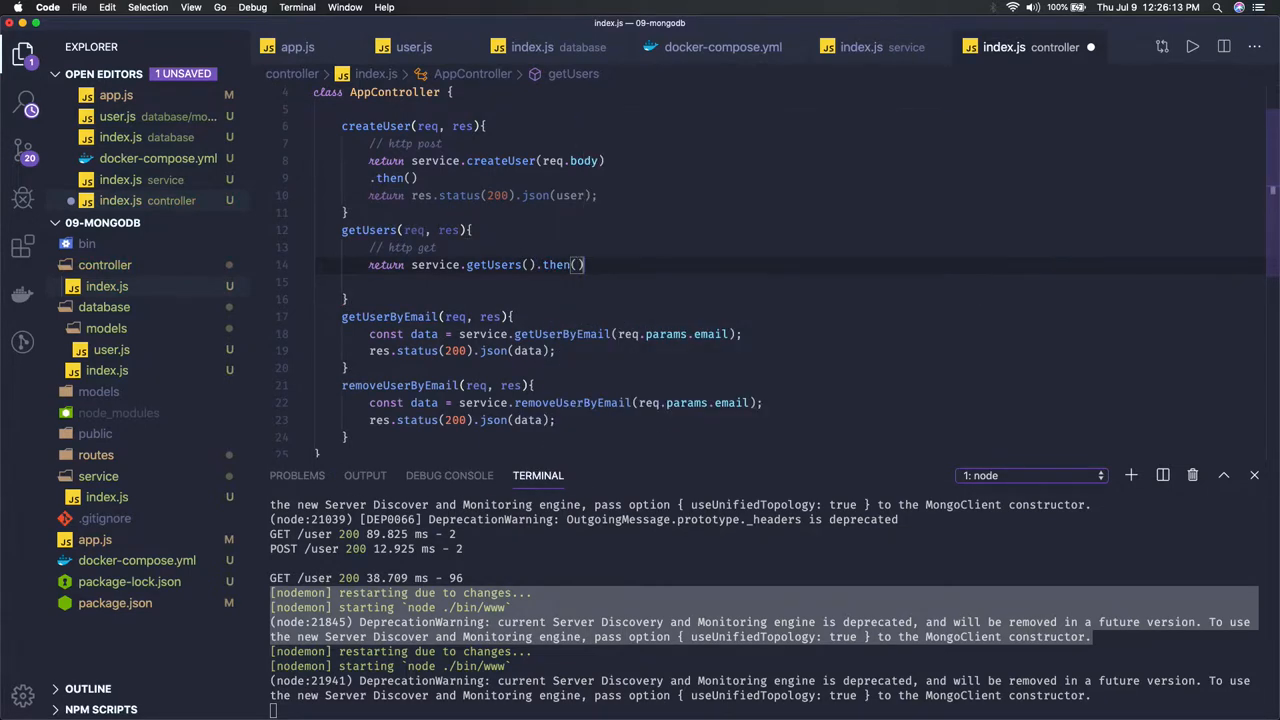
{"action": "type", "text": "data => {"}
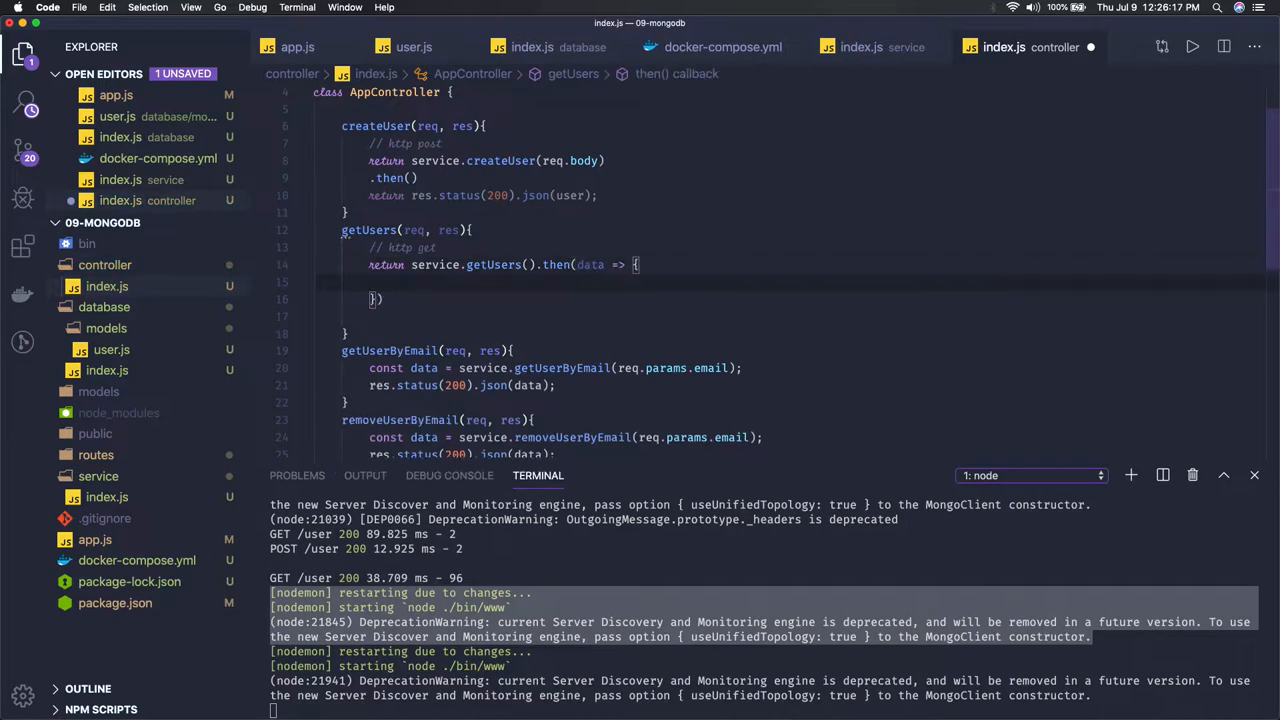
{"action": "type", "text": ".catch("}
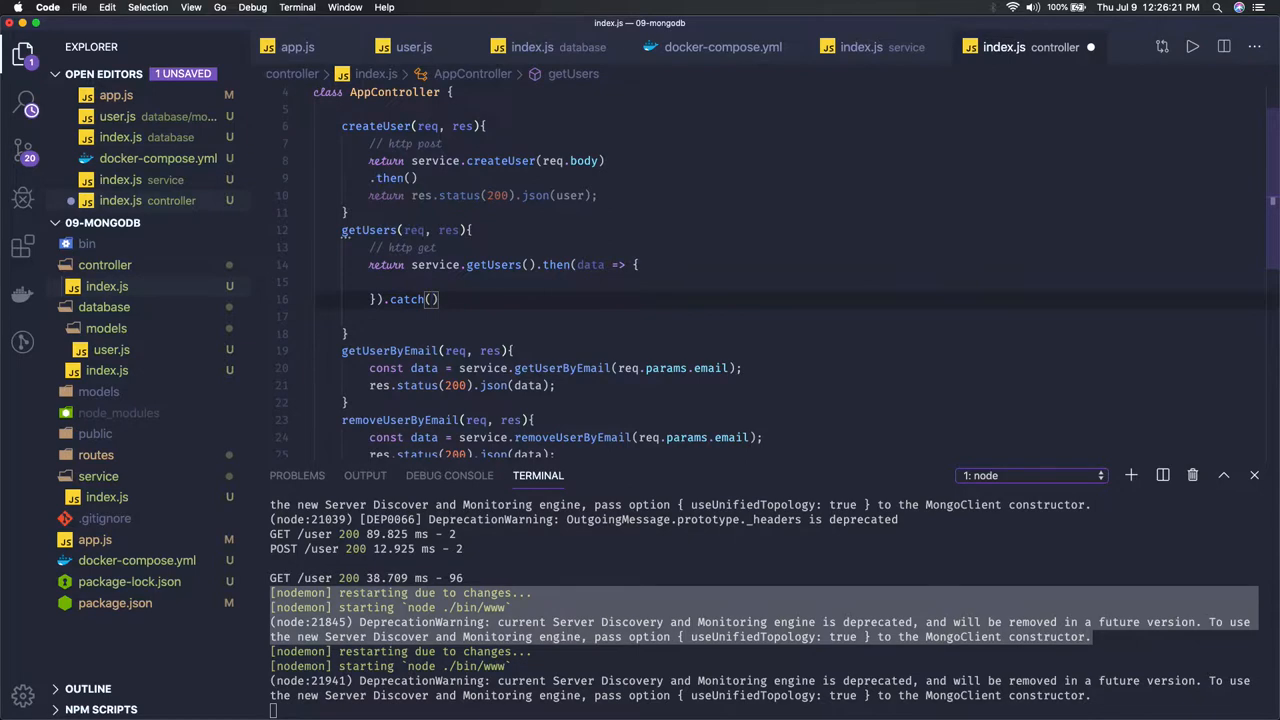
{"action": "type", "text": "err => {"}
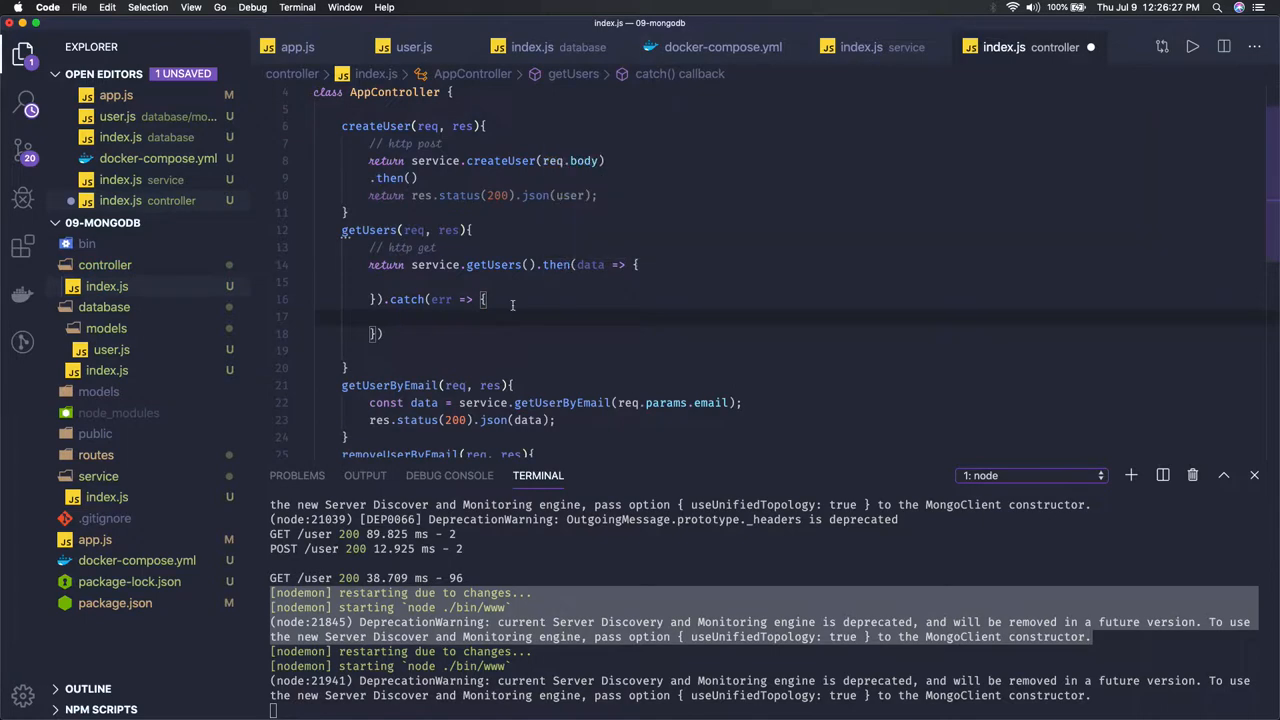
{"action": "type", "text": "res"}
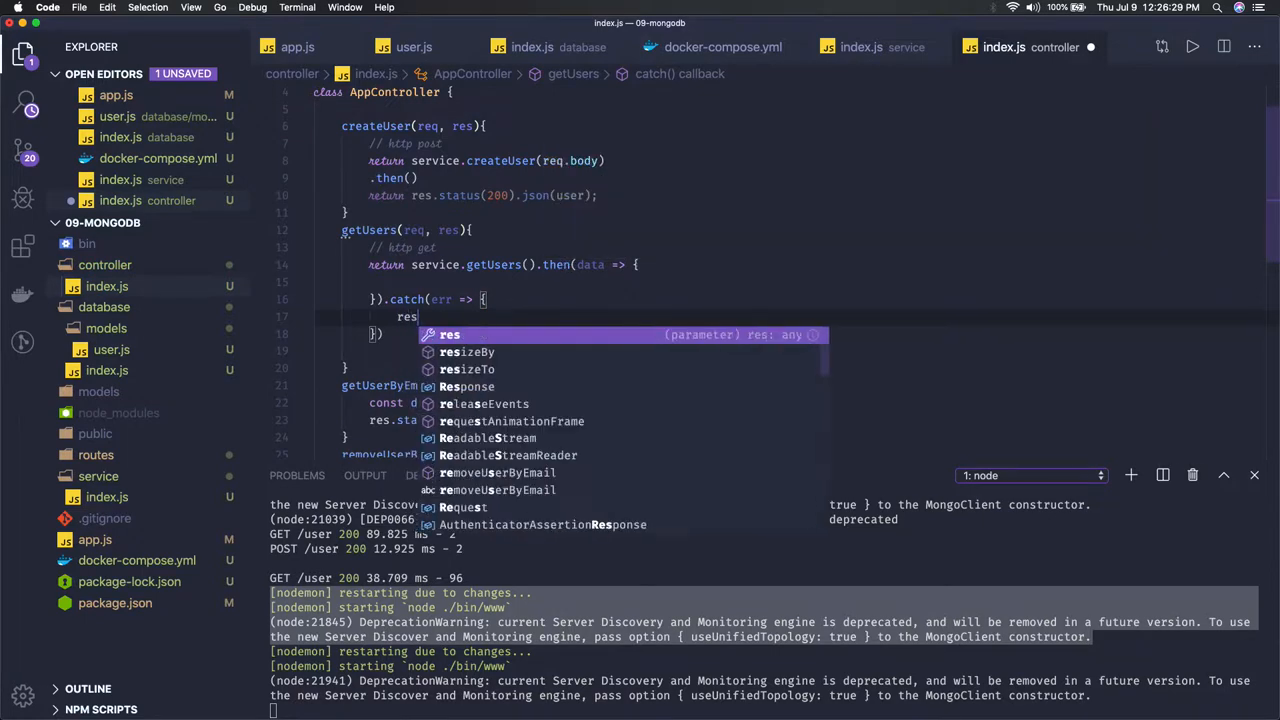
{"action": "type", "text": ".status()"}
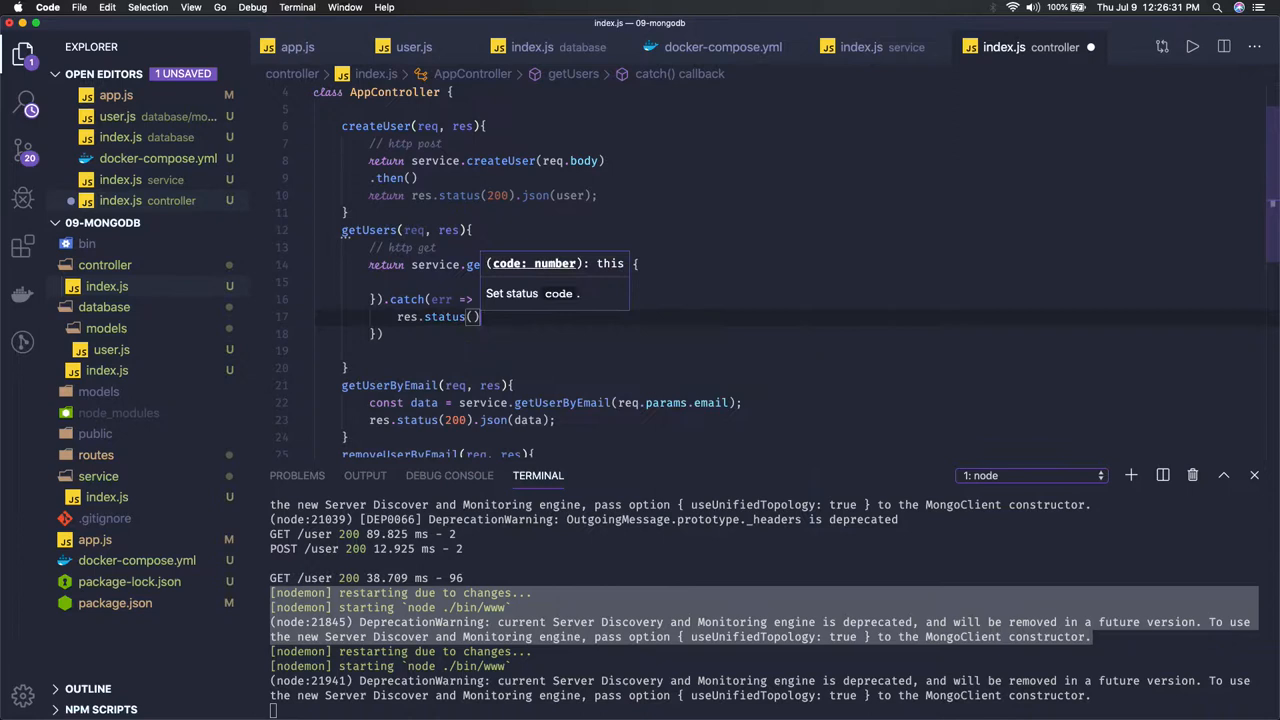
{"action": "type", "text": "4"}
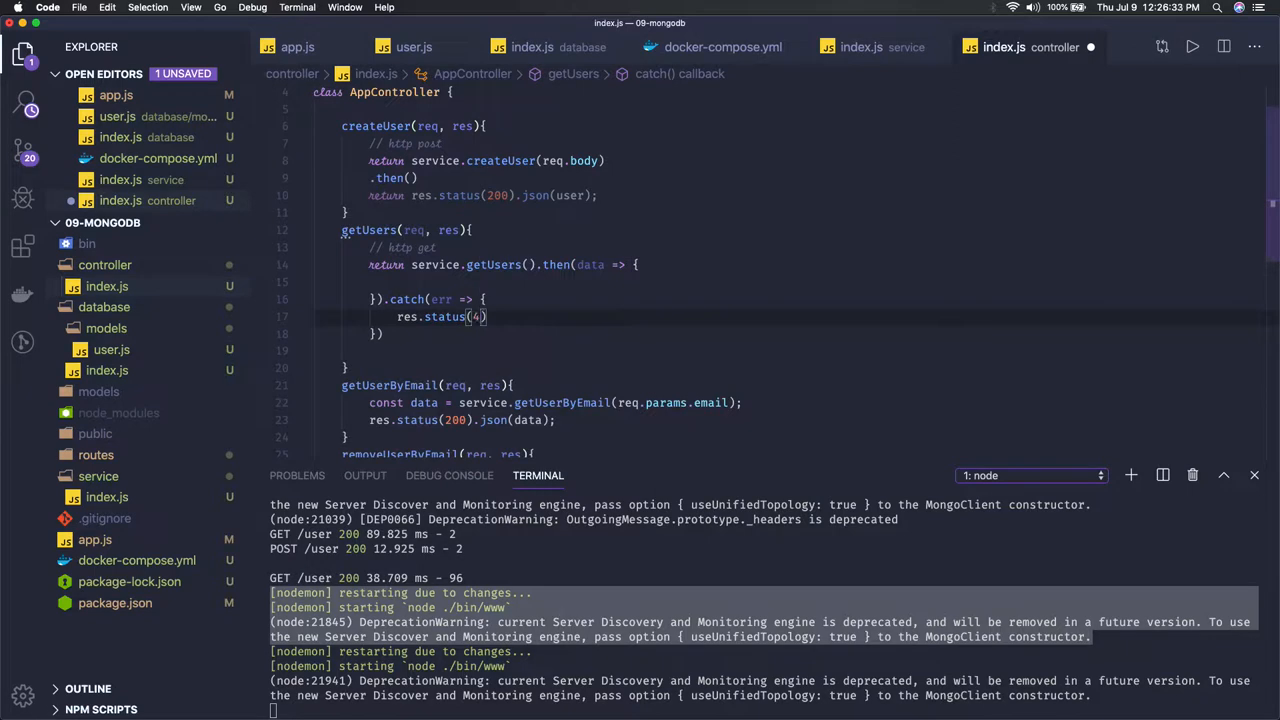
{"action": "key", "text": "Backspace"}
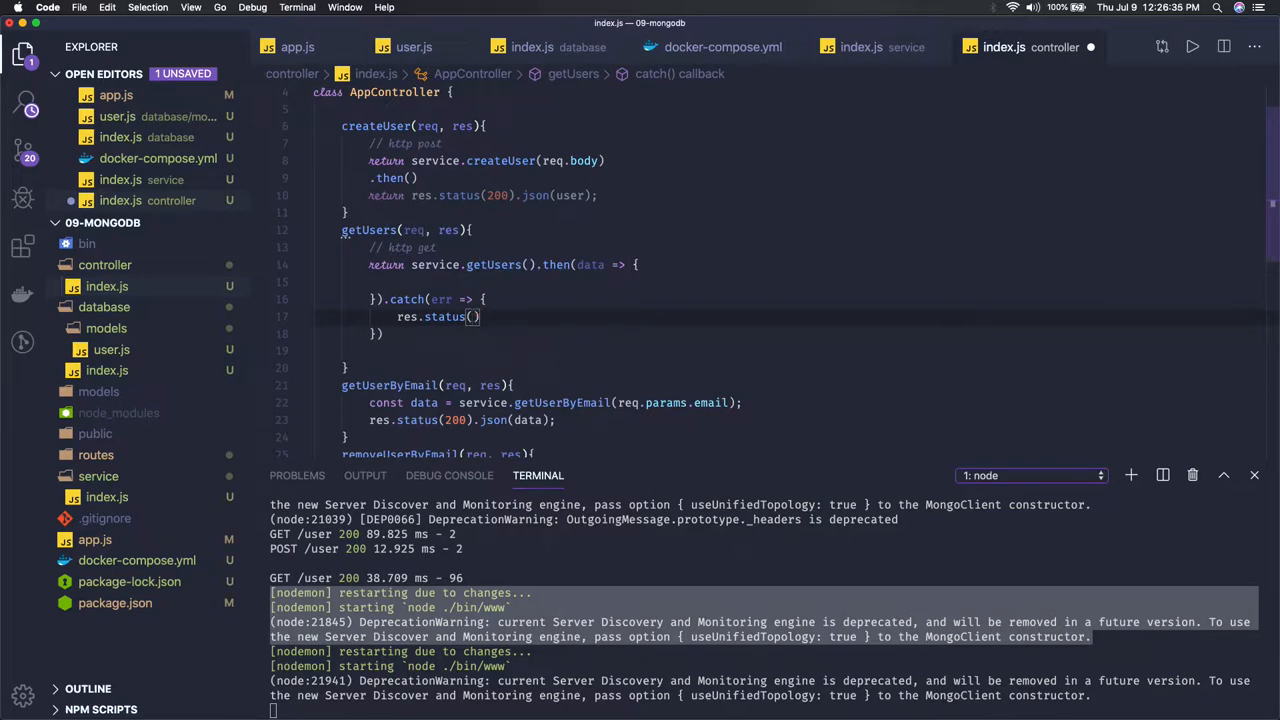
{"action": "type", "text": "500).send()"}
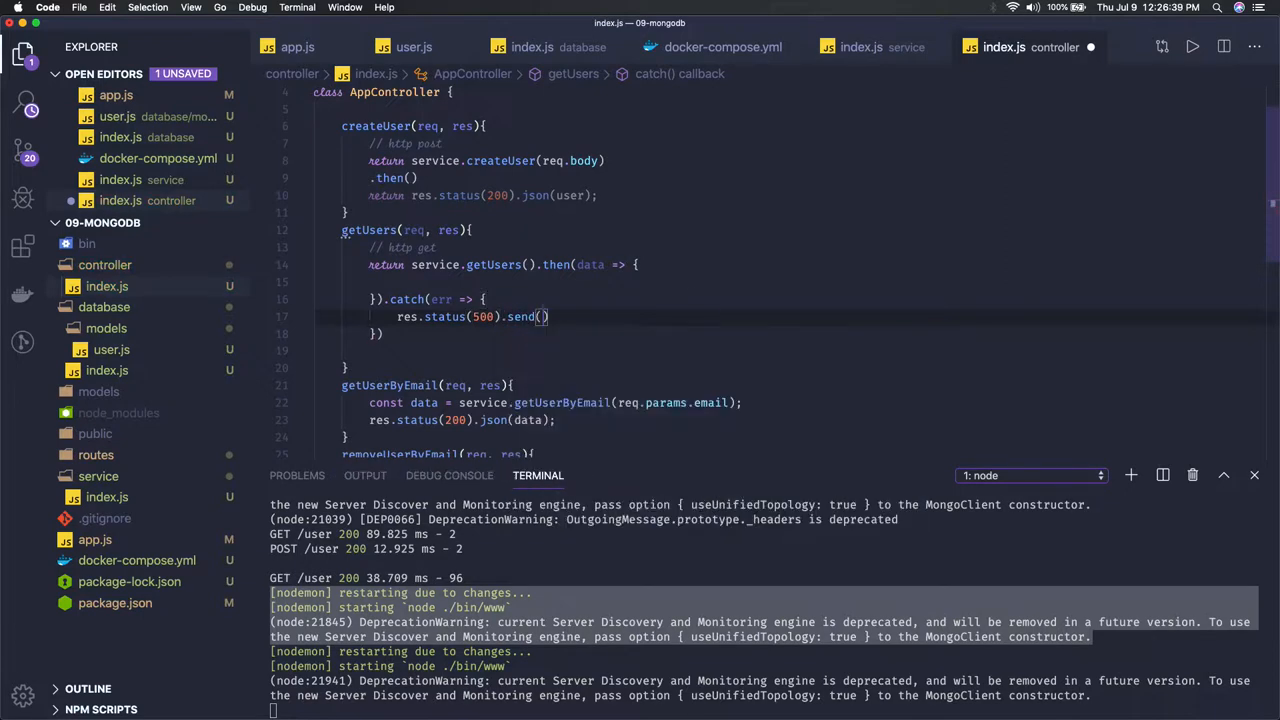
{"action": "type", "text": "err"}
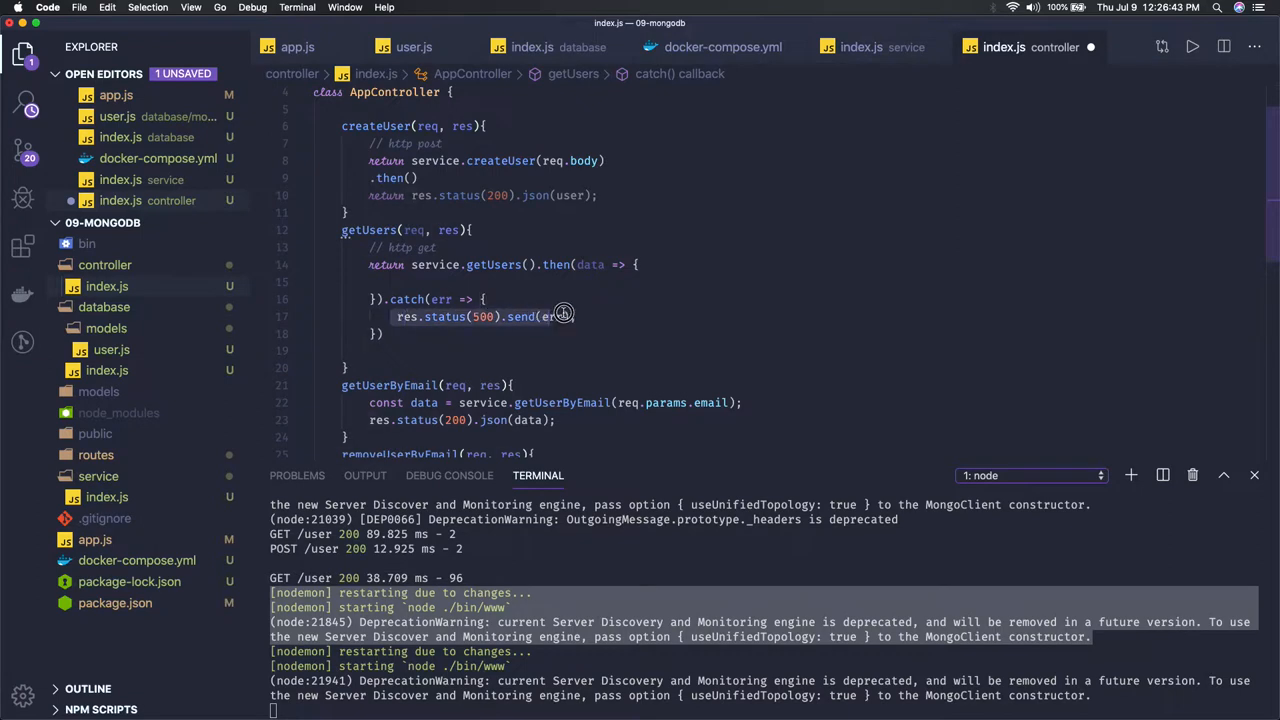
- Fill the success callback so getUsers sends the data with status 200
{"action": "left_click", "coordinate": [508, 280]}
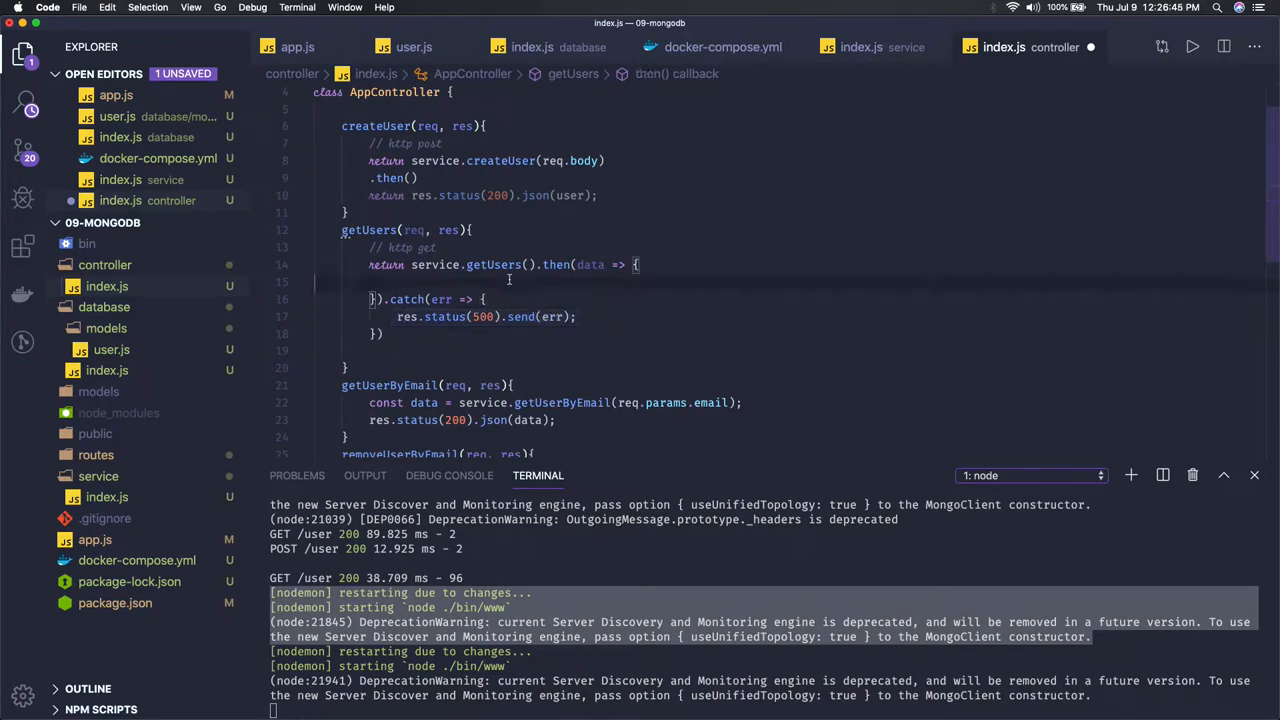
{"action": "type", "text": "res.status(500).send(err);"}
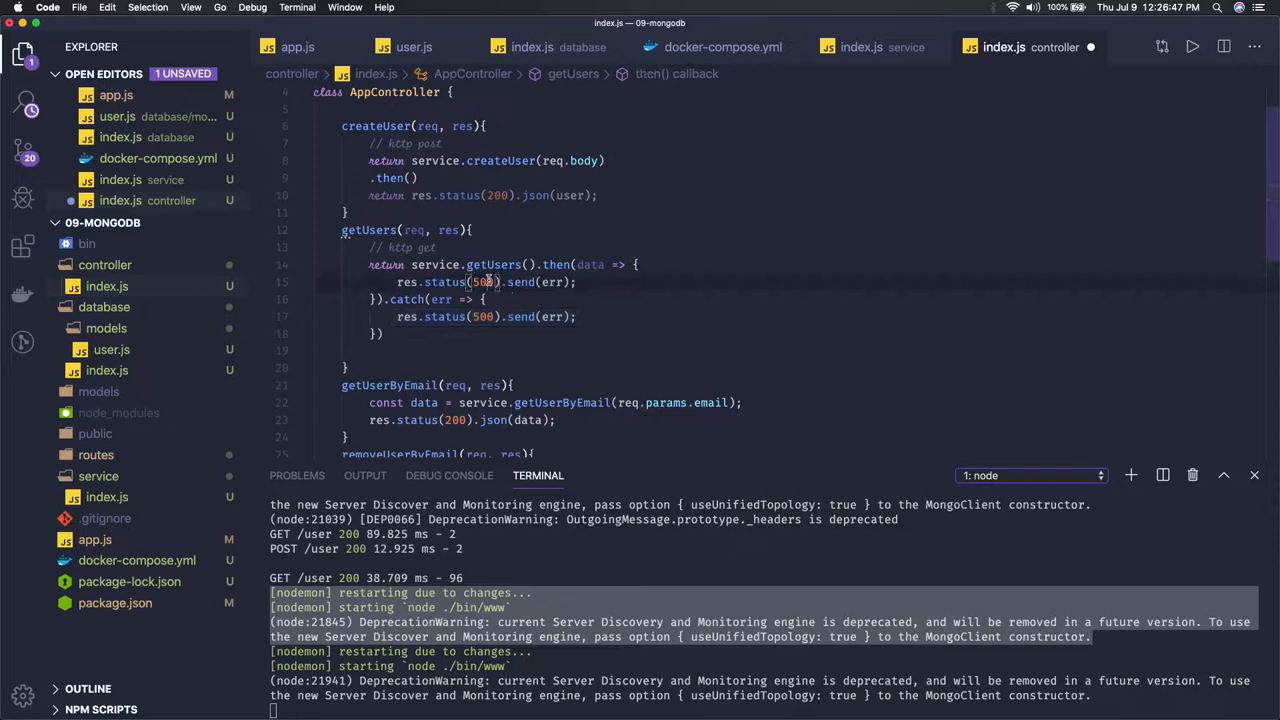
{"action": "type", "text": "200"}
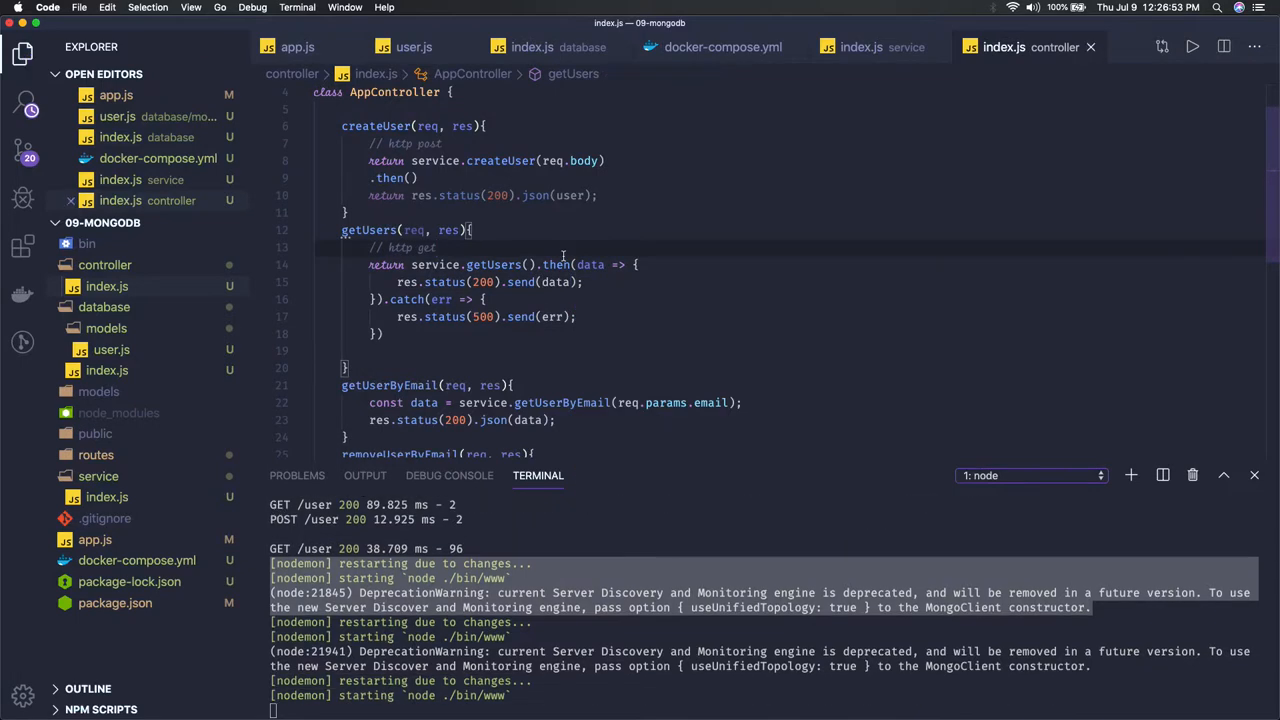
{"action": "scroll", "scroll_direction": "down", "scroll_amount": 3}
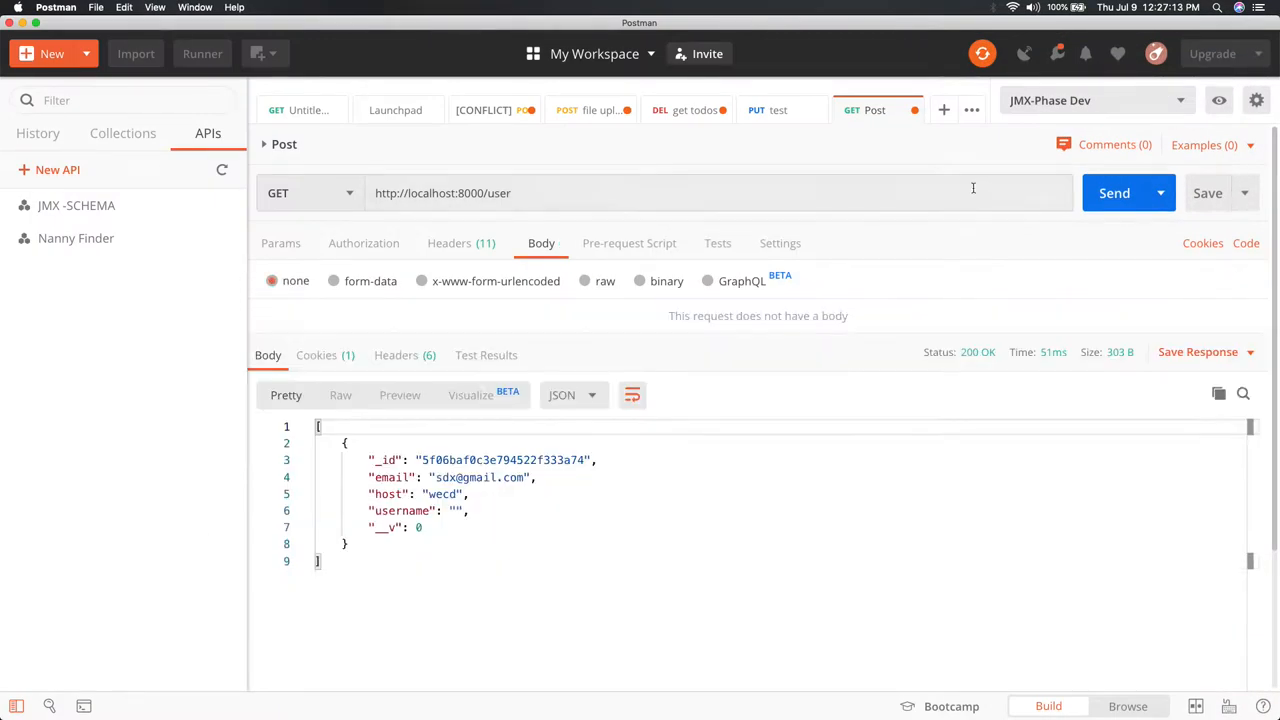
- Send GET localhost:8000/user in Postman and receive the stored user with 200 OK
{"action": "left_click", "coordinate": [1114, 192]}
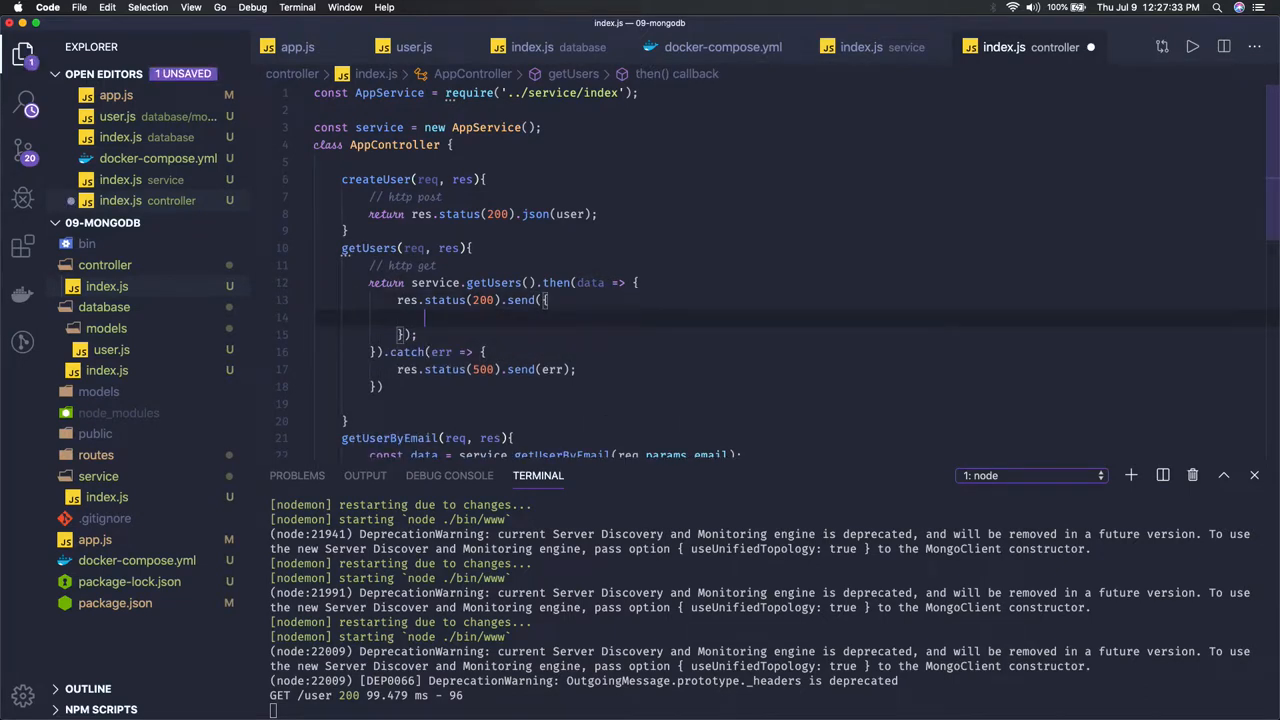
- Change the success send to an object with message 'data fetched successfully' and the data
{"action": "type", "text": "'mess'"}
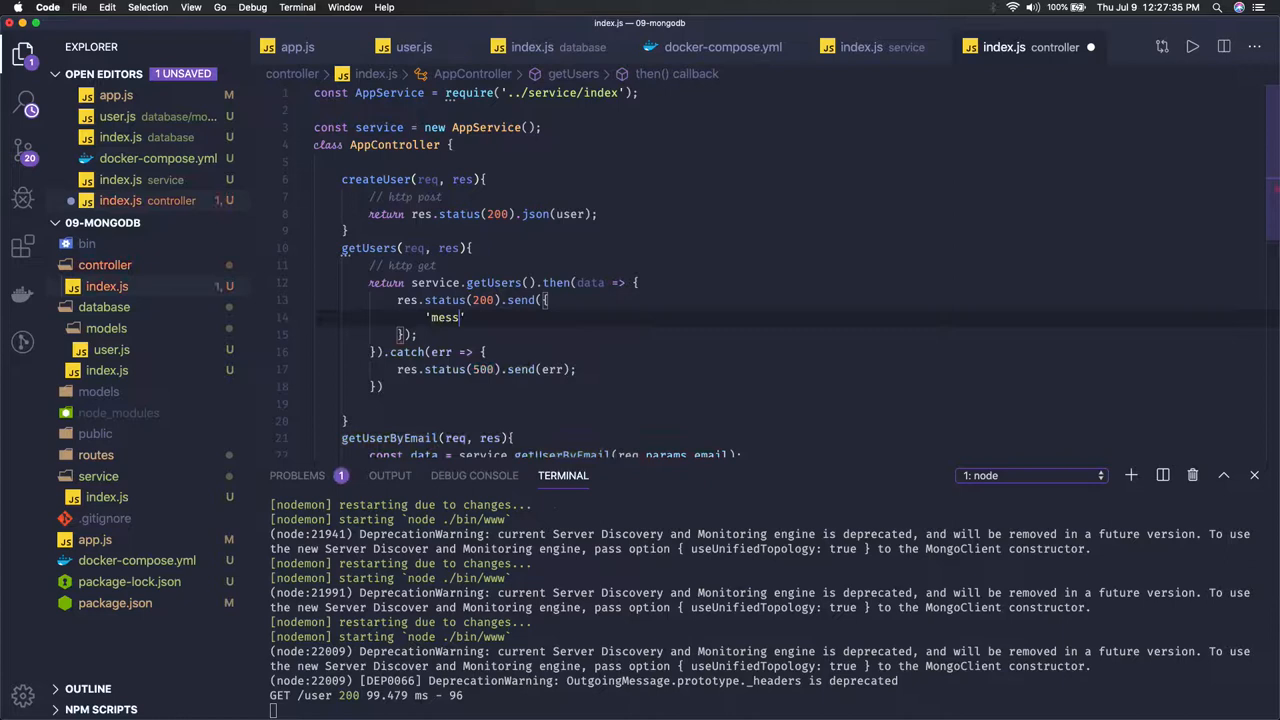
{"action": "type", "text": "age': ''"}
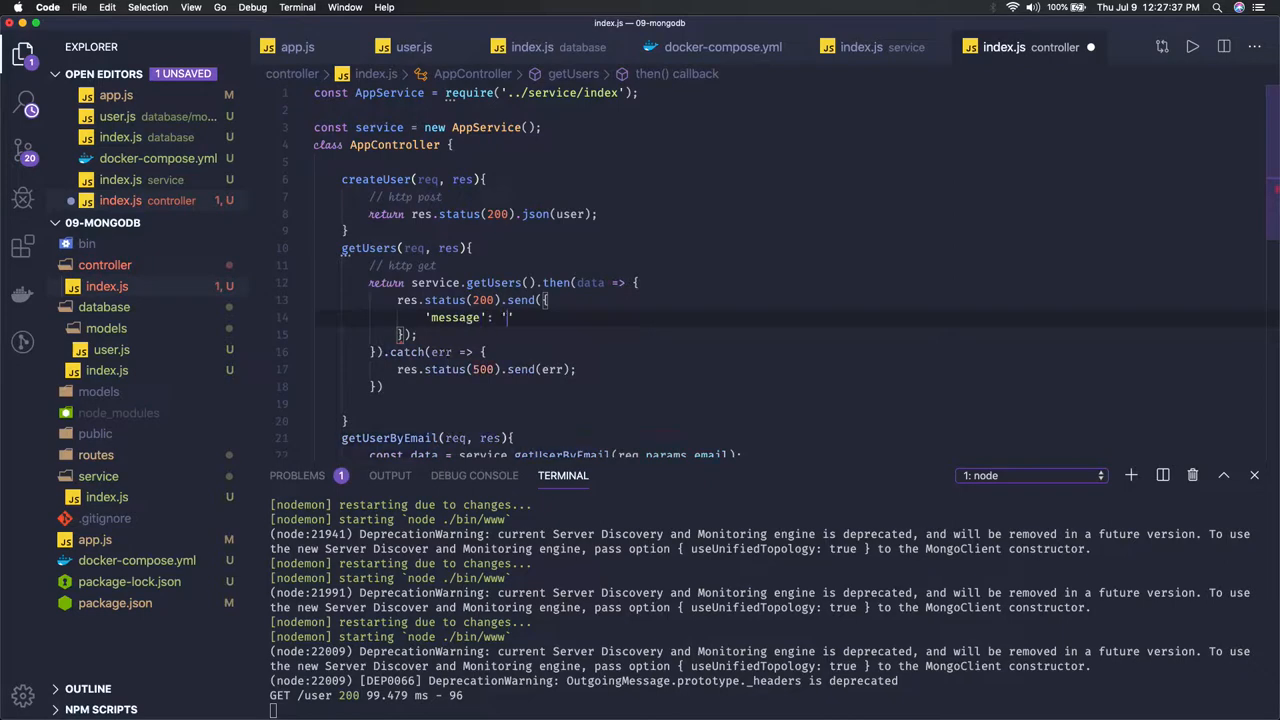
{"action": "type", "text": "data fet"}
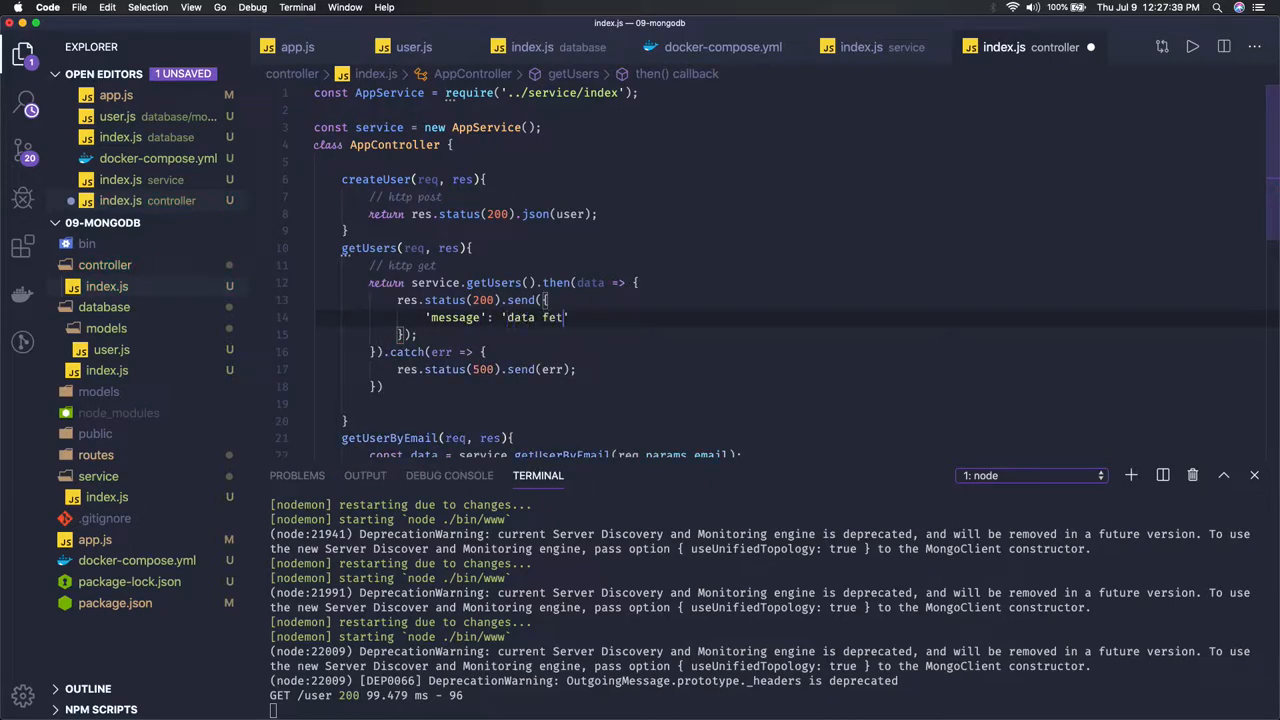
{"action": "type", "text": "che"}
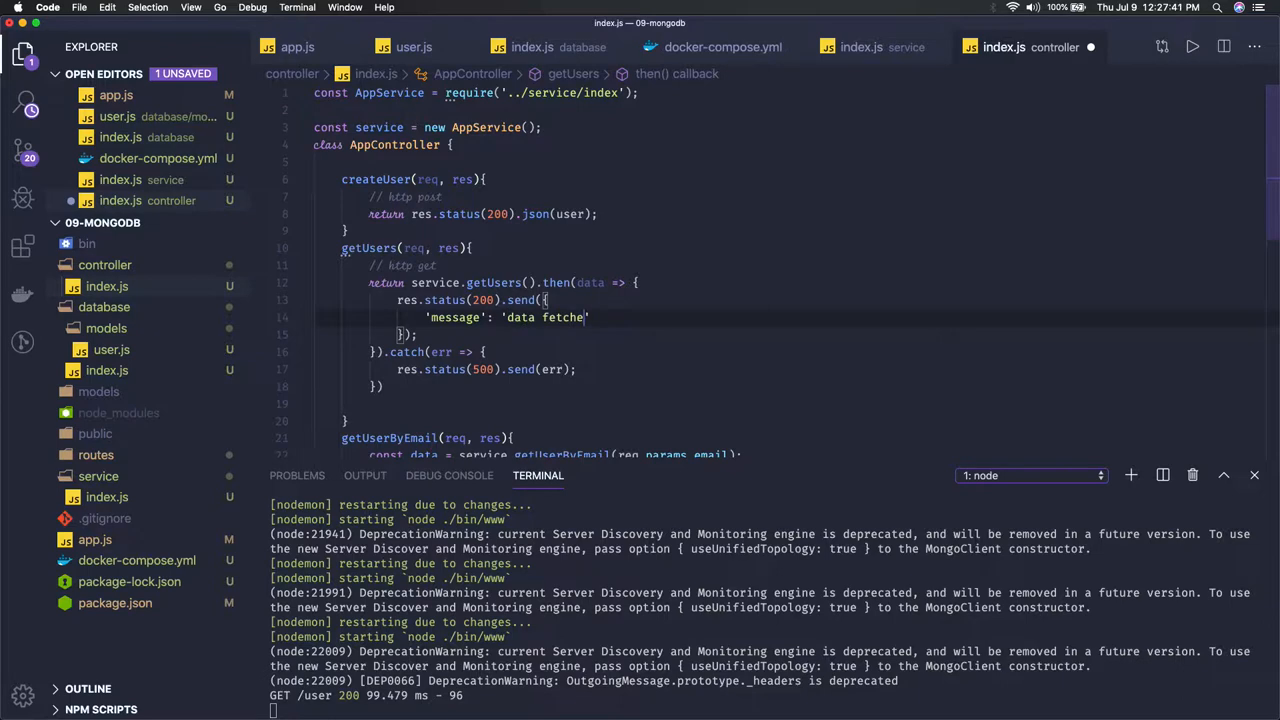
{"action": "type", "text": "suc"}
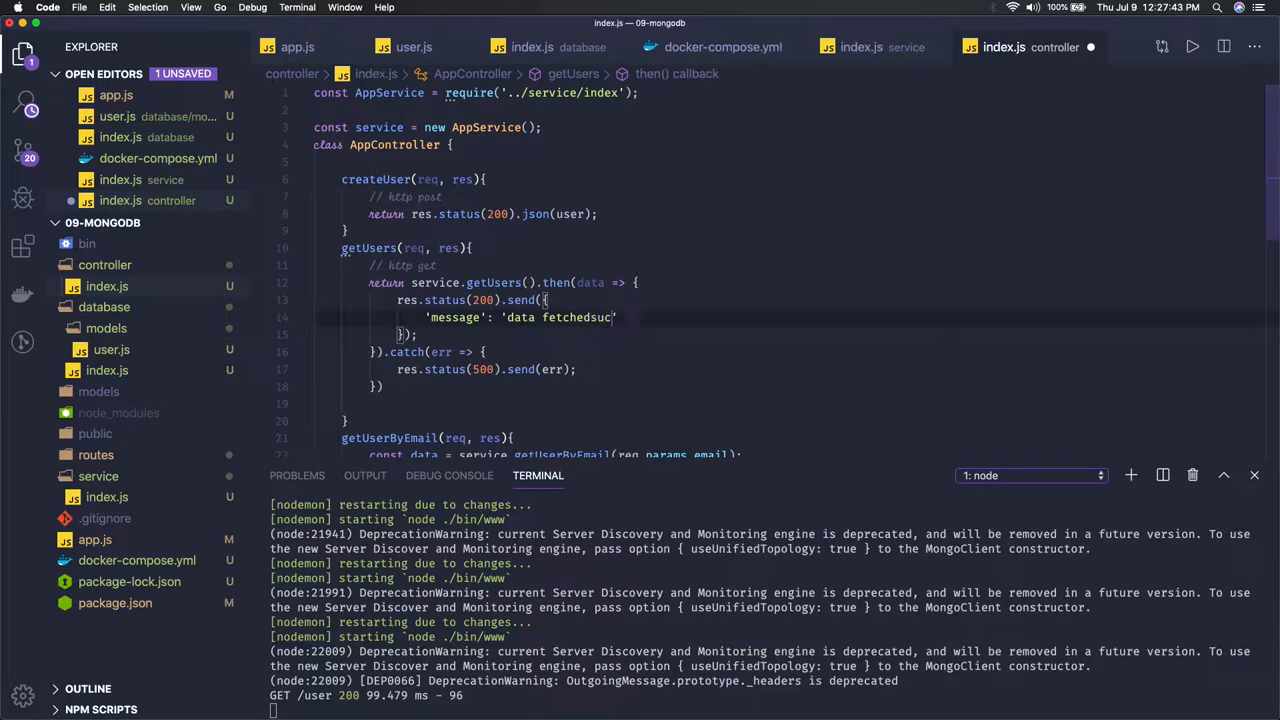
{"action": "key", "text": "Backspace"}
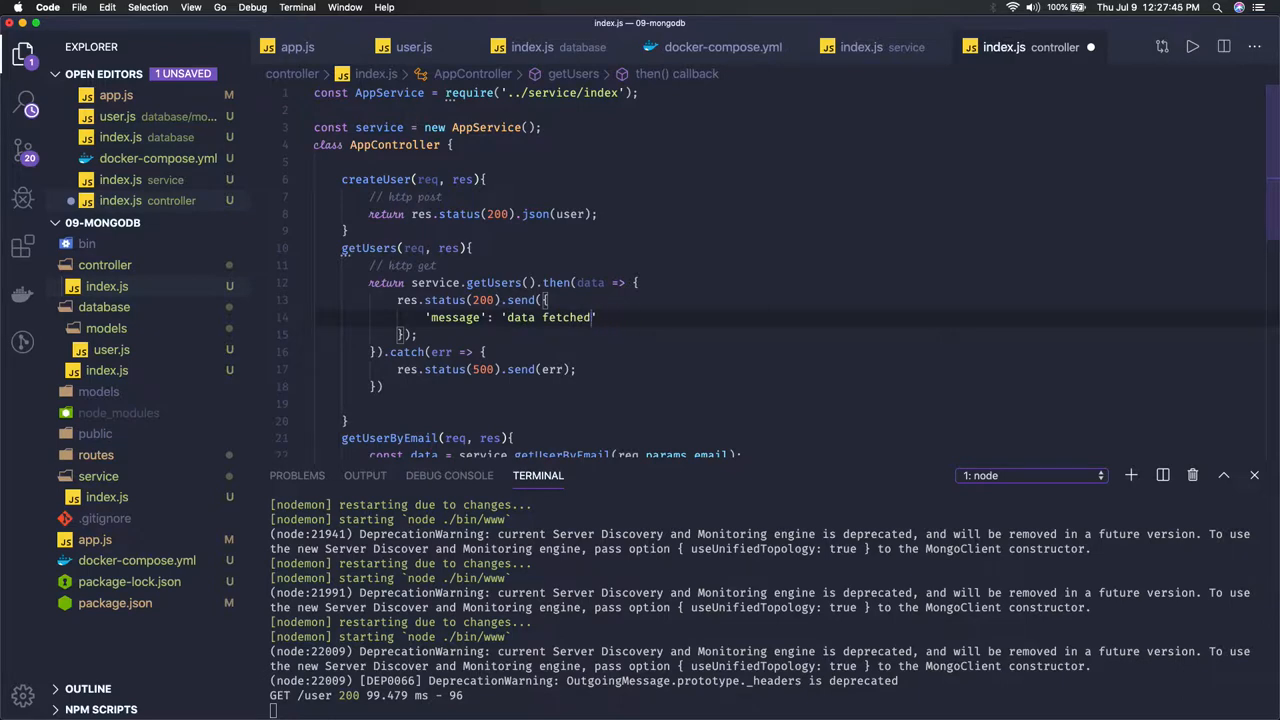
{"action": "type", "text": "successfully"}
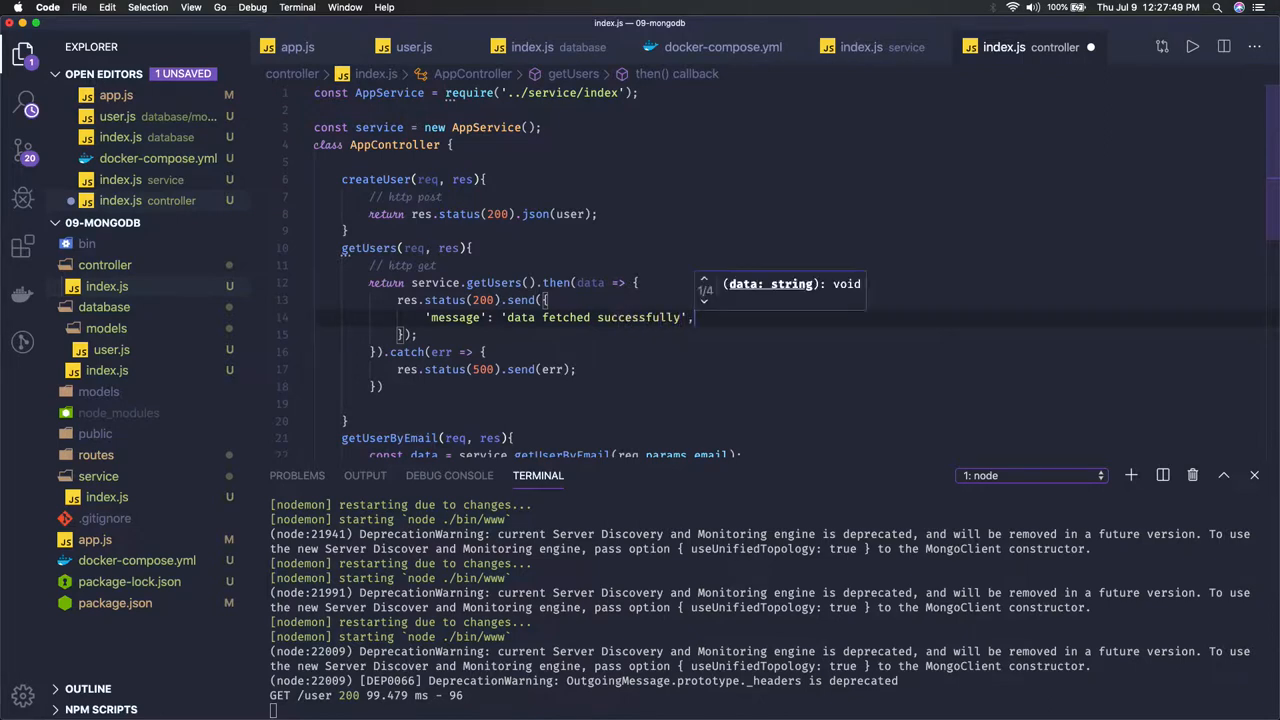
{"action": "type", "text": "data,"}
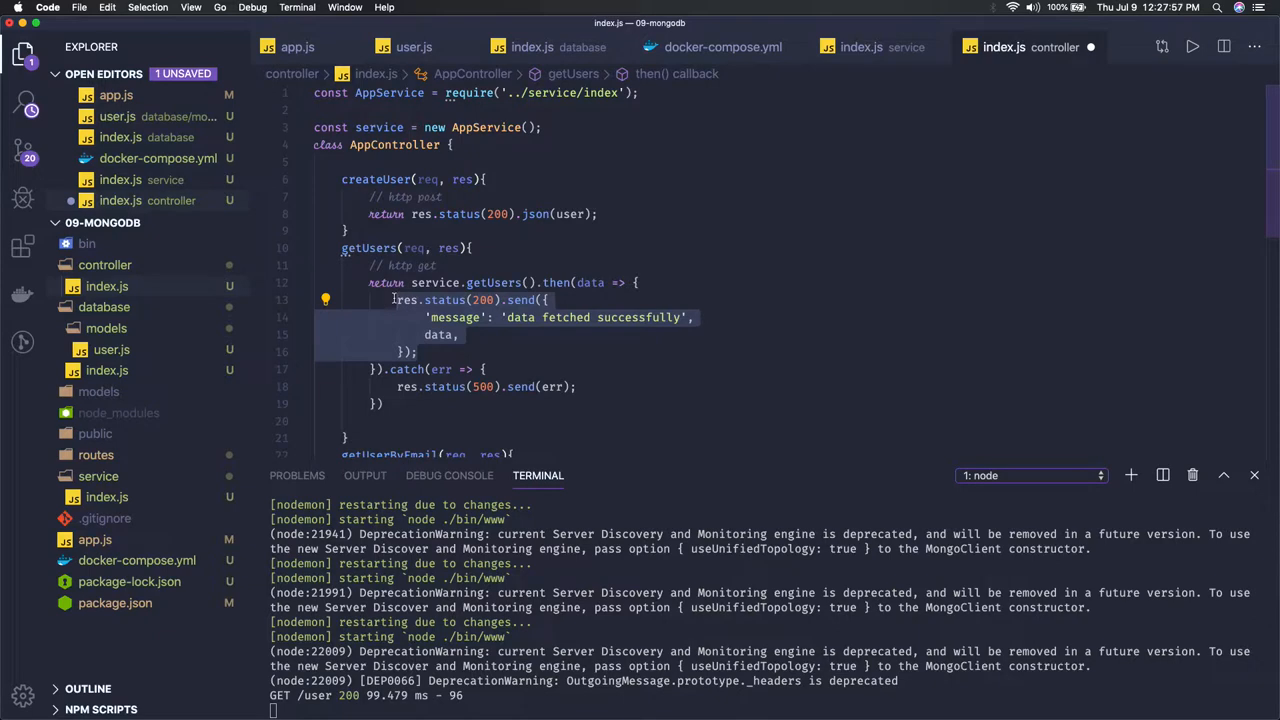
{"action": "left_click", "coordinate": [418, 352]}
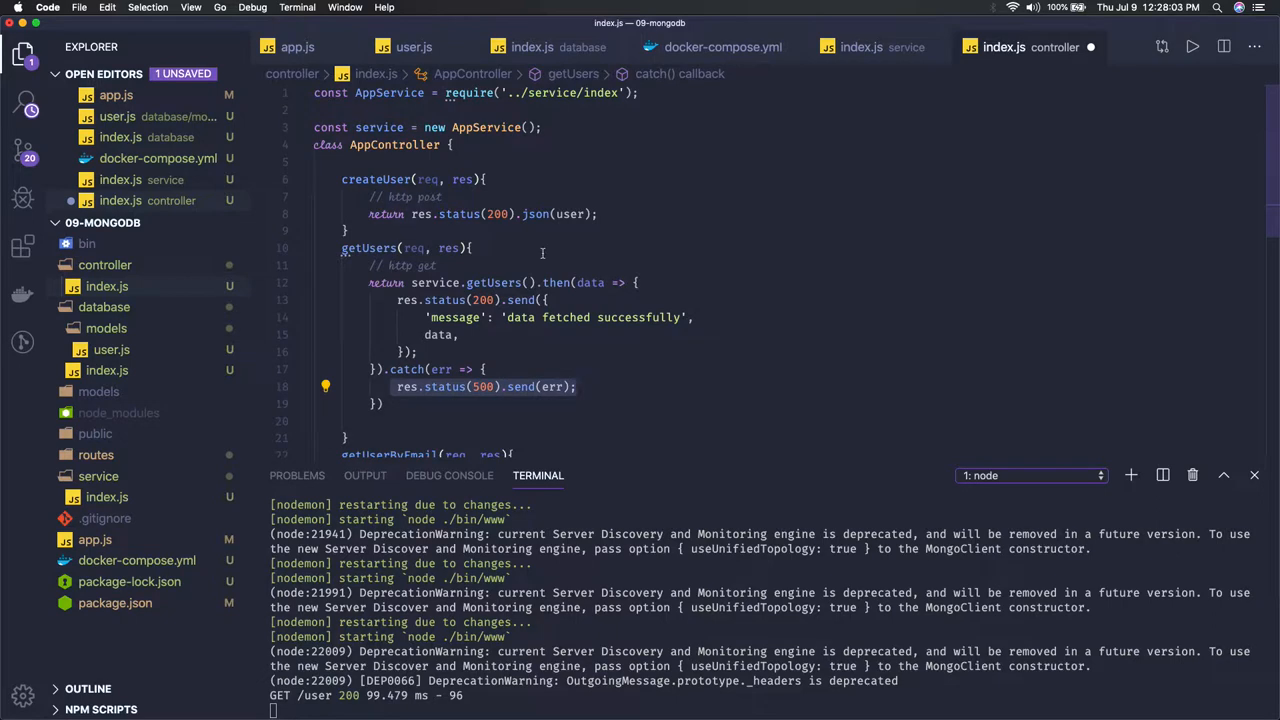
{"action": "mouse_move", "coordinate": [464, 204]}
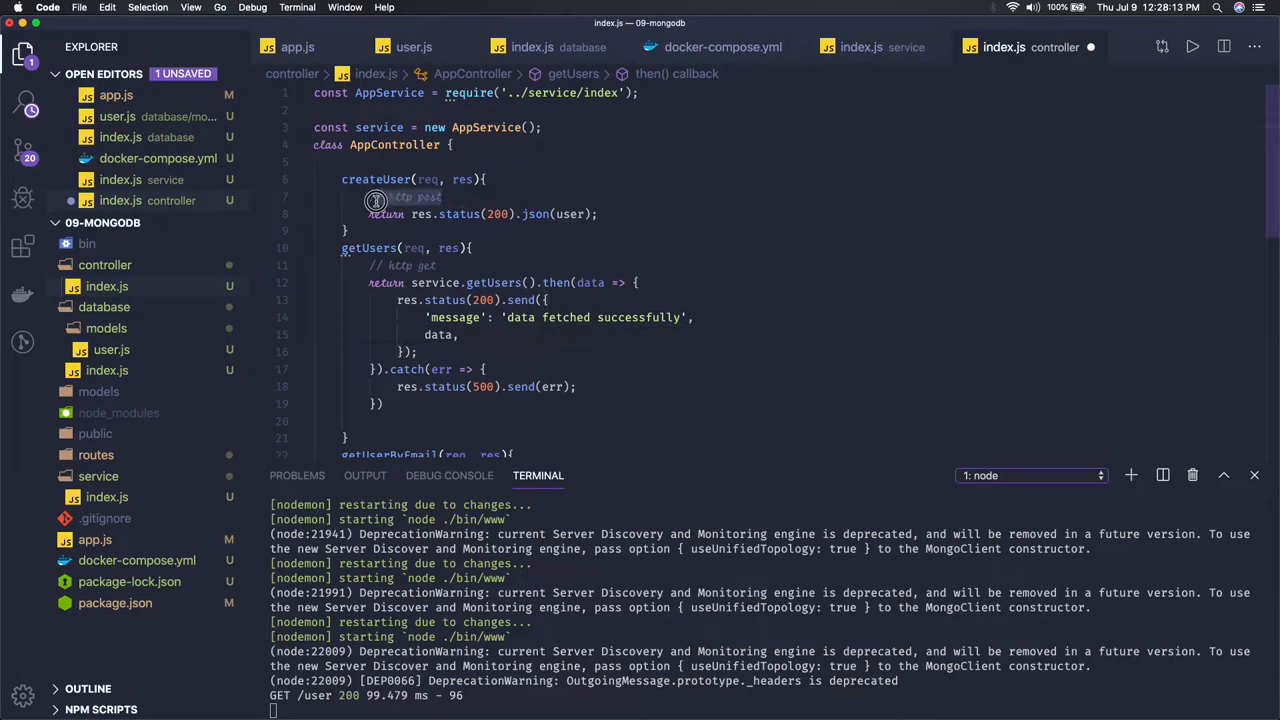
- Assign service.createUser(req.body) to data in the controller, then jump to the service definition
{"action": "type", "text": "const data ="}
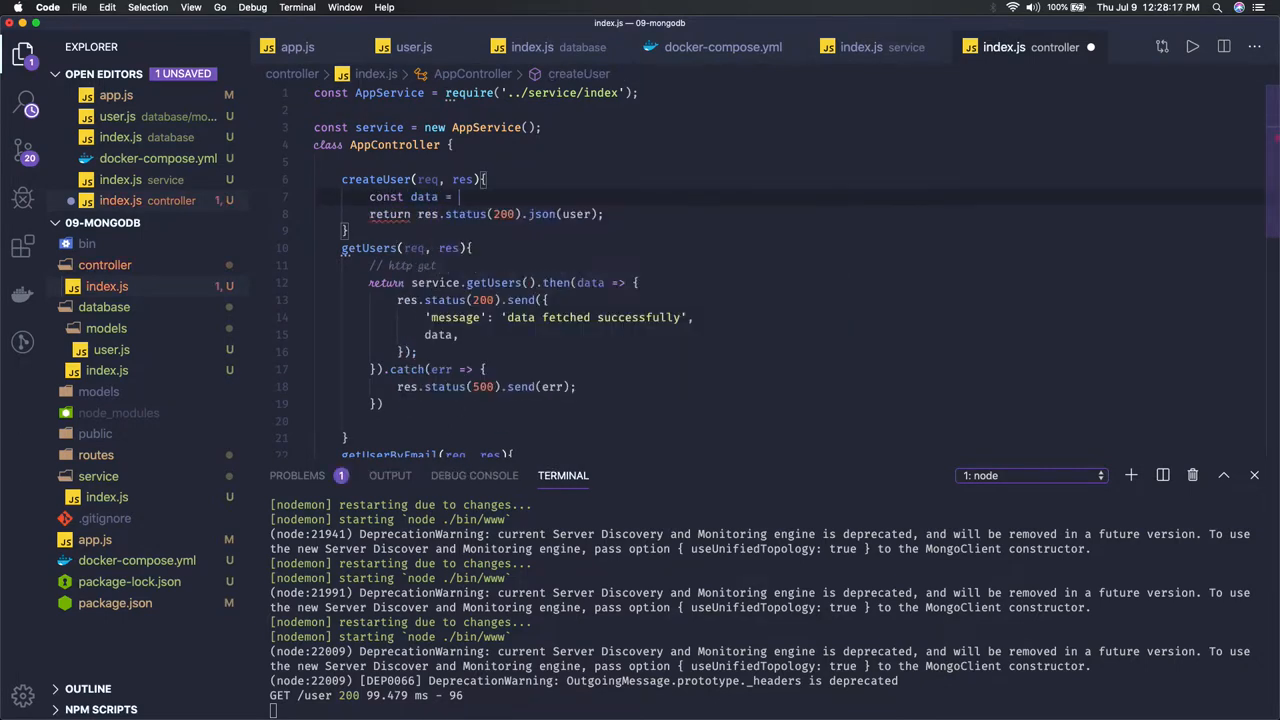
{"action": "type", "text": "service.createUser("}
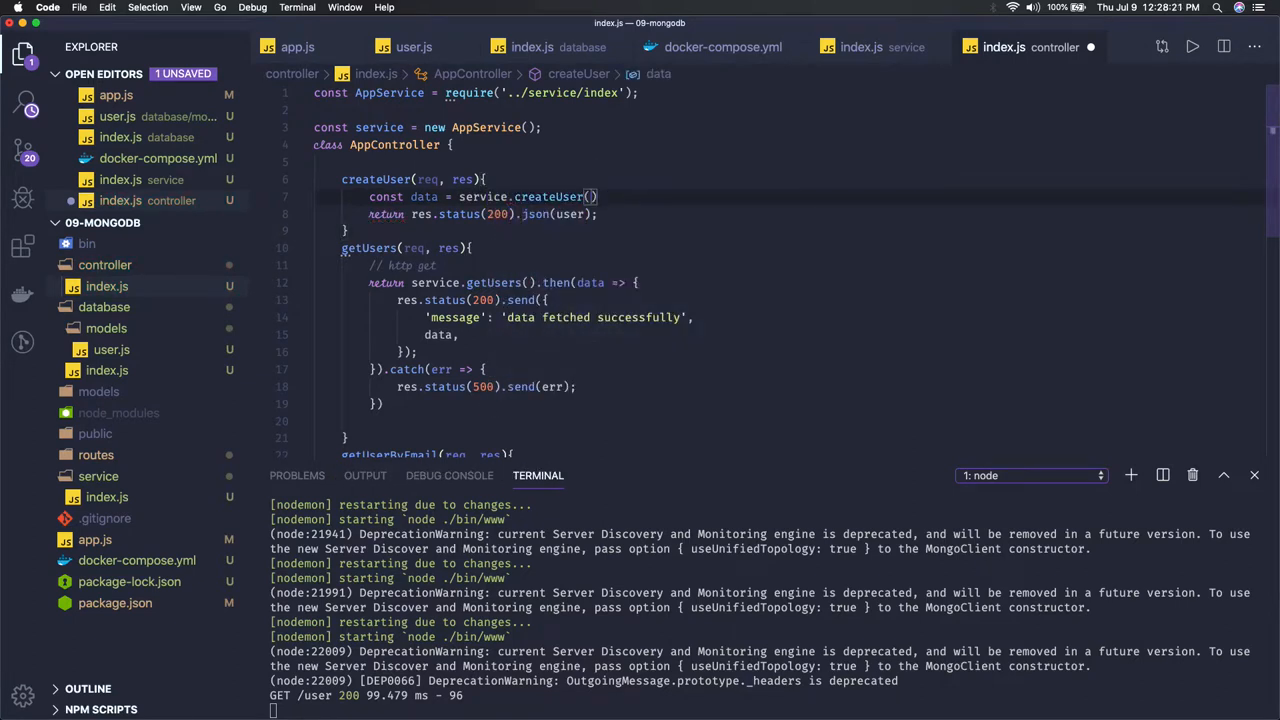
{"action": "type", "text": "req.body"}
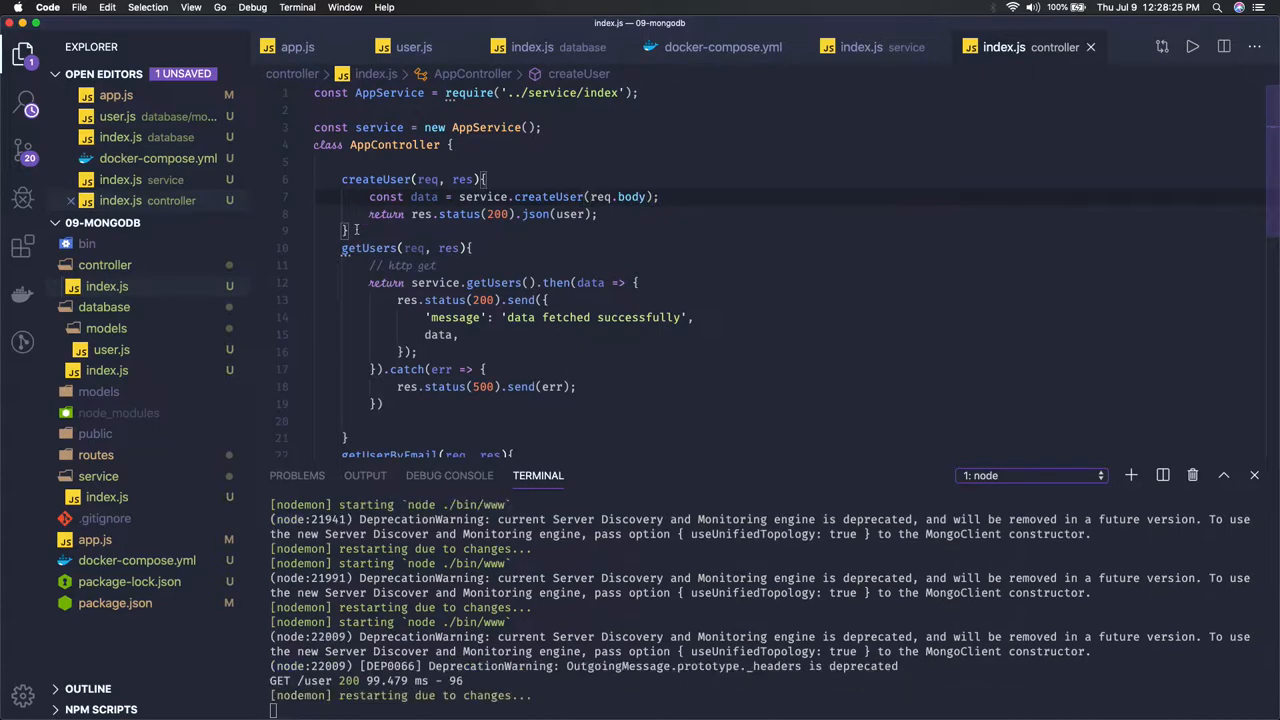
{"action": "mouse_move", "coordinate": [548, 196]}
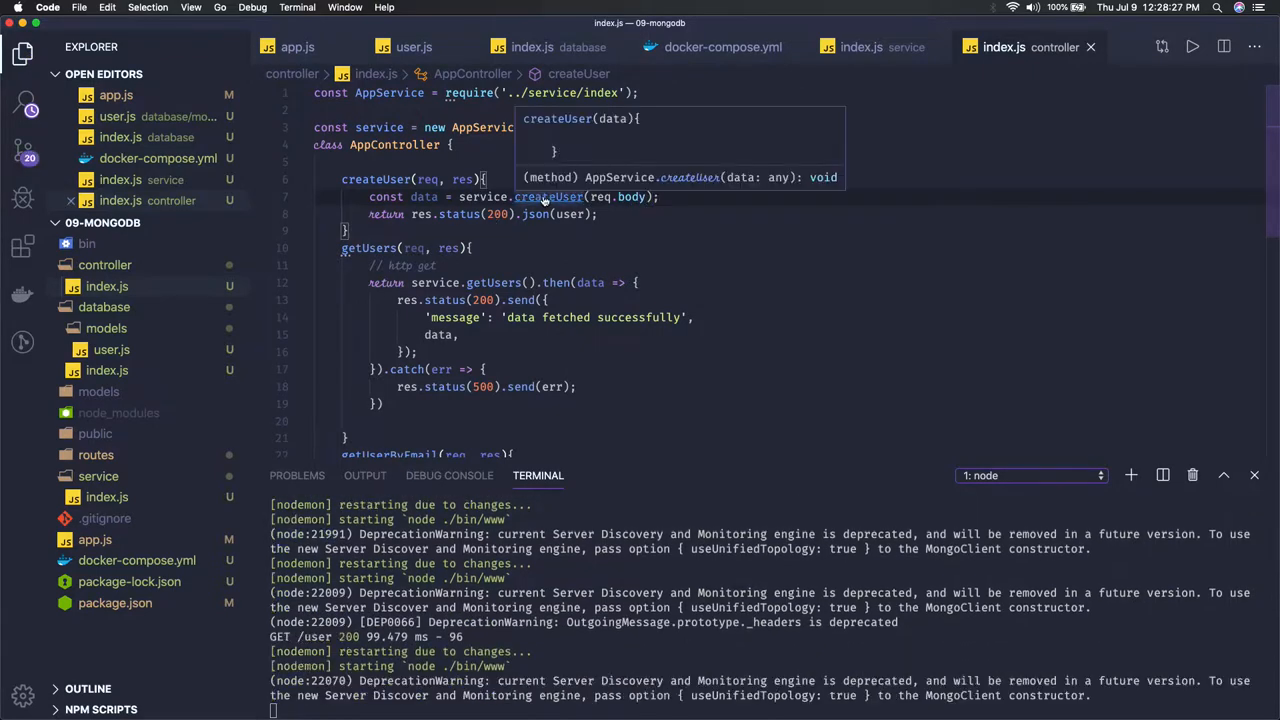
{"action": "left_click", "coordinate": [860, 48]}
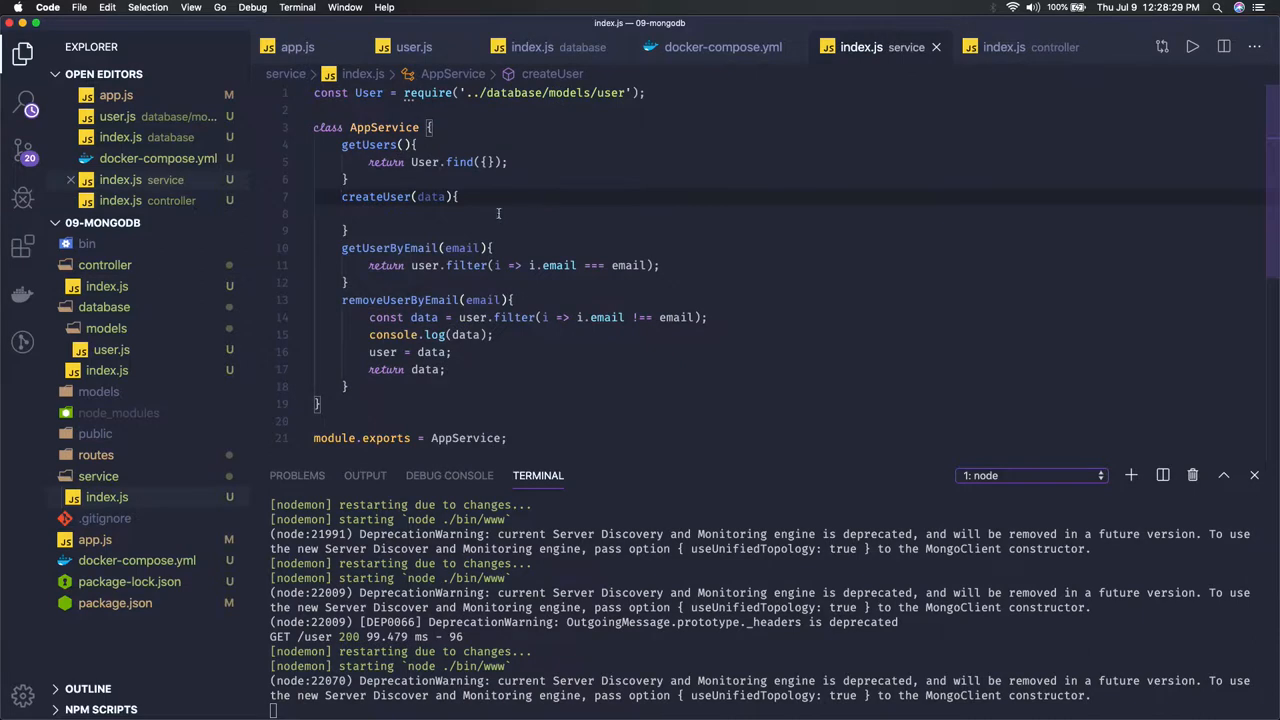
- Create a new User in createUser and copy data's email and host onto it
{"action": "type", "text": "const user ="}
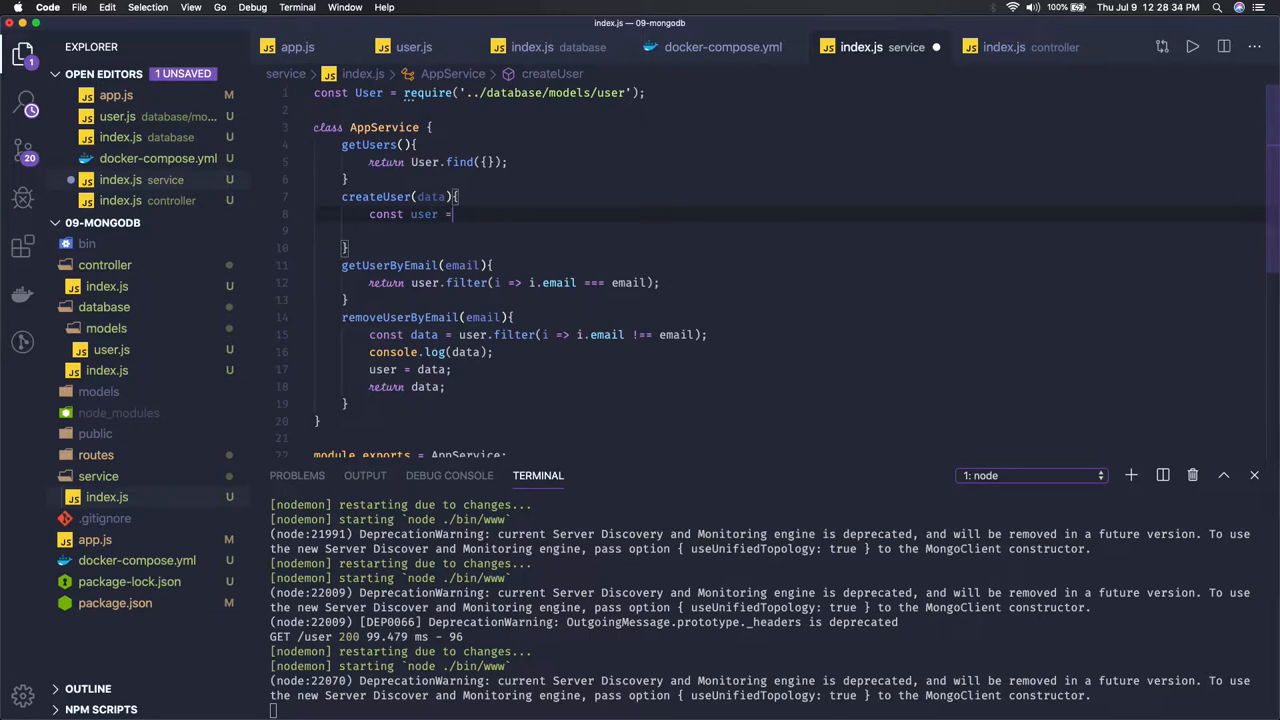
{"action": "type", "text": "new User();"}
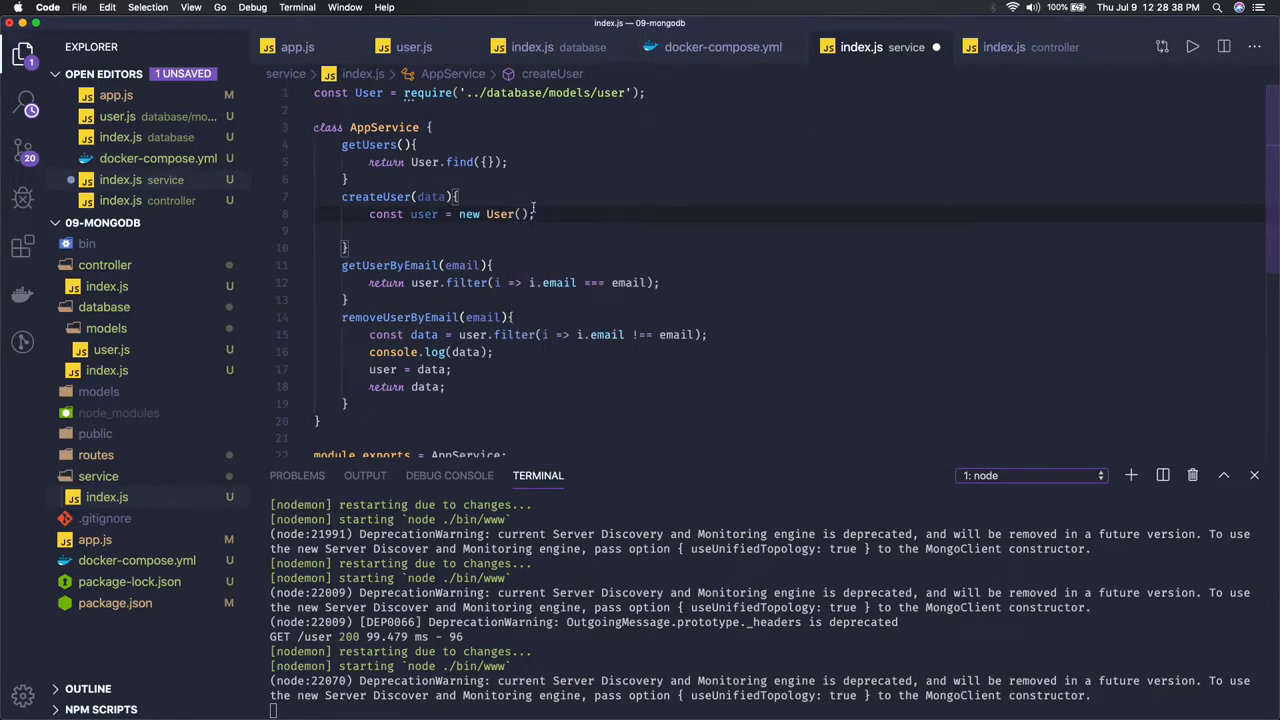
{"action": "type", "text": "user.email ="}
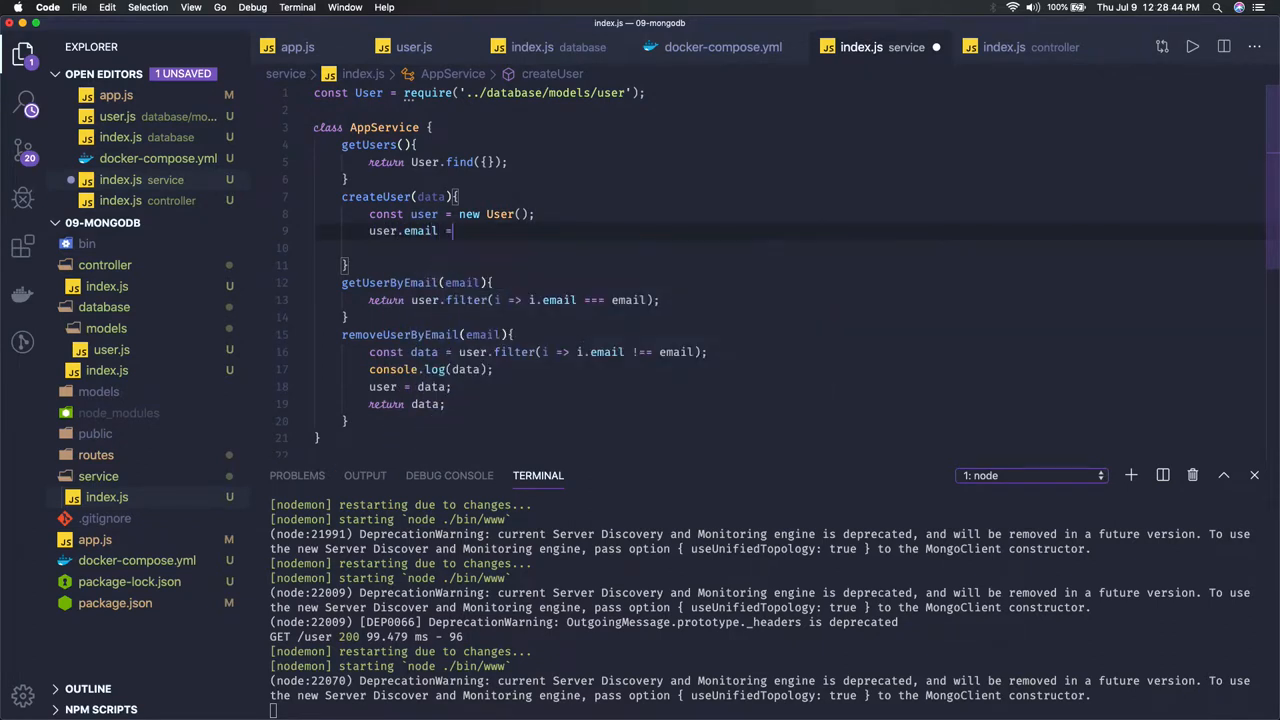
{"action": "type", "text": "da"}
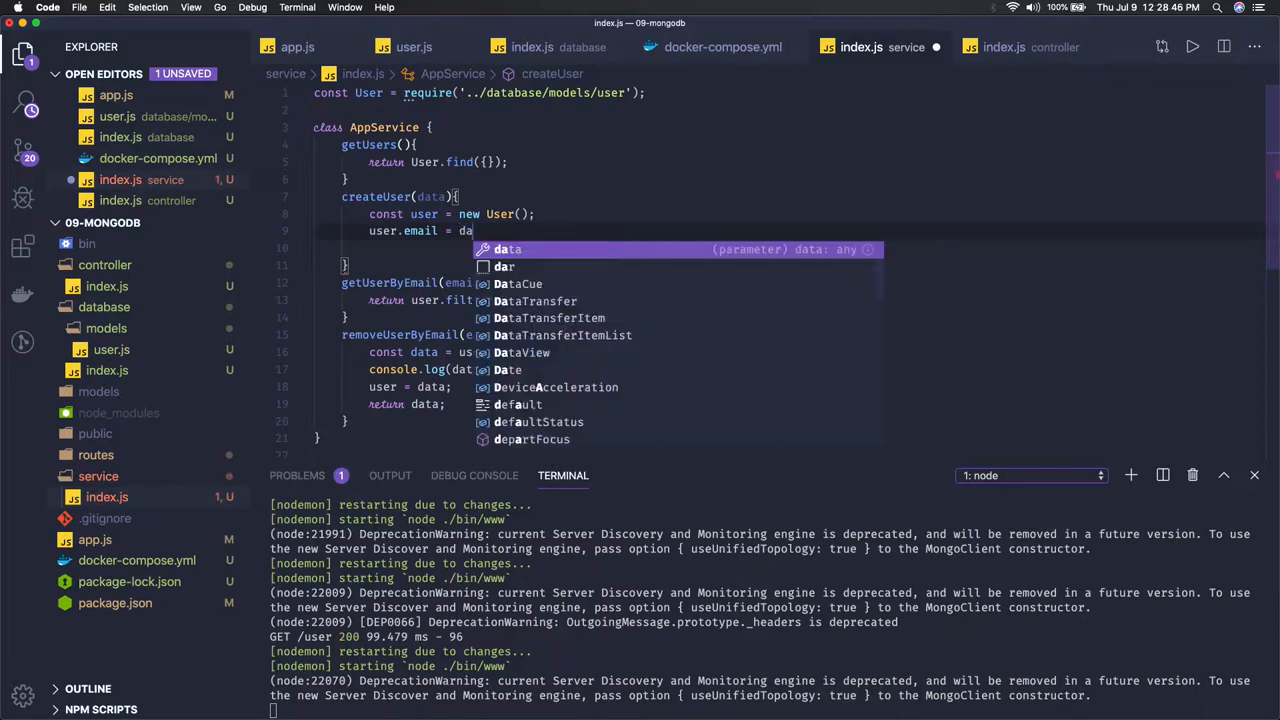
{"action": "type", "text": ".email;"}
{"action": "left_click", "coordinate": [596, 248]}
{"action": "type", "text": "user."}
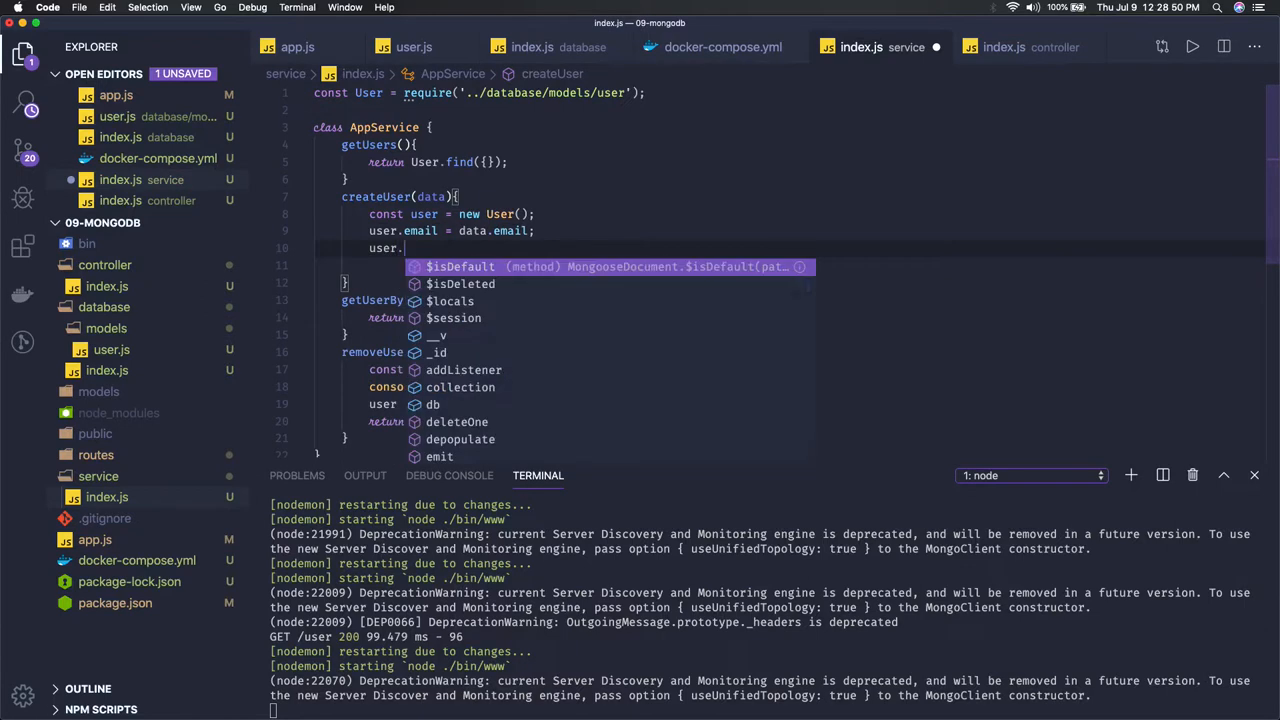
{"action": "type", "text": "host = data.post;"}
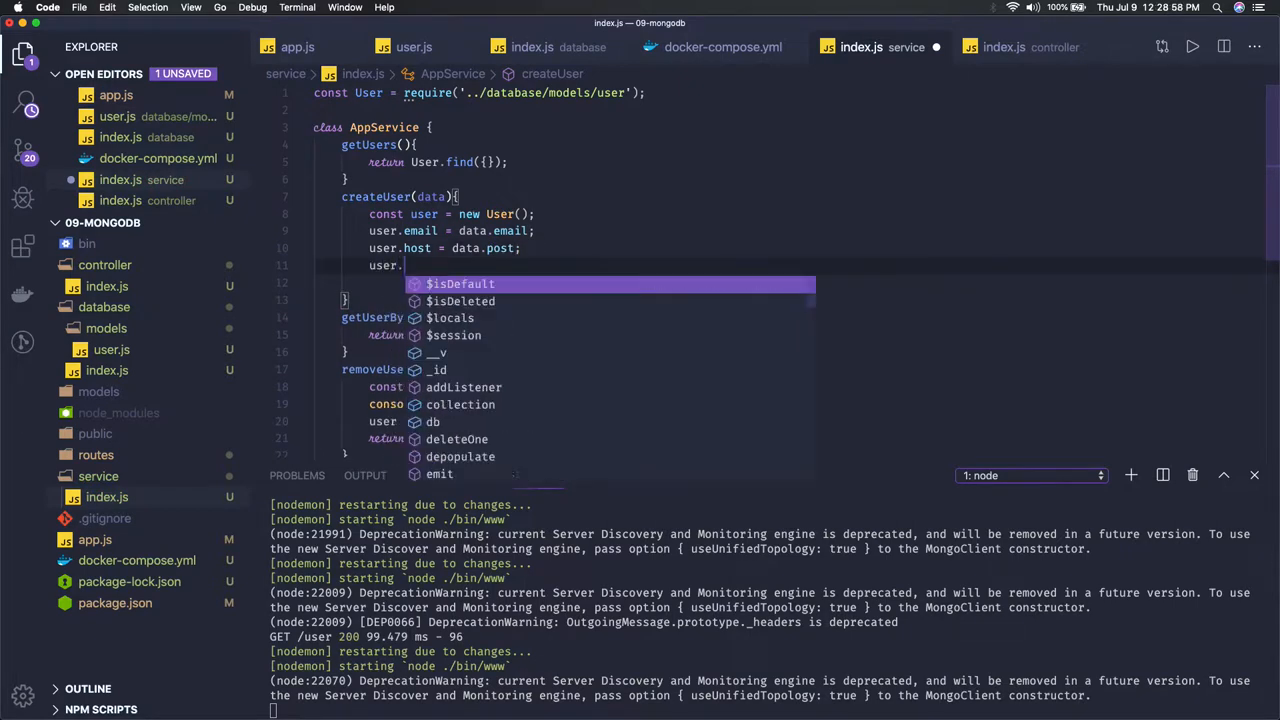
- Set user.username from data.username and return user.save()
{"action": "type", "text": "username"}
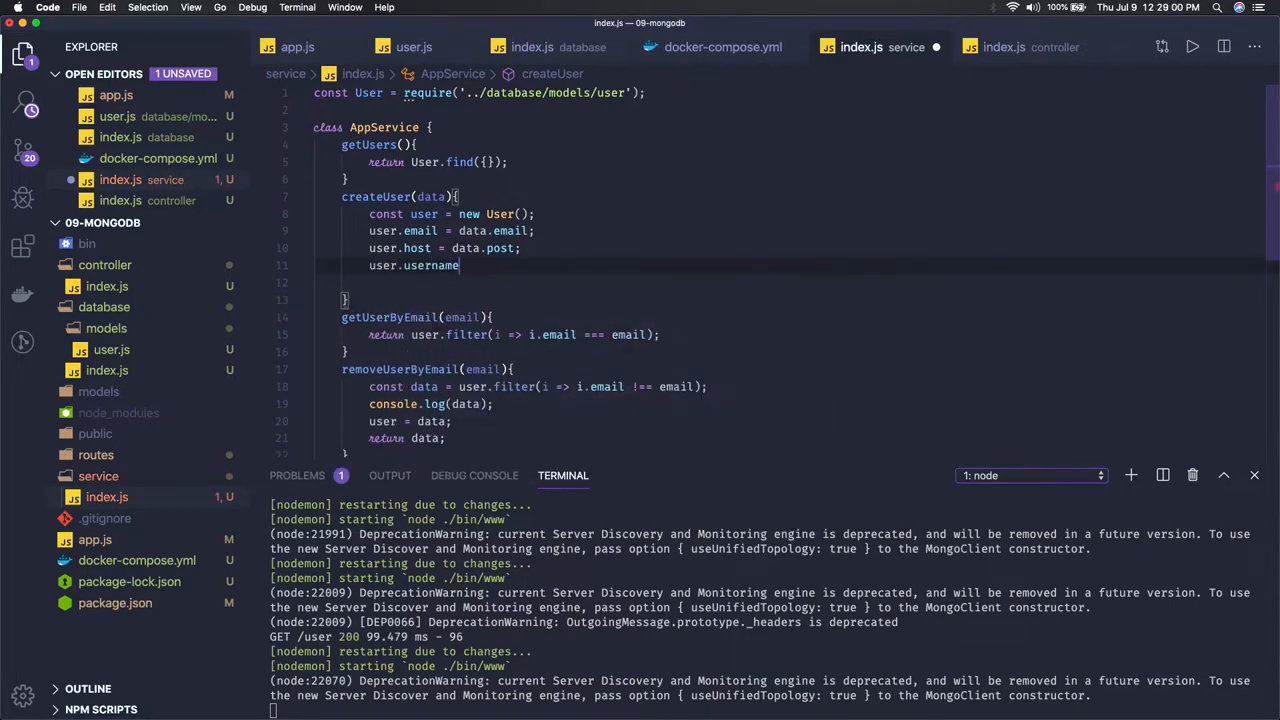
{"action": "type", "text": "= data."}
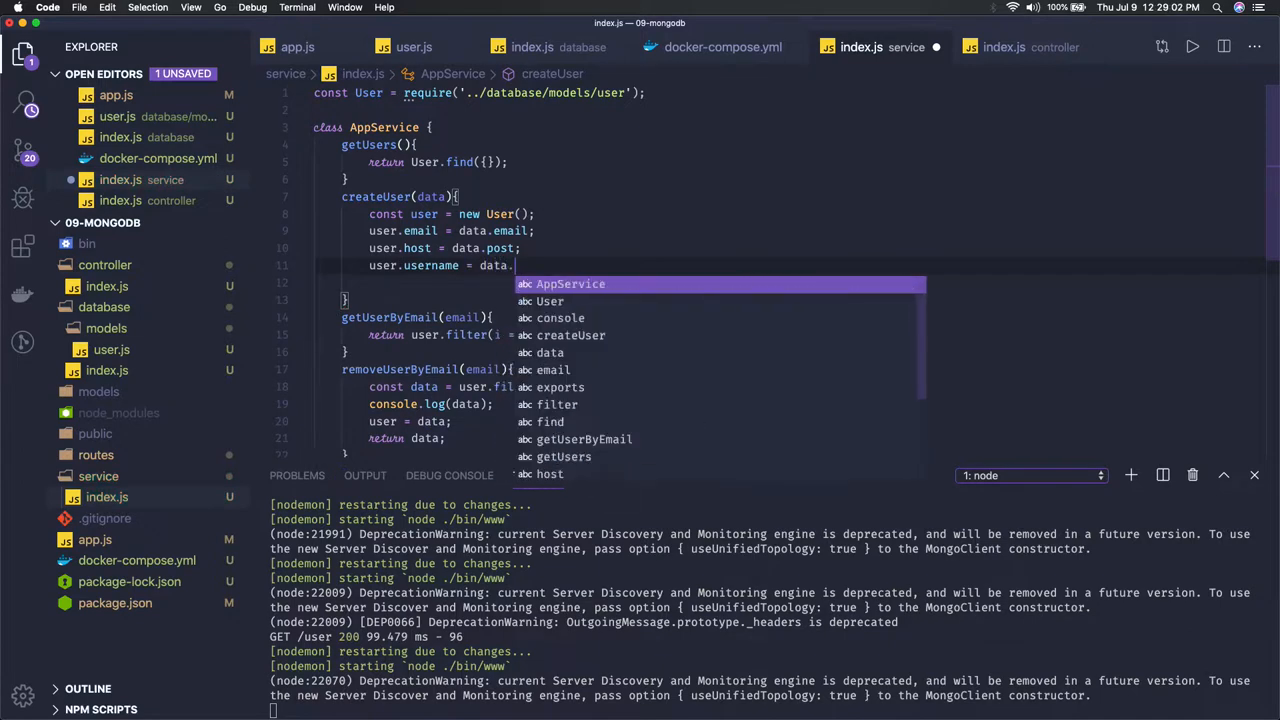
{"action": "type", "text": "username;"}
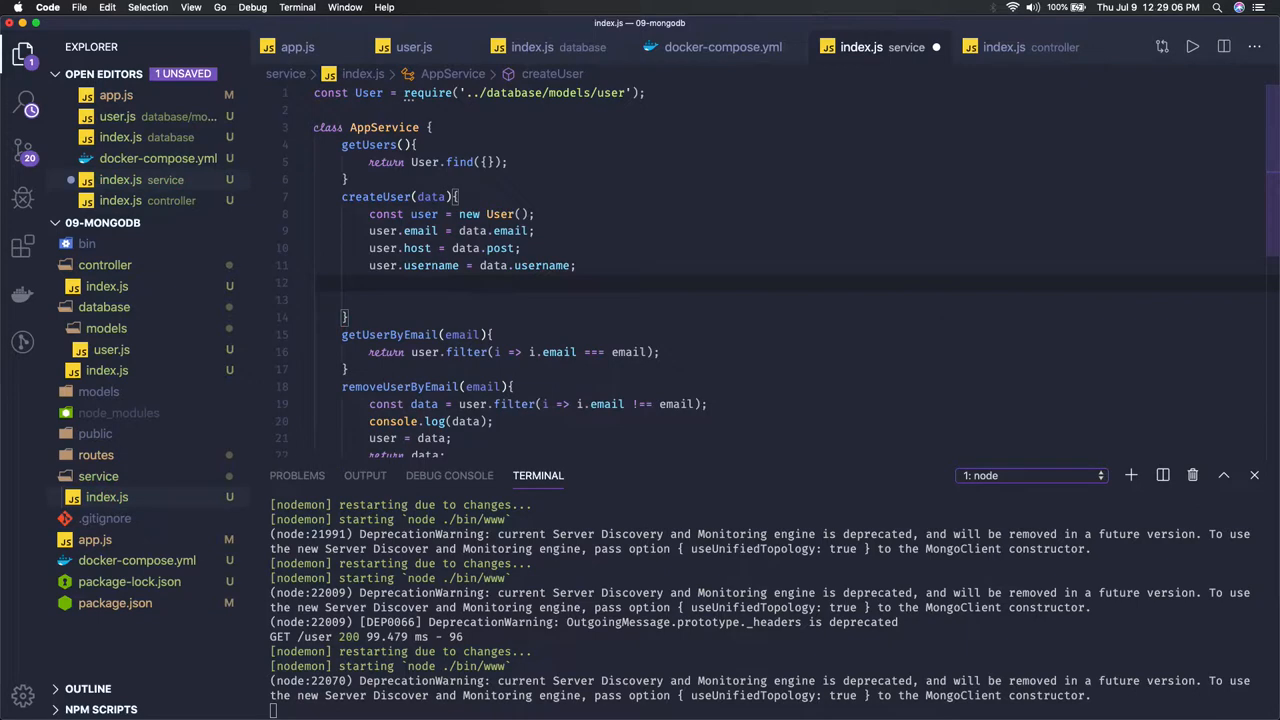
{"action": "type", "text": "return"}
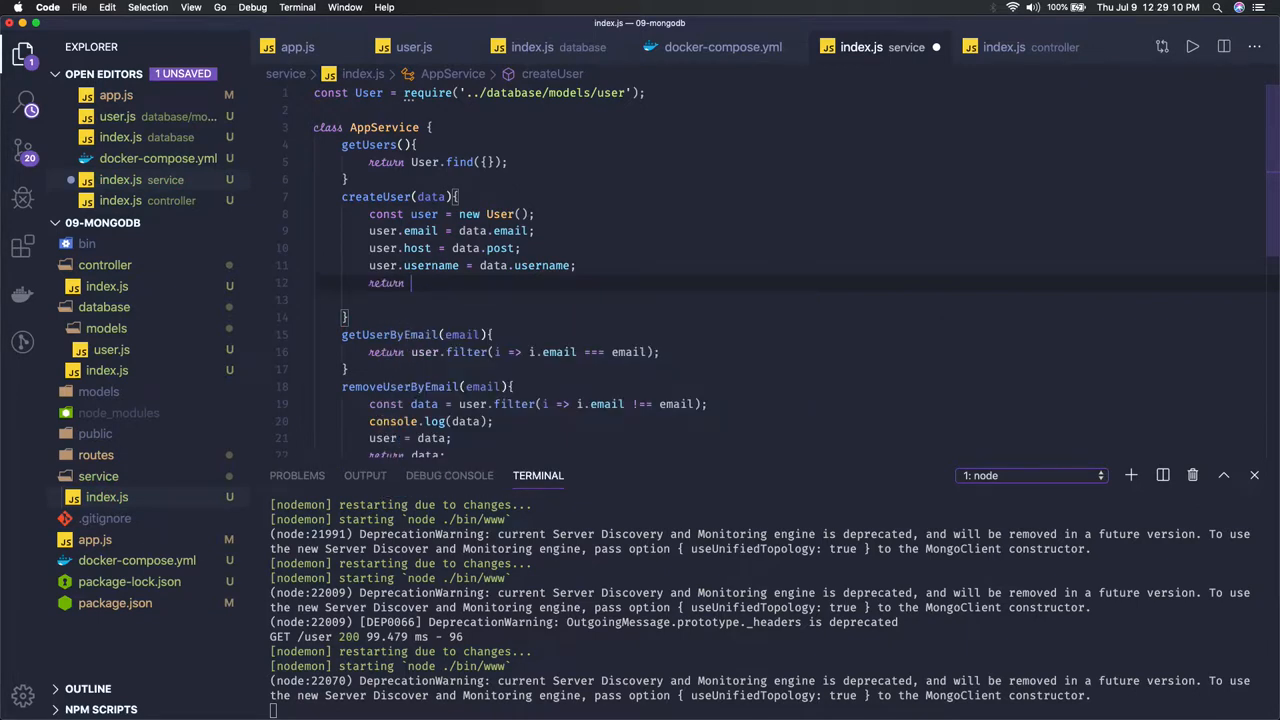
{"action": "type", "text": "user.save("}
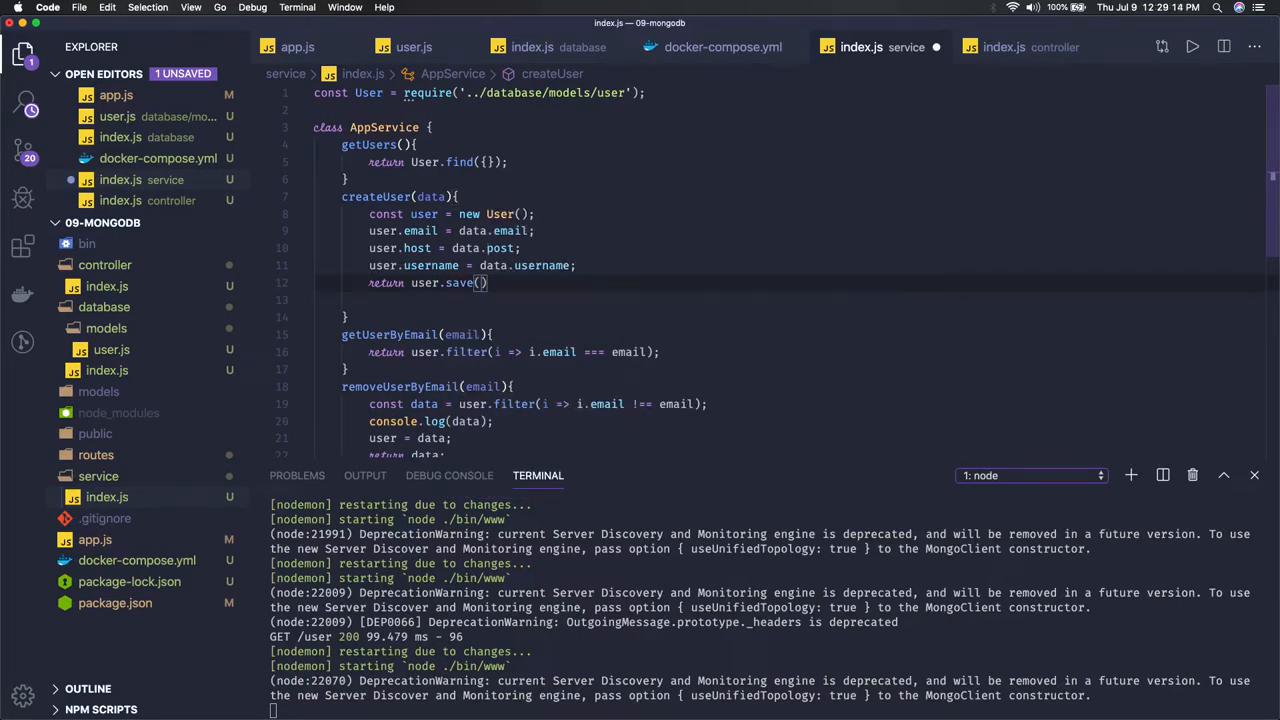
{"action": "type", "text": ";"}
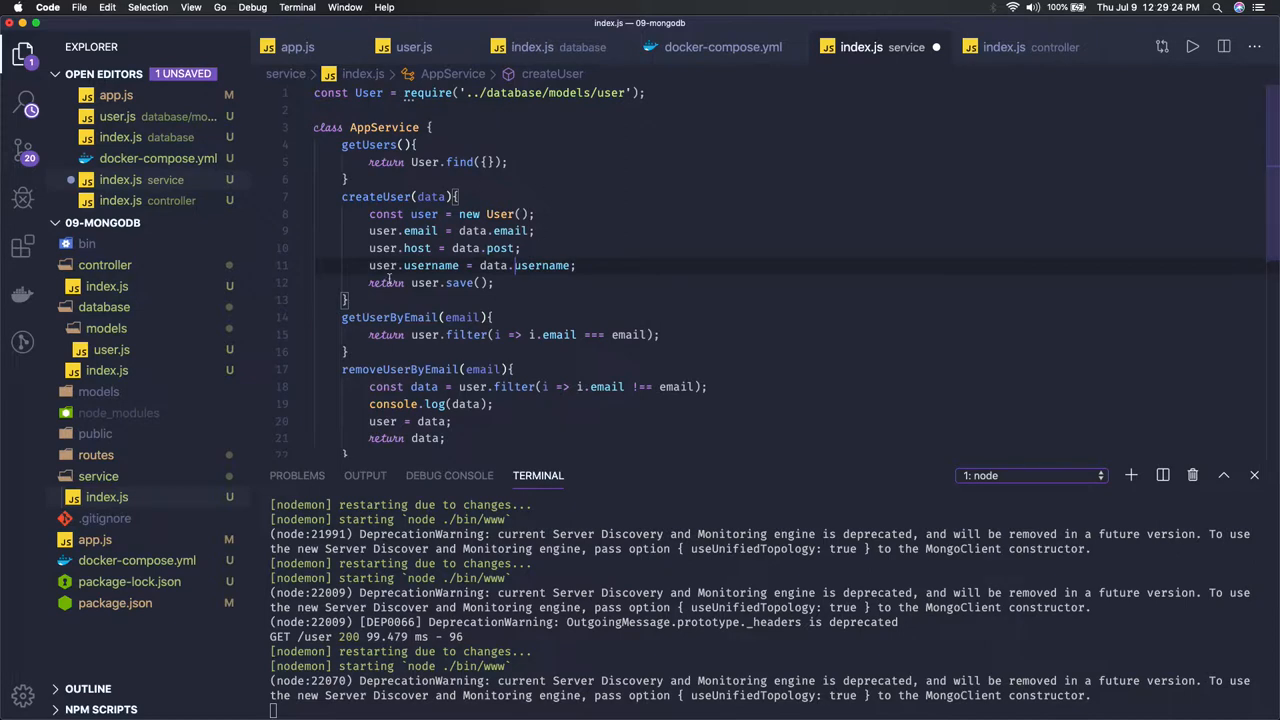
- Chain .then sending res.status(200).json(user) and .catch(err => ...) onto service.createUser(req.body)
{"action": "left_click", "coordinate": [1004, 48]}
{"action": "type", "text": "service.createUser(req.body"}
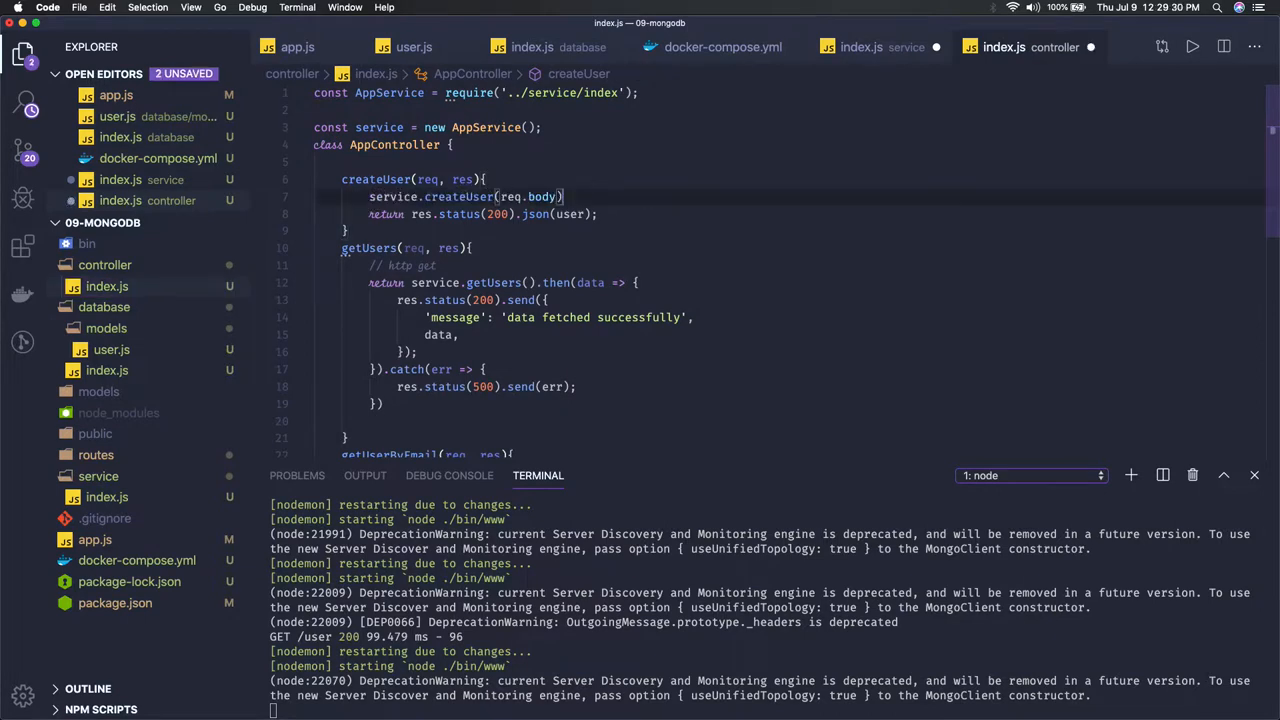
{"action": "type", "text": ".then()"}
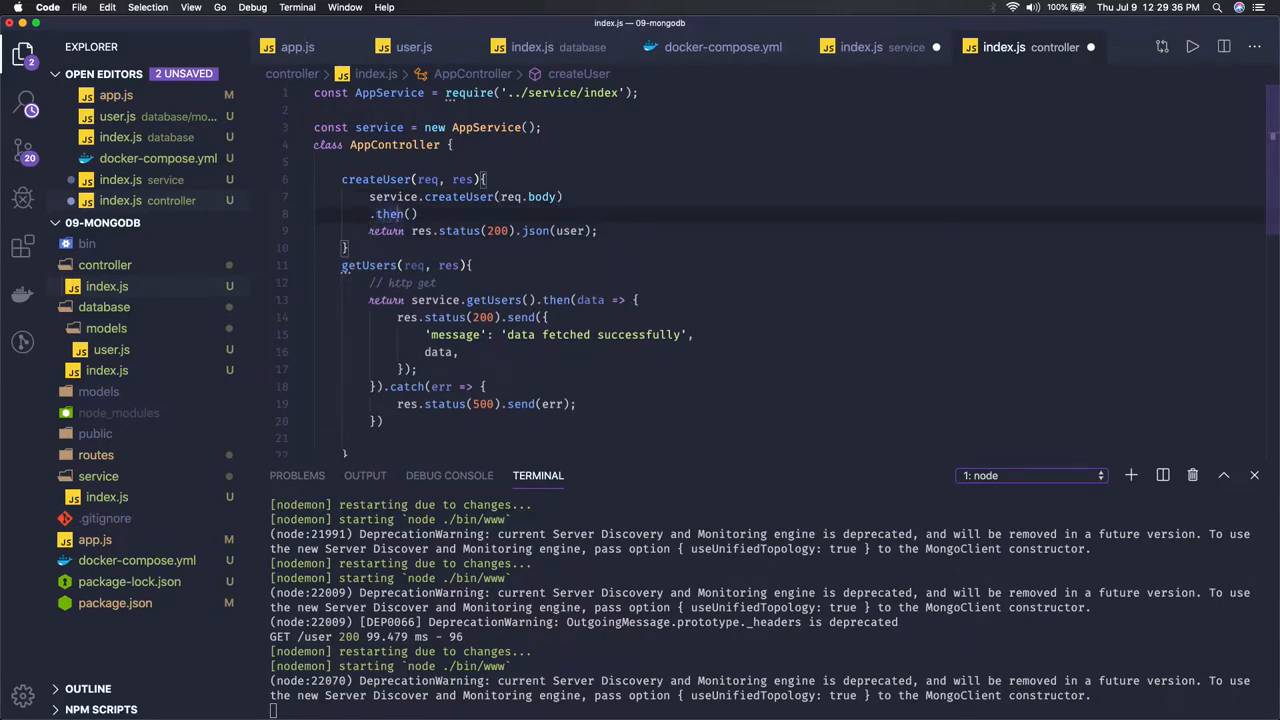
{"action": "type", "text": "data => {"}
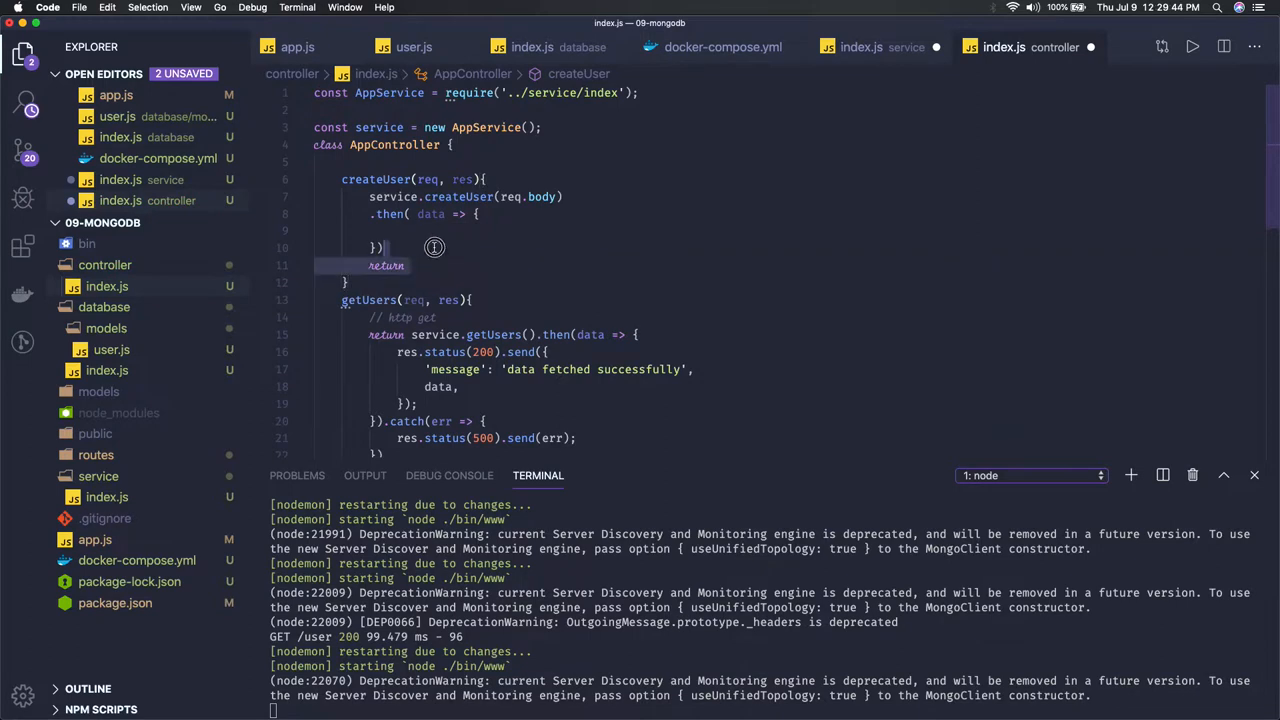
{"action": "type", "text": "res.status(200).json(user);"}
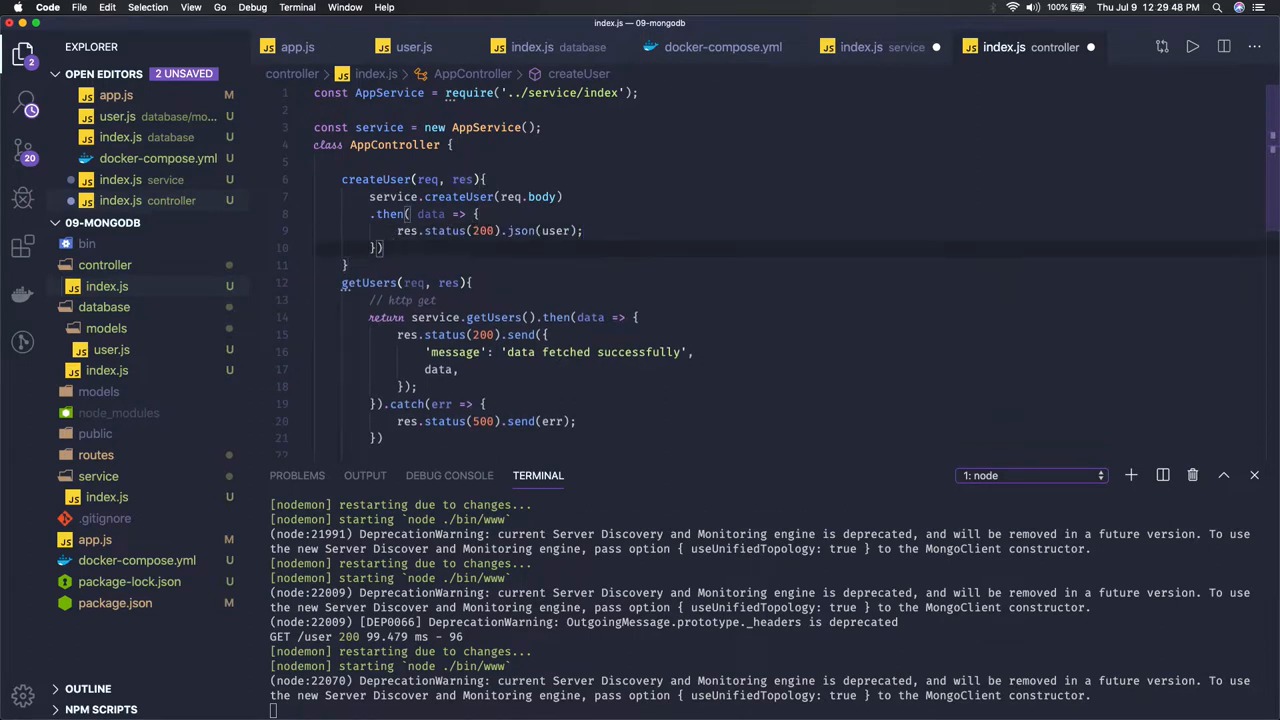
{"action": "type", "text": ".catch()"}
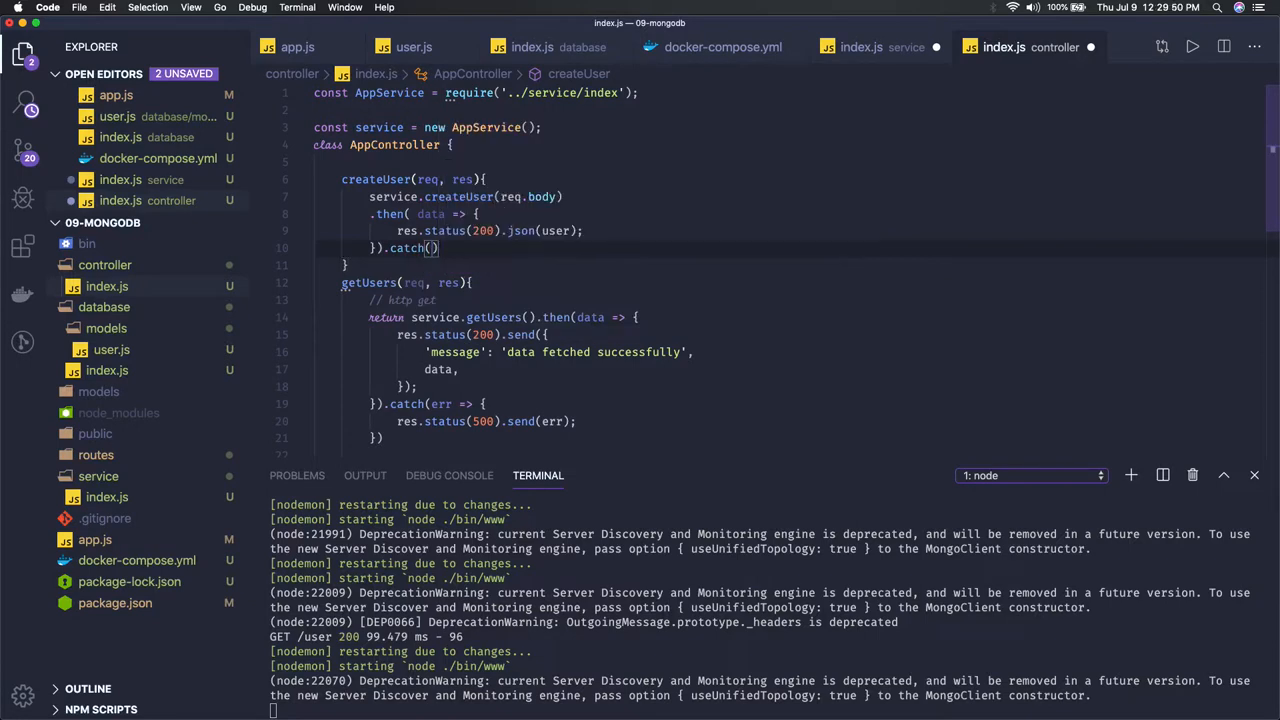
{"action": "type", "text": "err => {"}
{"action": "type", "text": "res.status(500).send(err);"}
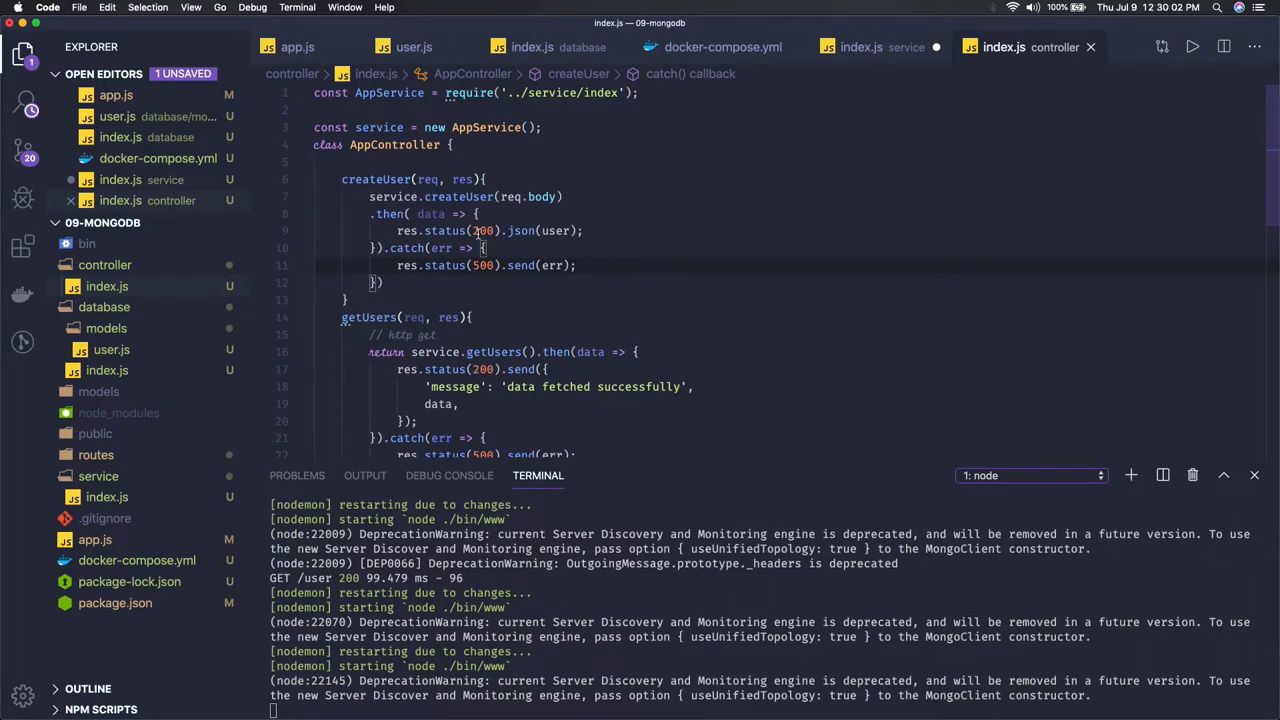
- Have getUserByEmail call service.getUserByEmail(req.params.email) with then/catch for 200 and 500 responses
{"action": "scroll", "scroll_direction": "down", "scroll_amount": 3}
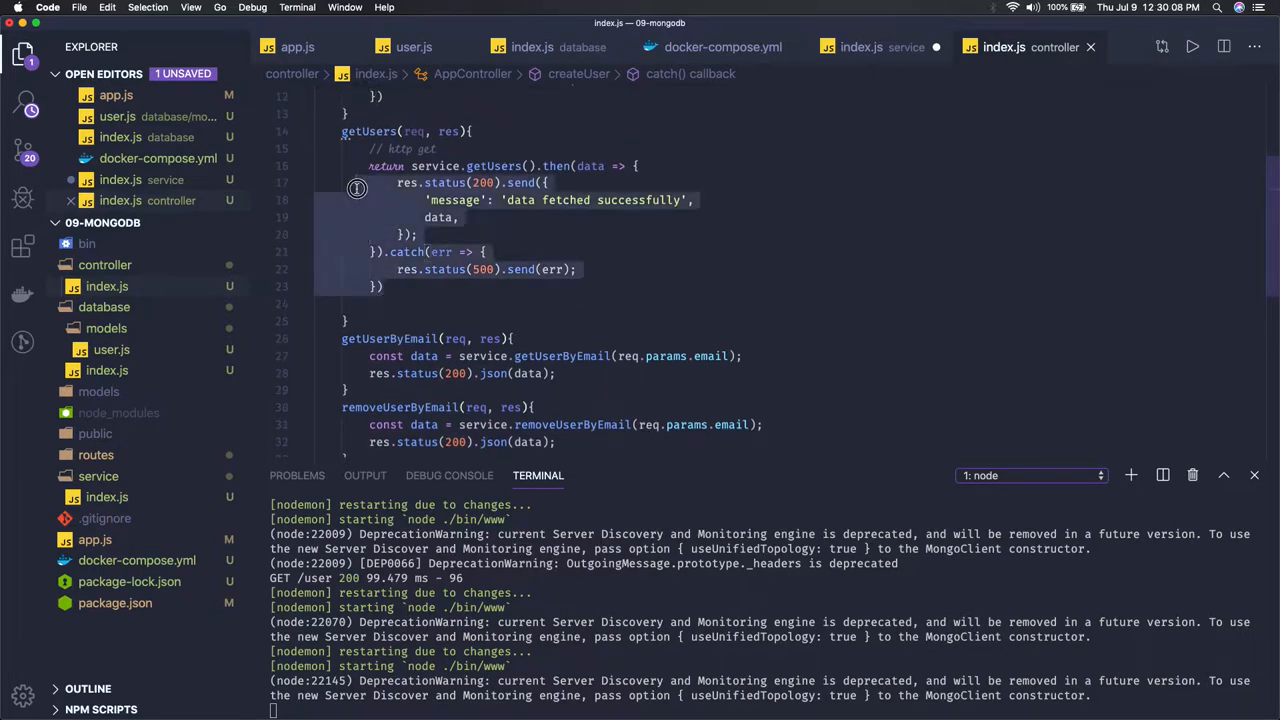
{"action": "scroll", "scroll_direction": "down", "scroll_amount": 3}
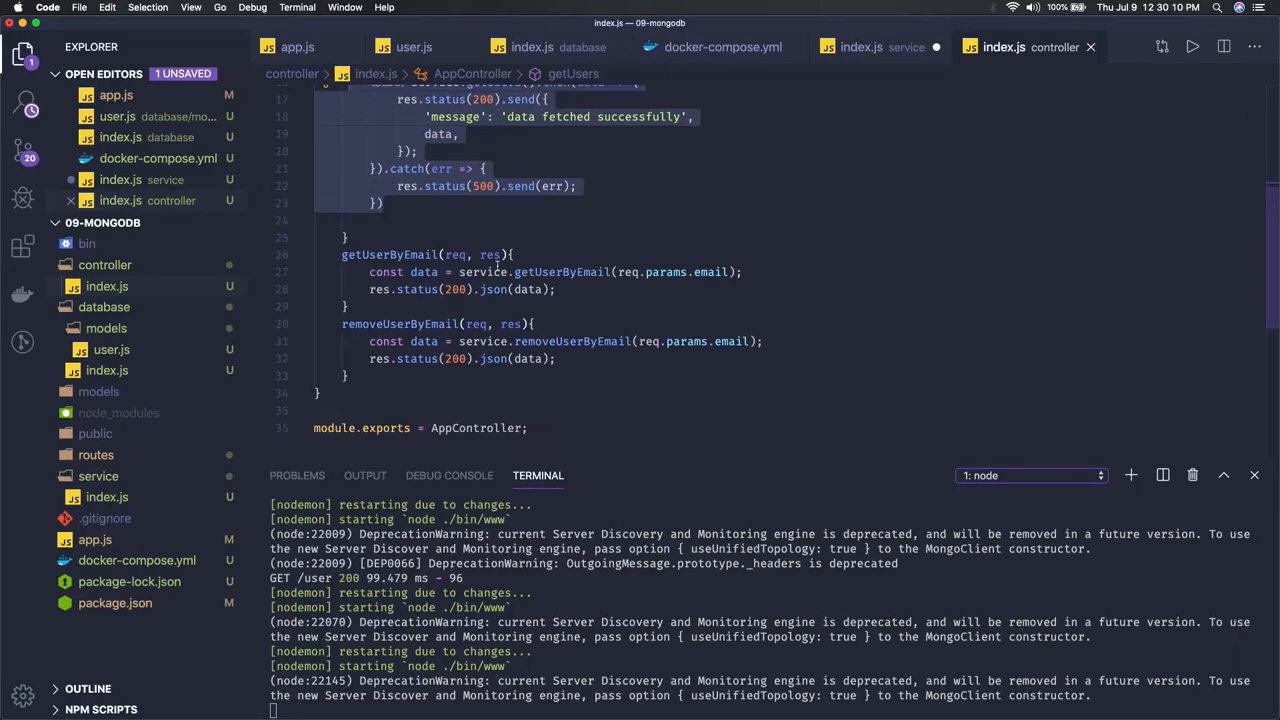
{"action": "left_click", "coordinate": [452, 288]}
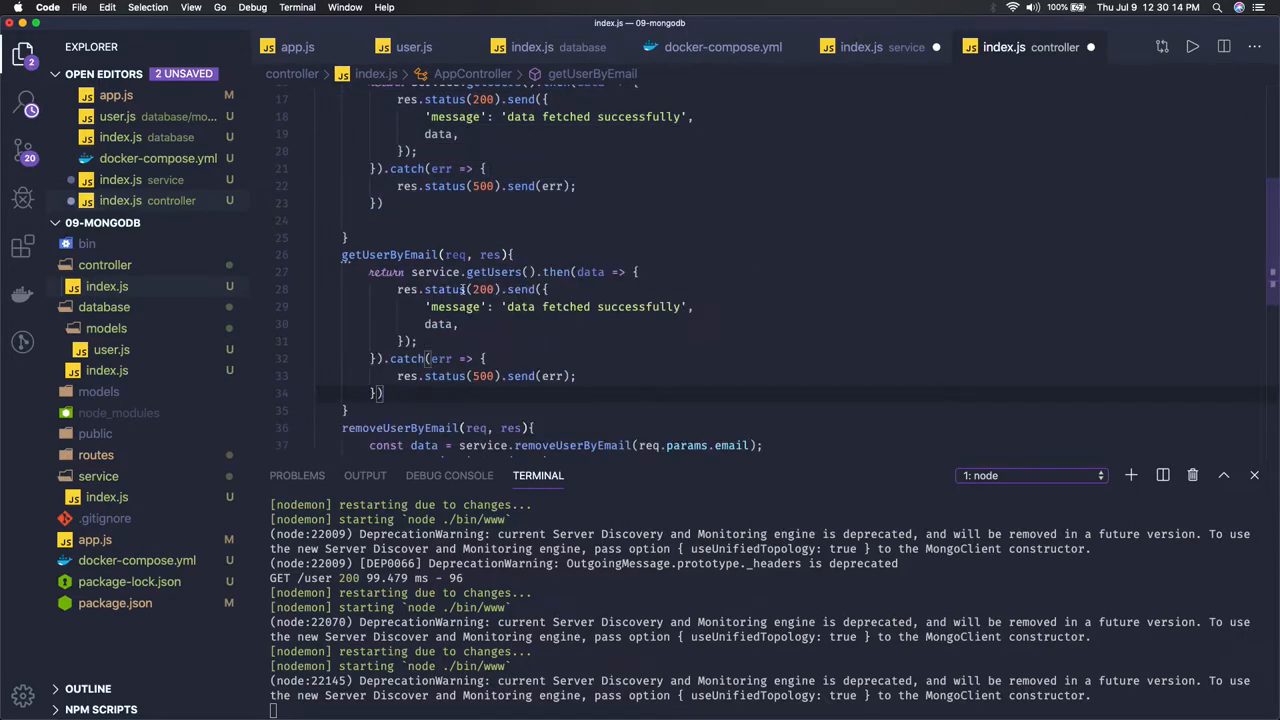
{"action": "type", "text": "fin"}
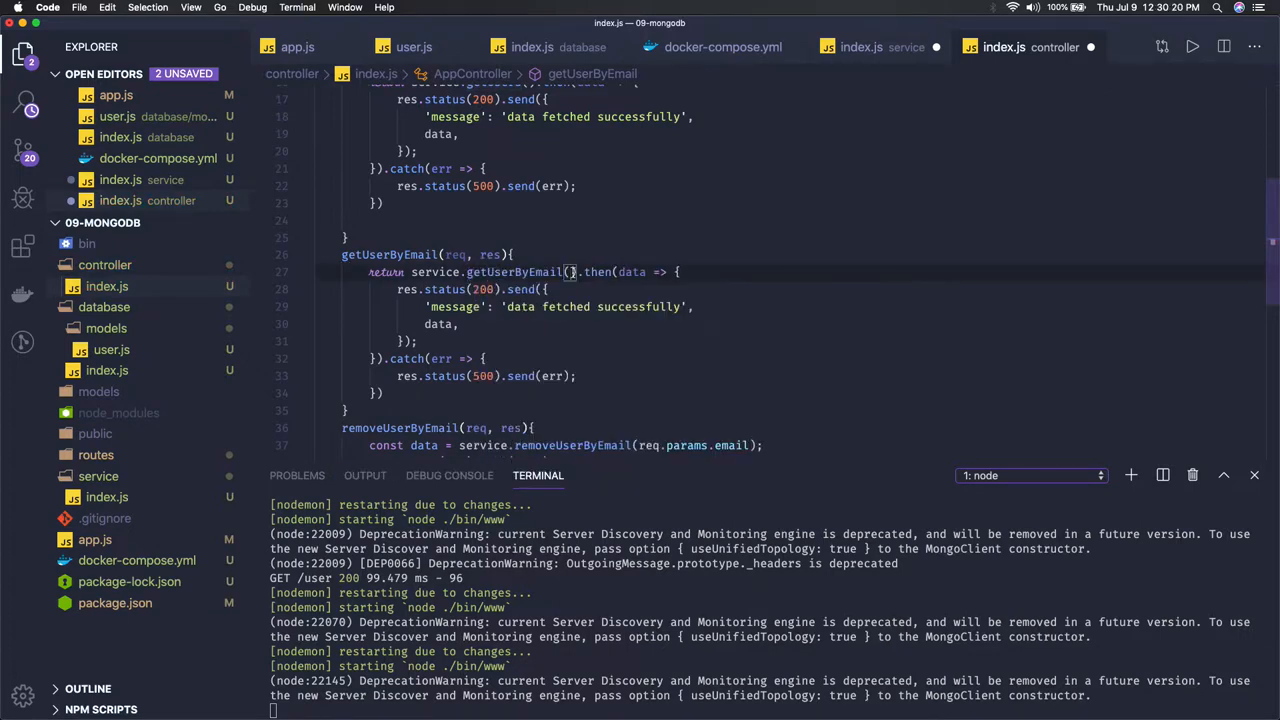
{"action": "type", "text": "req.params.email"}
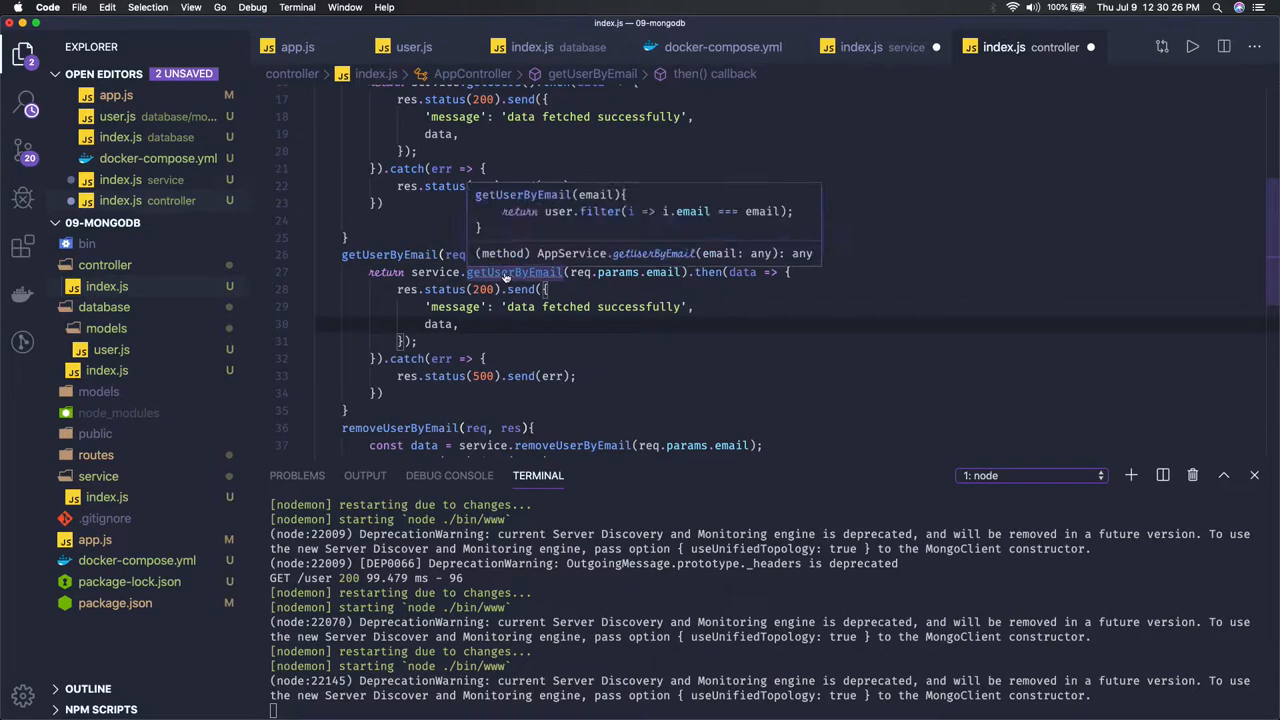
- Return User.findOne({ email }) from the service's getUserByEmail instead of the array filter
{"action": "left_click", "coordinate": [862, 48]}
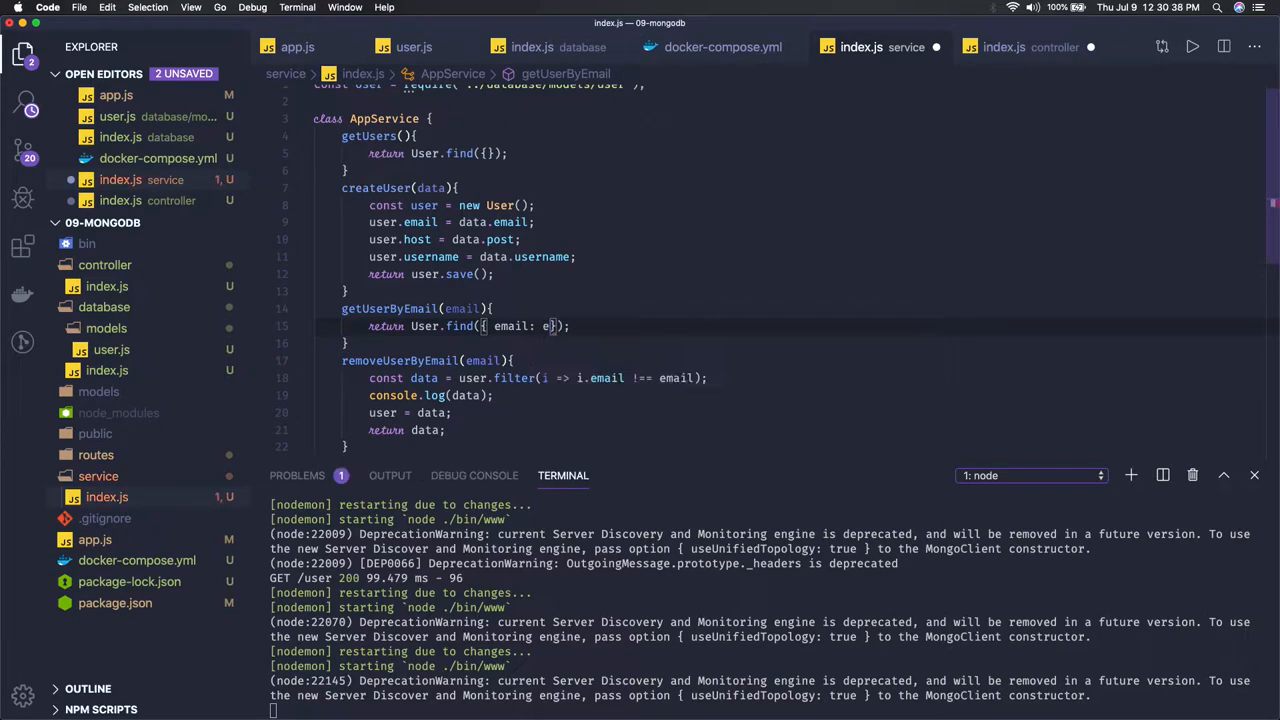
{"action": "type", "text": "mail"}
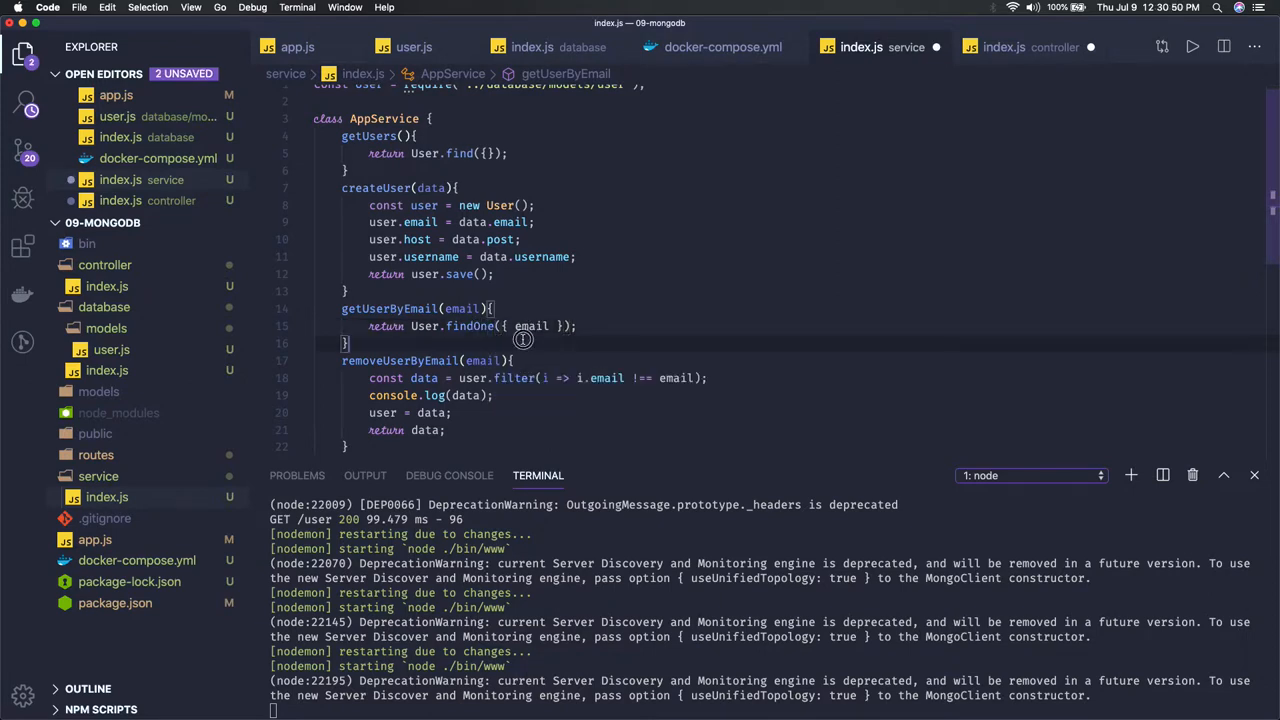
{"action": "mouse_move", "coordinate": [524, 344]}
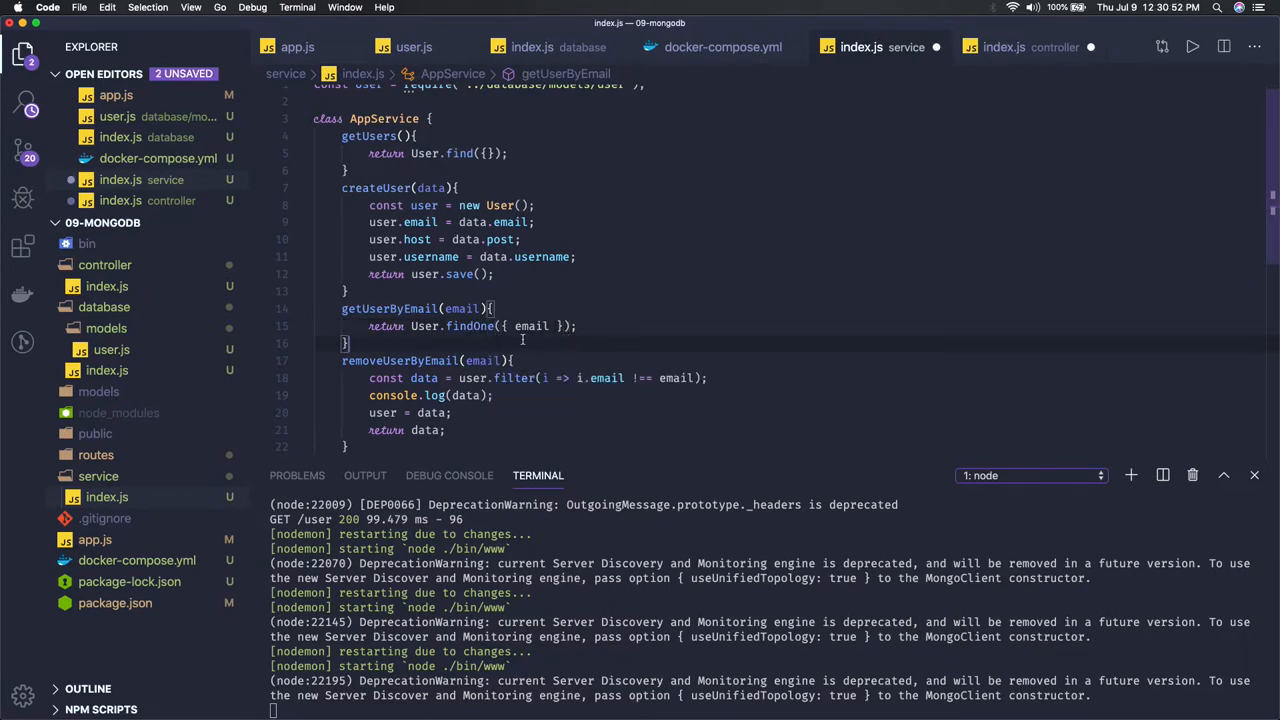